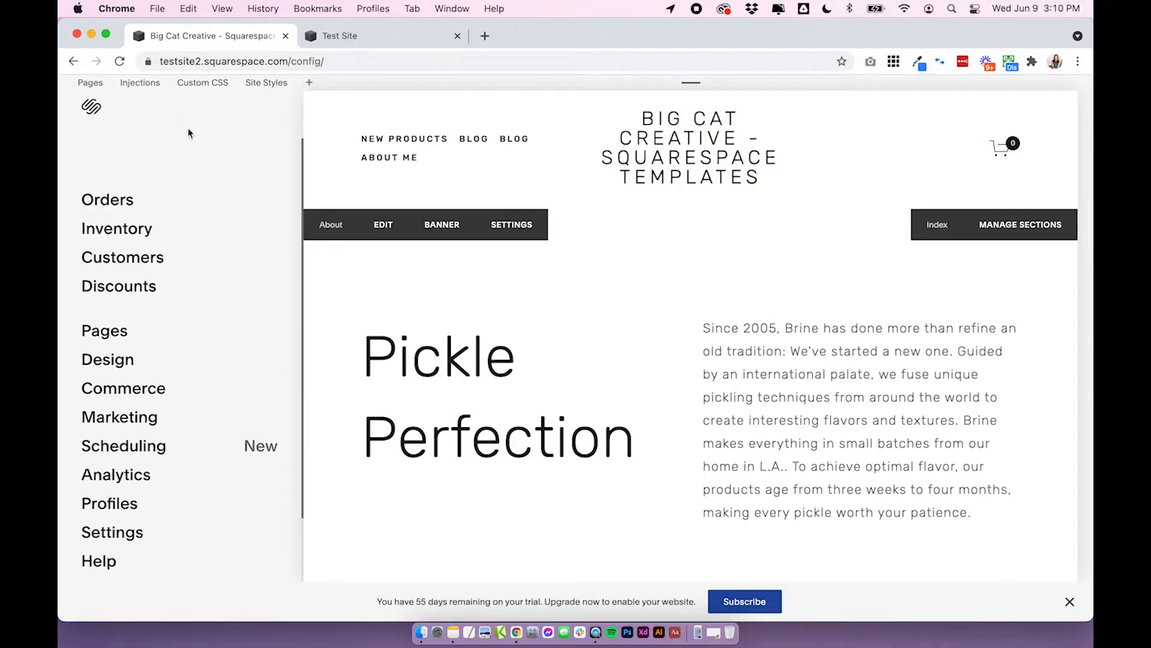
# - Show the Blog page's post list from the Pages menu
pyautogui.click(104, 330)
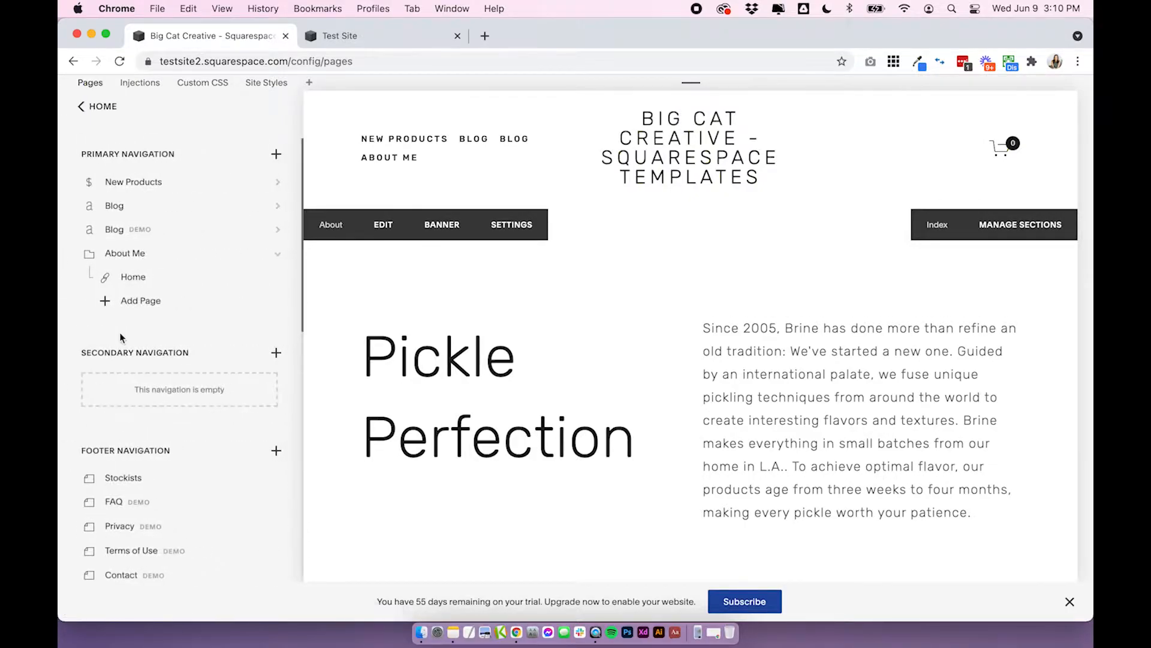
pyautogui.click(114, 205)
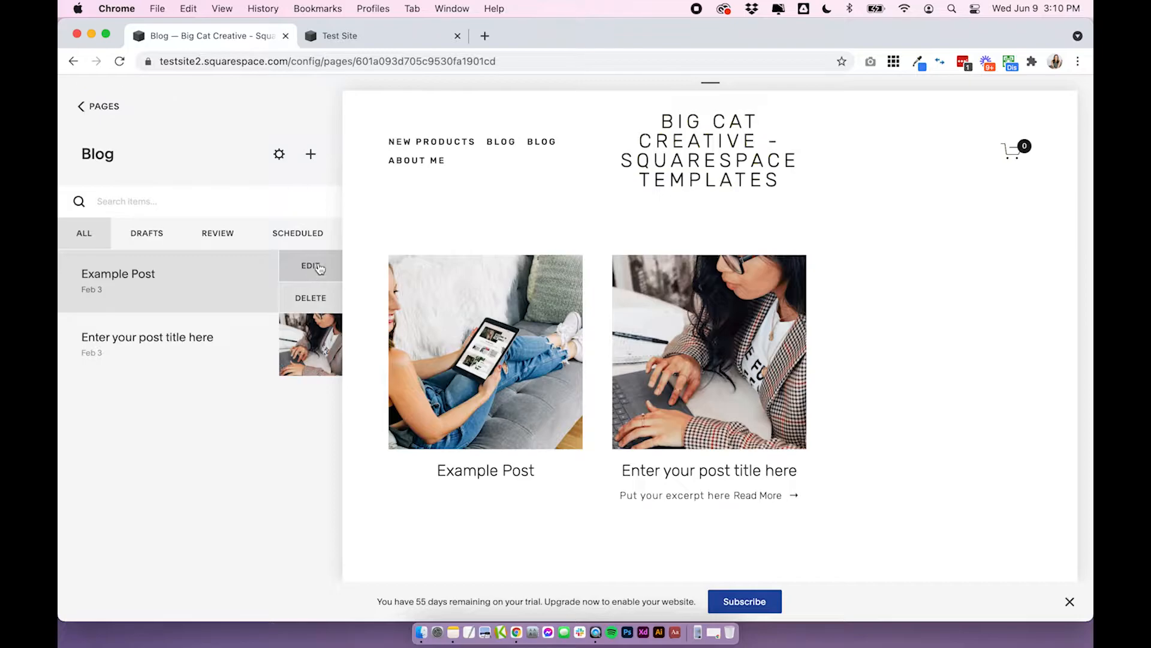
# - Paste several lorem ipsum paragraphs into the body of Example Post
pyautogui.click(309, 265)
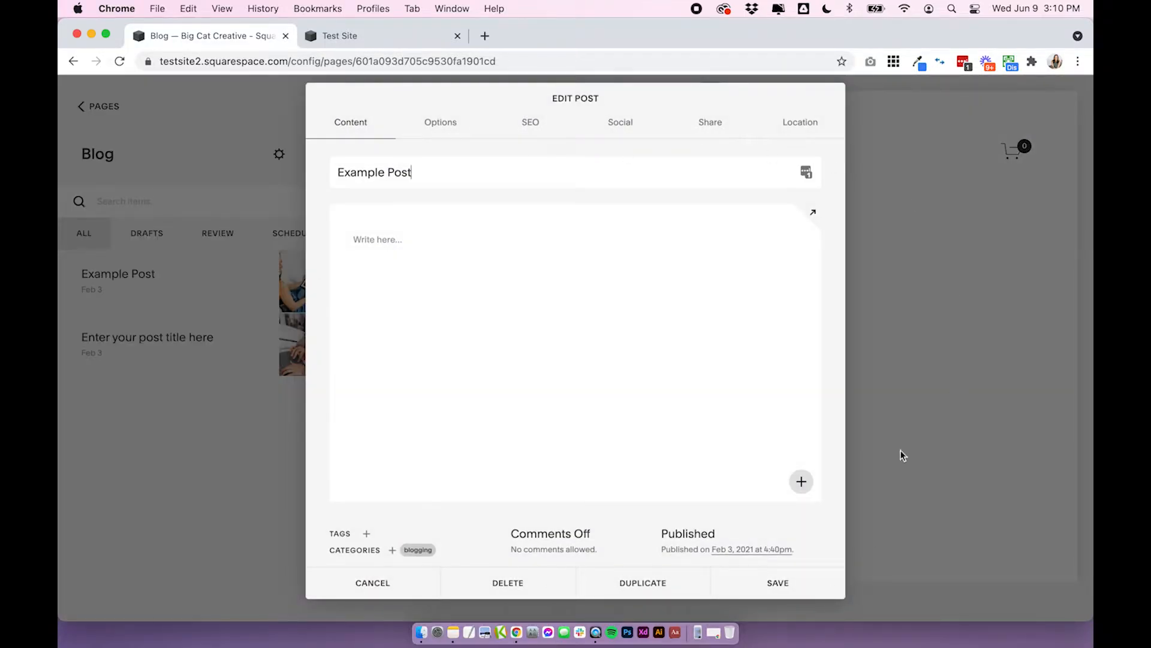
pyautogui.moveTo(367, 283)
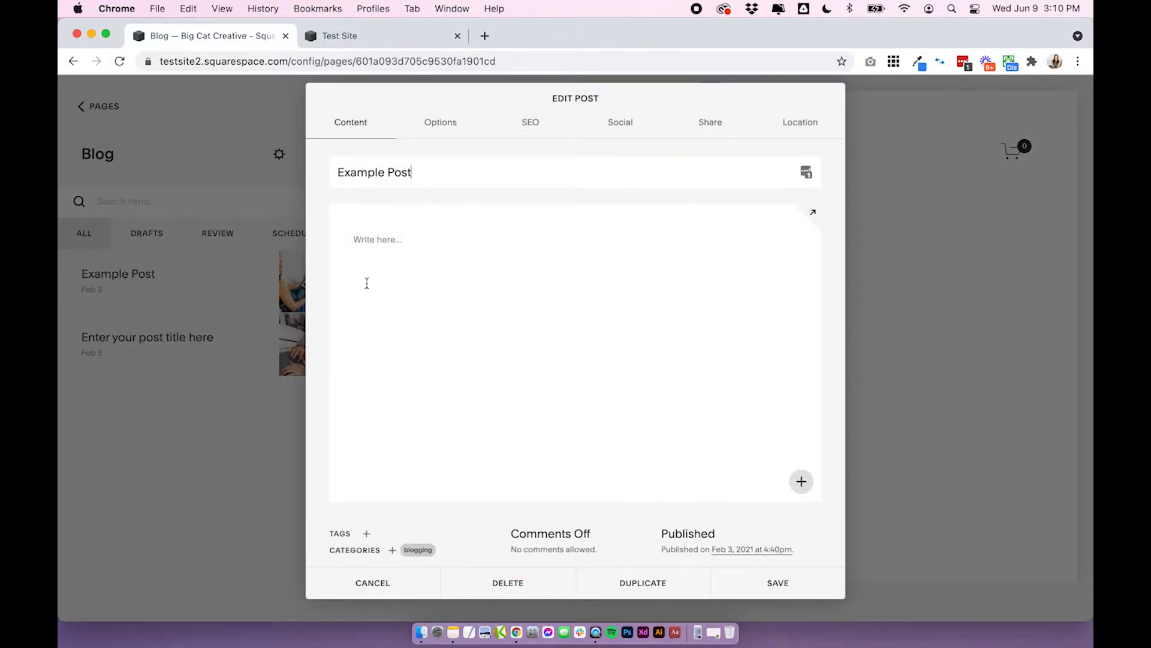
pyautogui.click(378, 239)
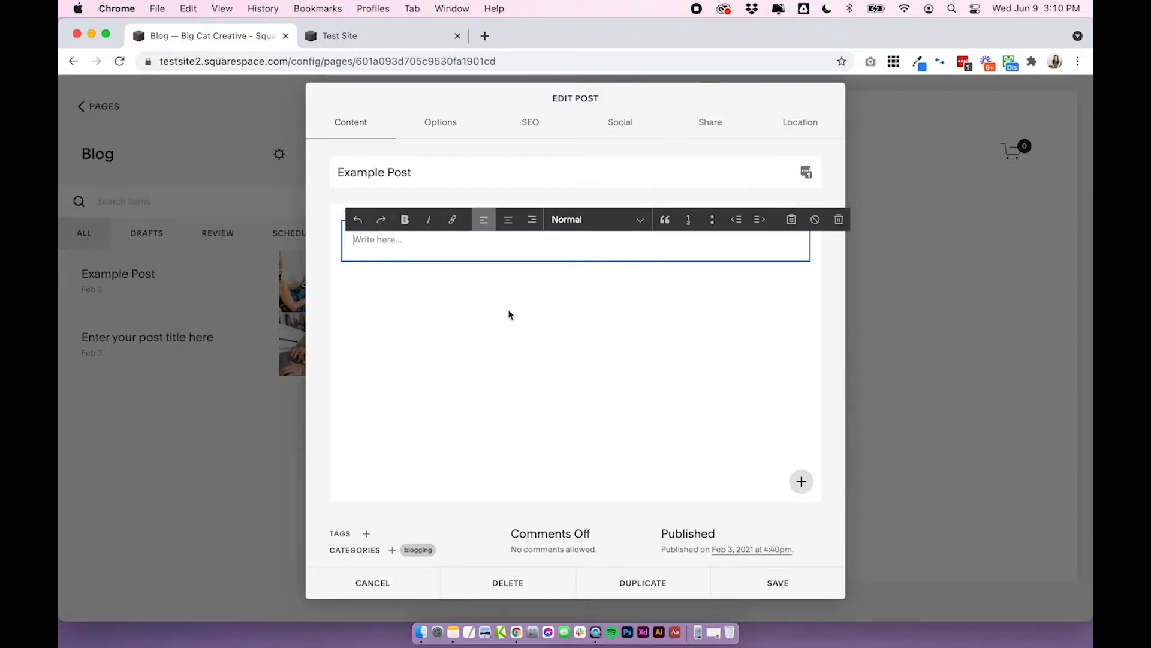
pyautogui.moveTo(449, 321)
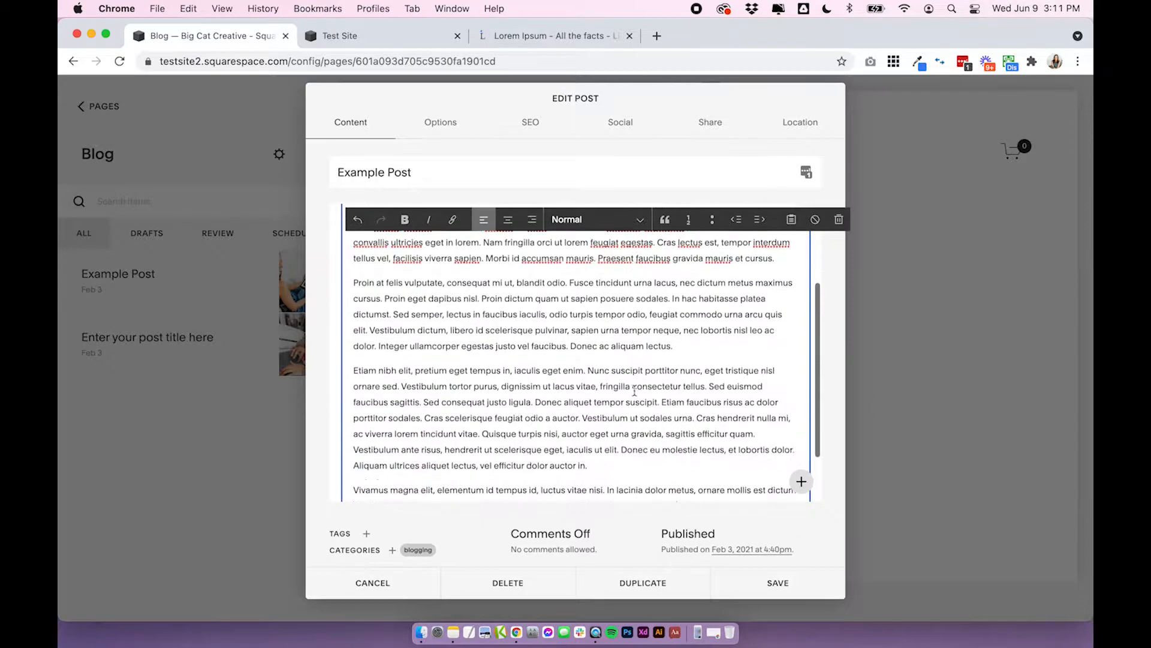
pyautogui.scroll(3)
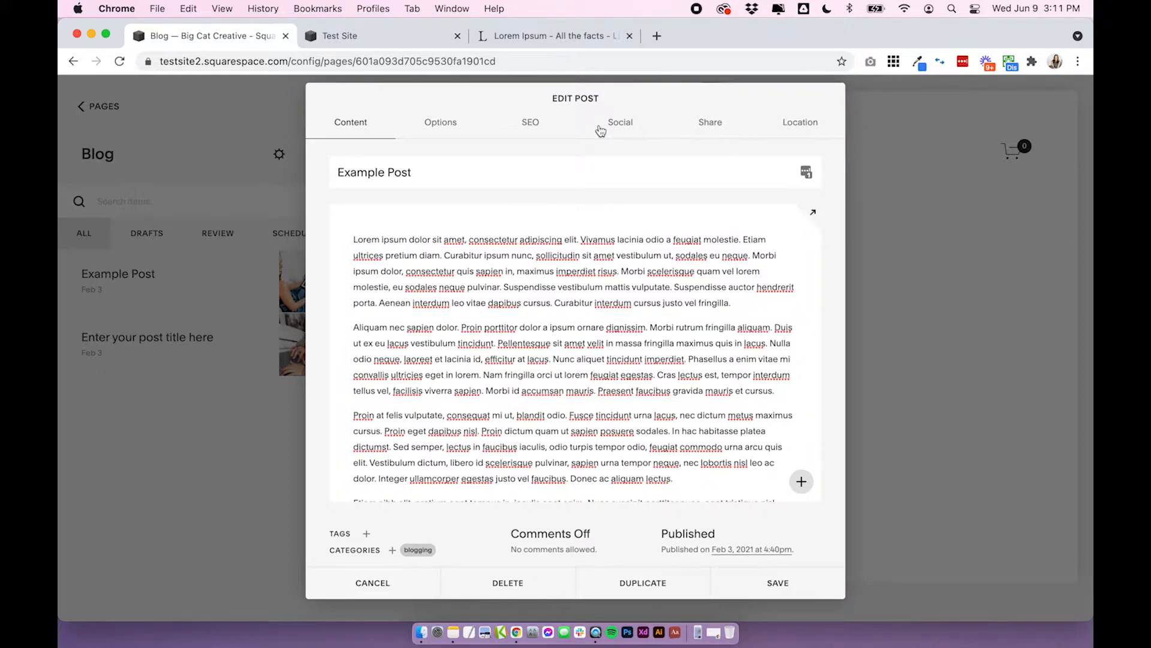
pyautogui.moveTo(446, 105)
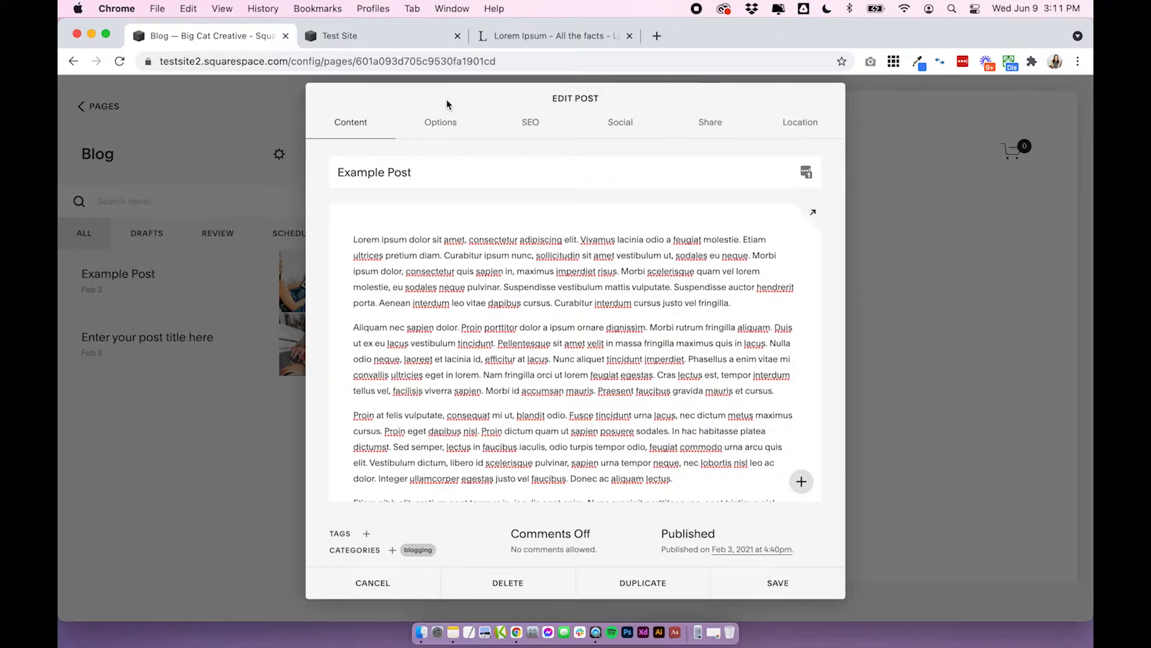
pyautogui.moveTo(793, 128)
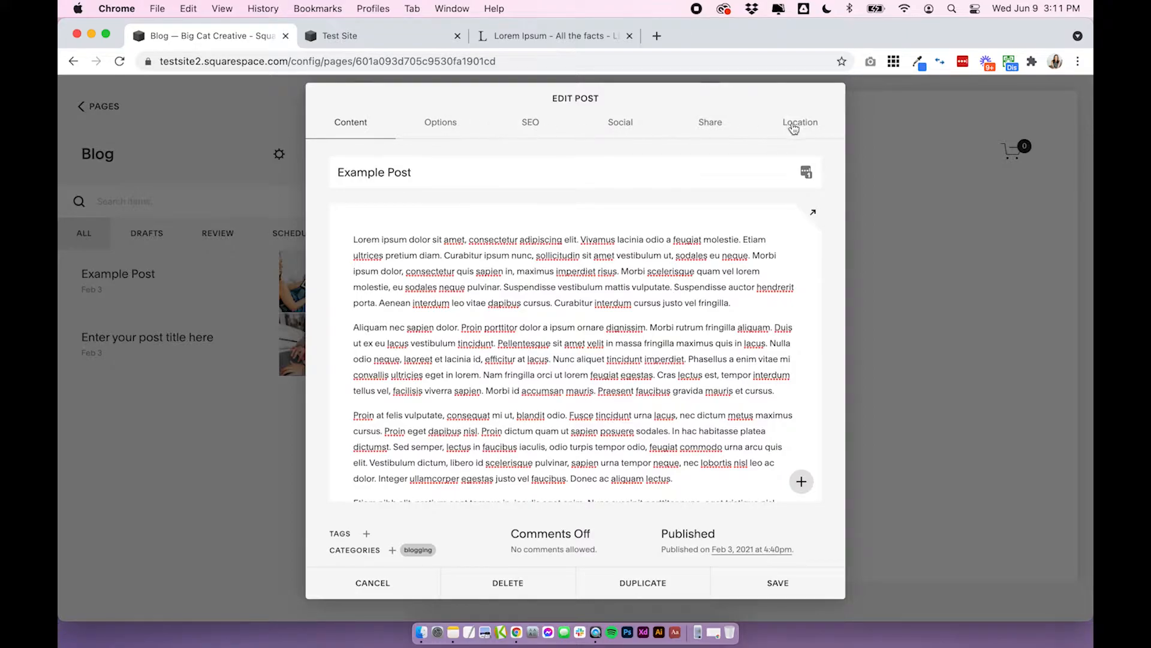
pyautogui.moveTo(593, 108)
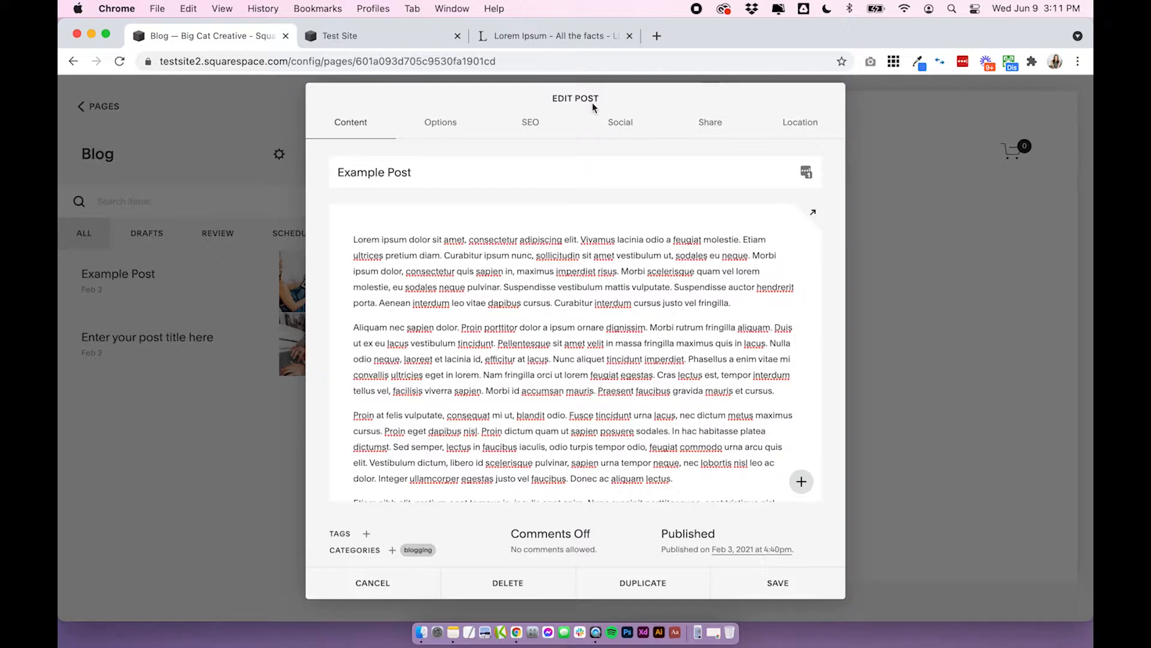
pyautogui.moveTo(659, 169)
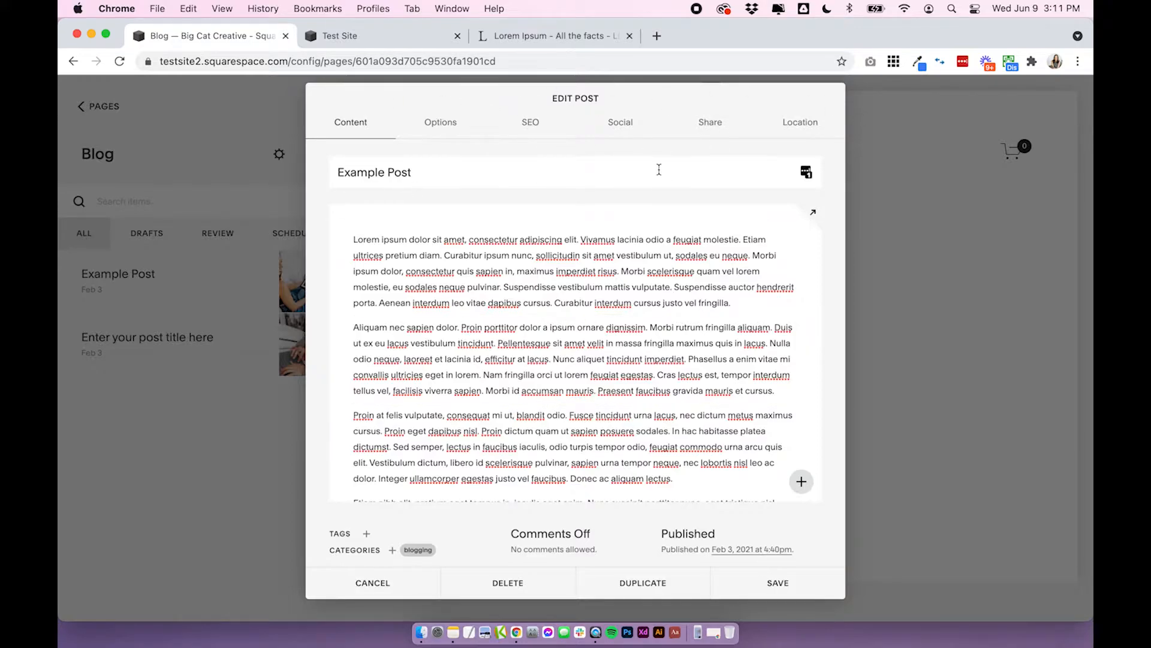
pyautogui.click(637, 340)
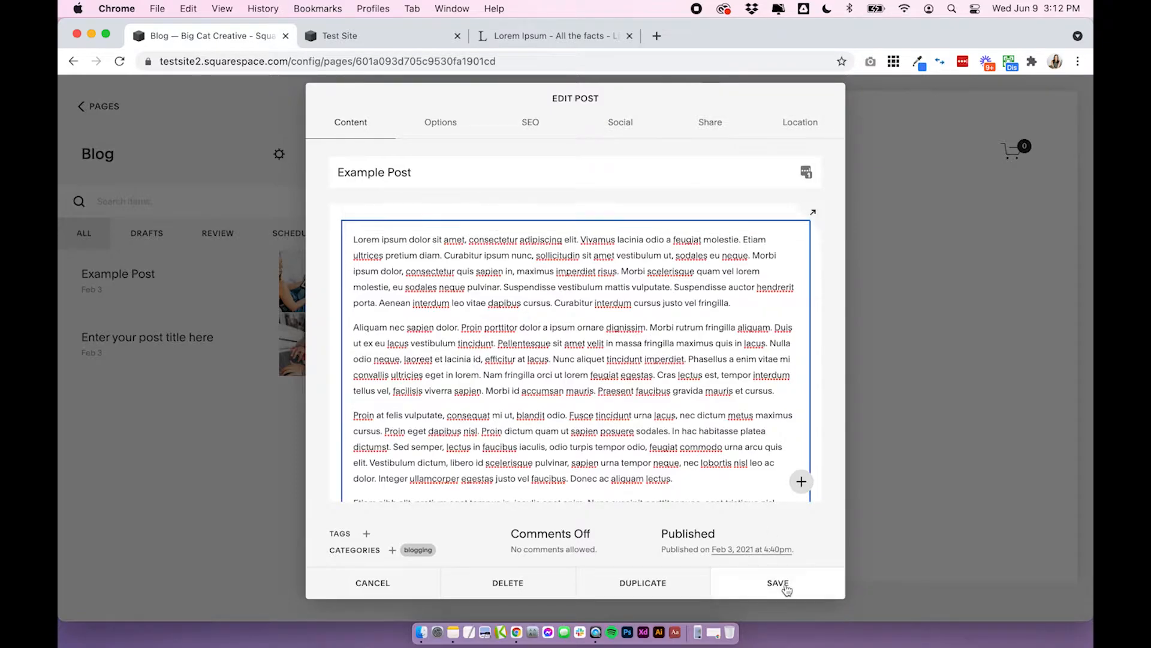
# - Save Example Post and preview its page showing the title above the new paragraphs
pyautogui.click(777, 583)
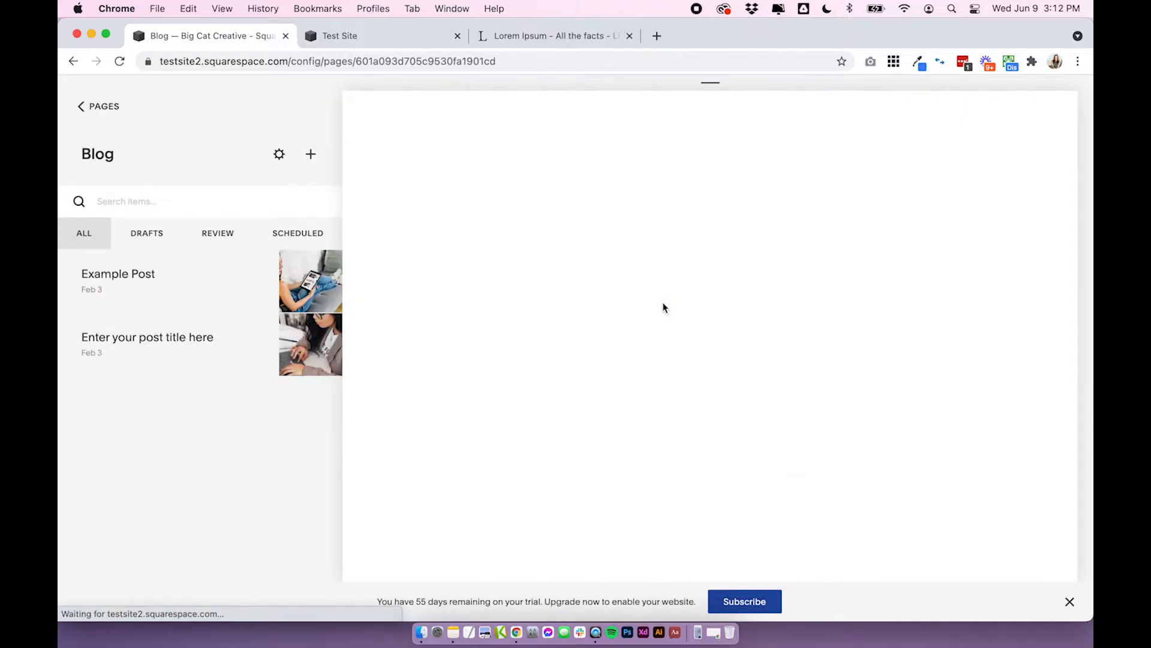
pyautogui.click(119, 273)
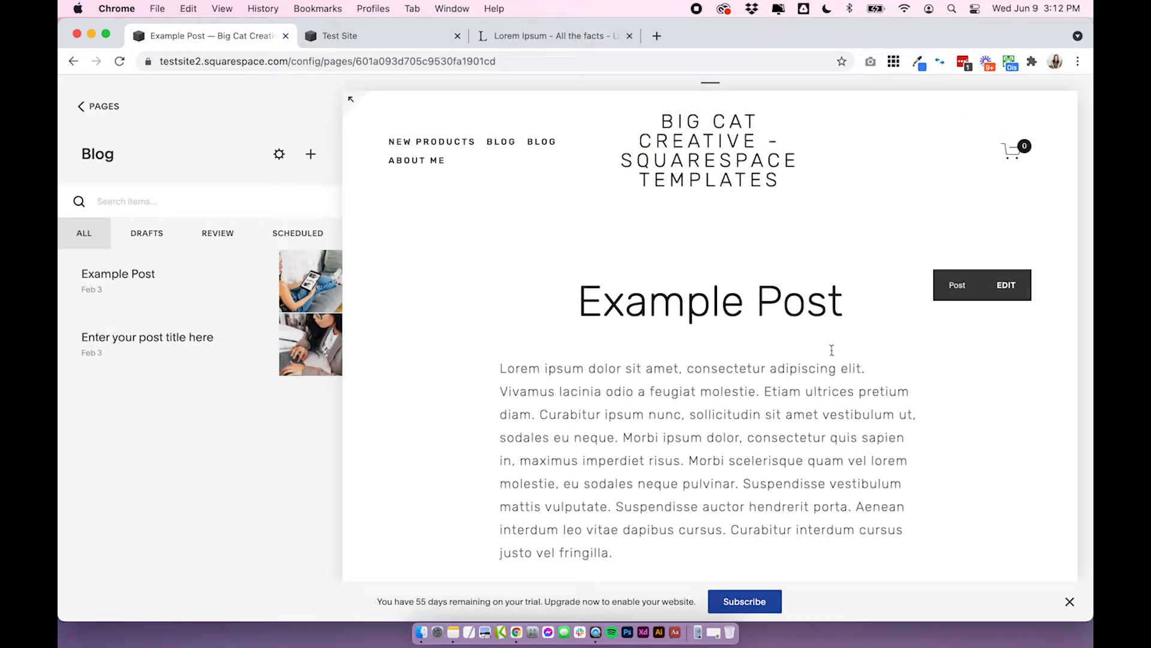
pyautogui.scroll(-3)
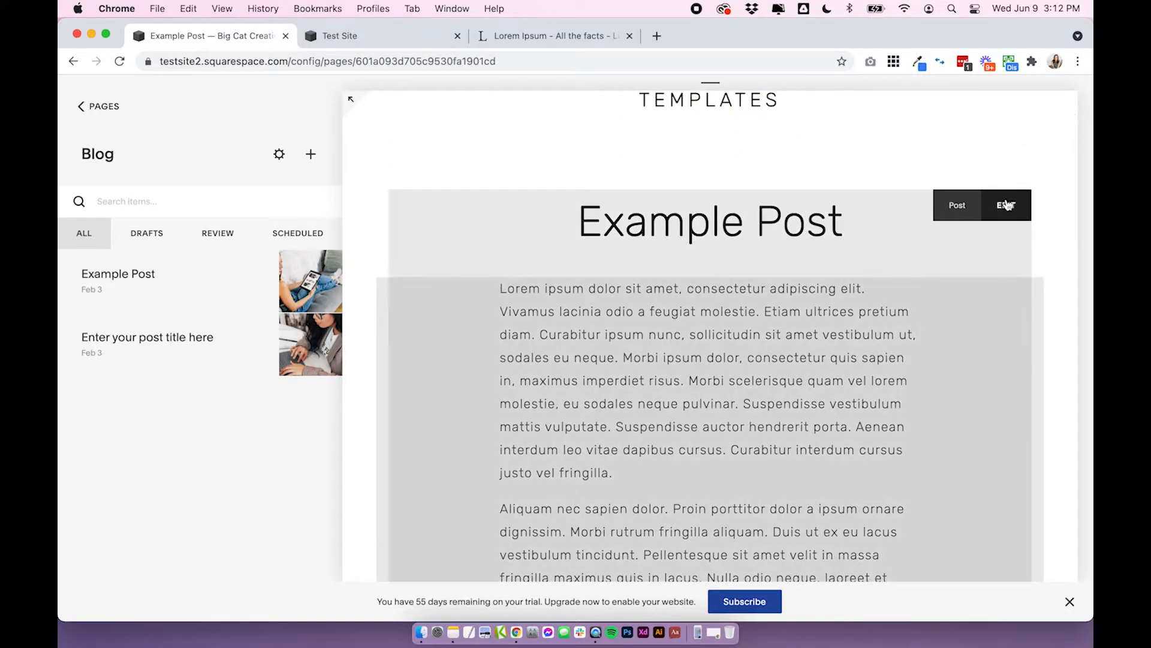
pyautogui.click(1006, 205)
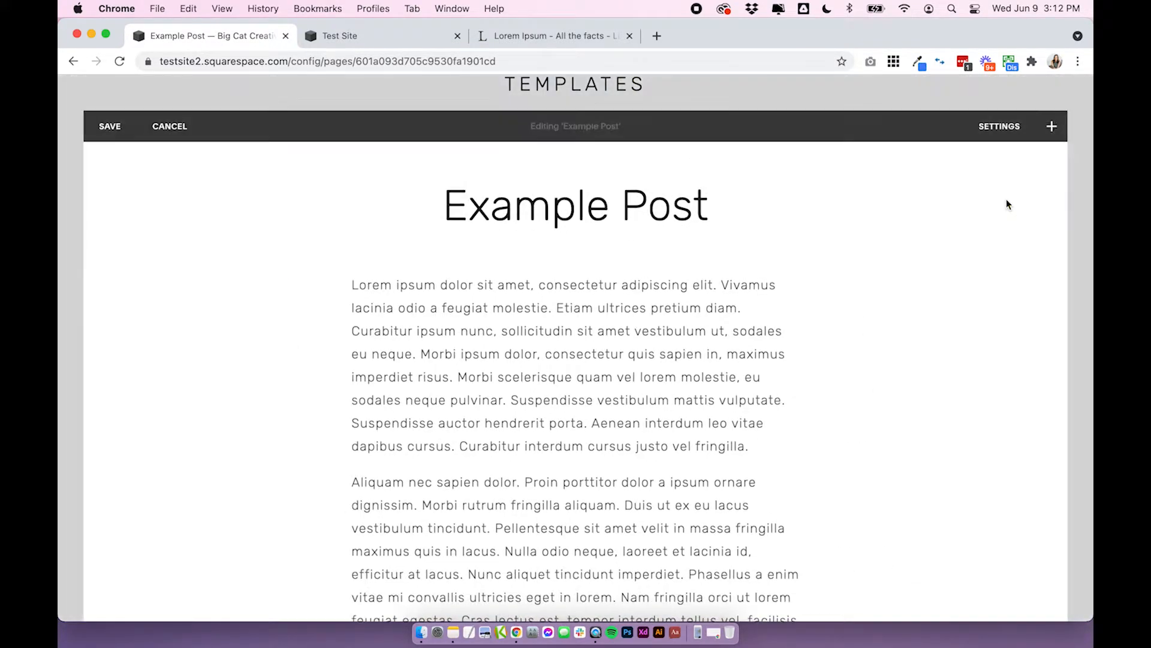
pyautogui.moveTo(251, 222)
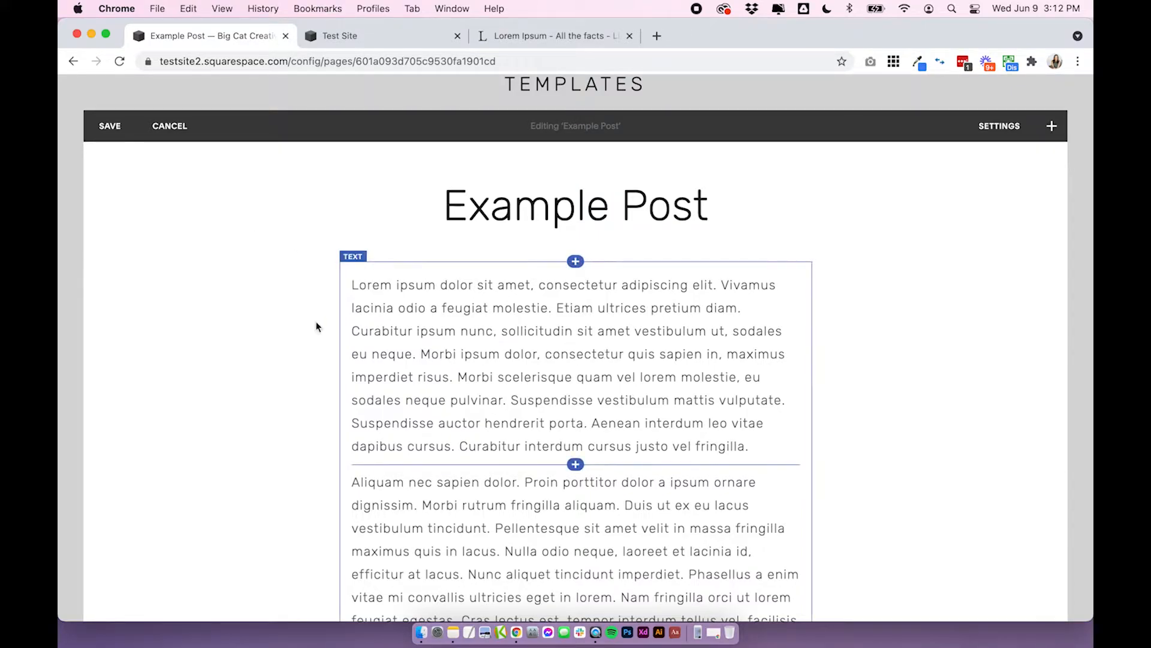
pyautogui.scroll(-3)
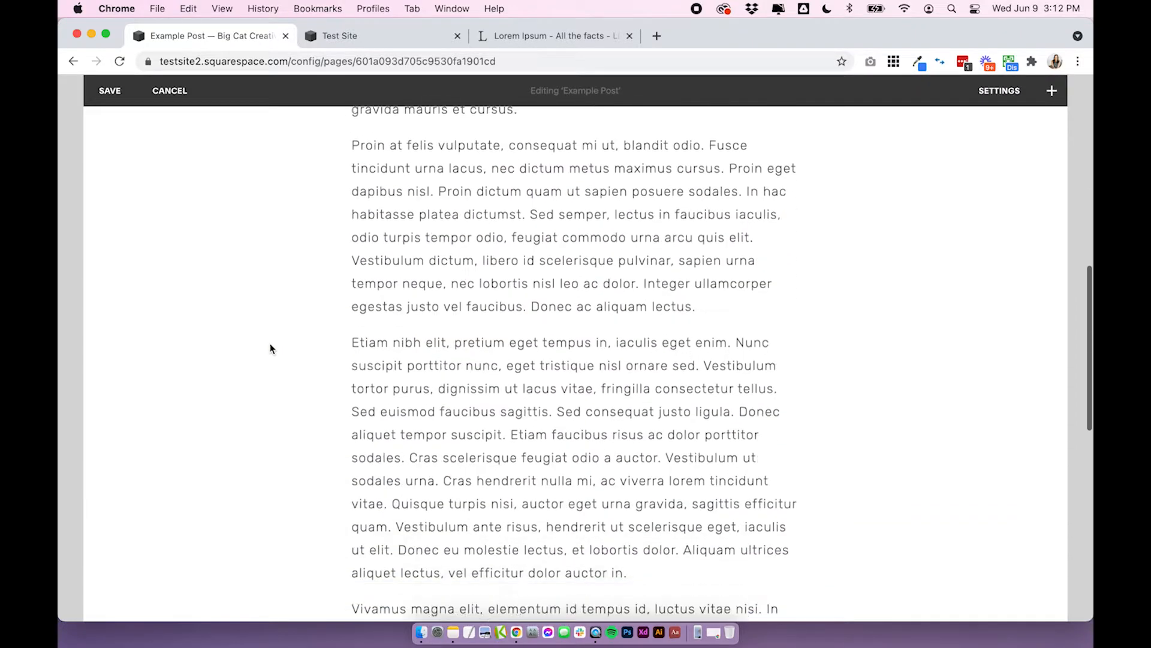
pyautogui.scroll(3)
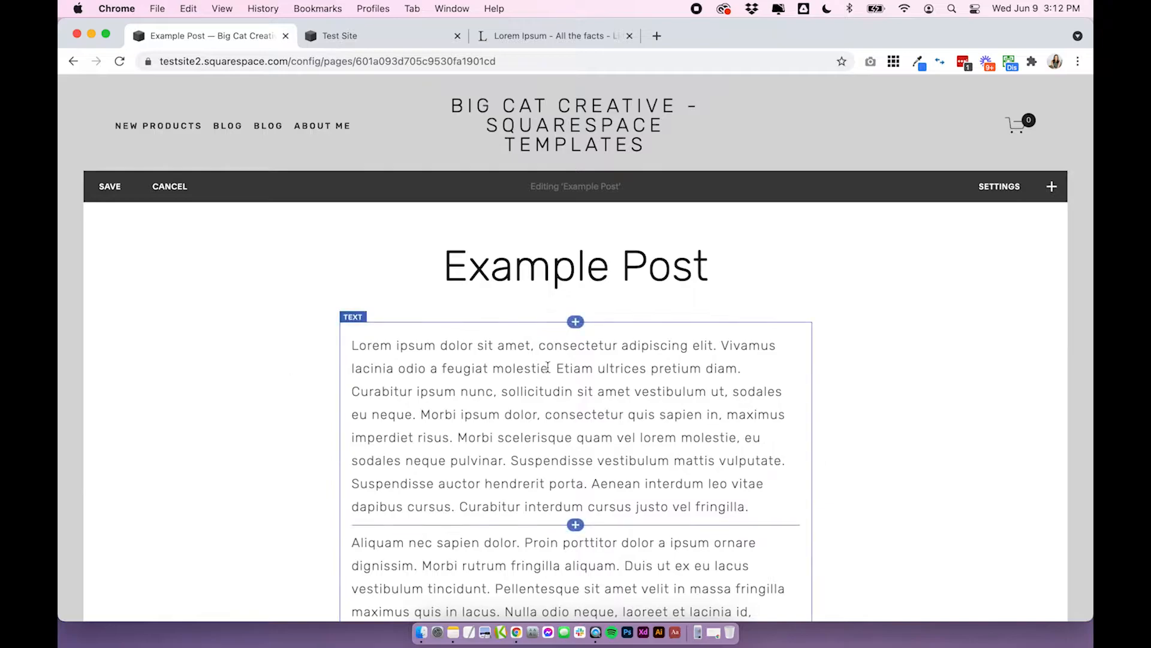
pyautogui.click(574, 524)
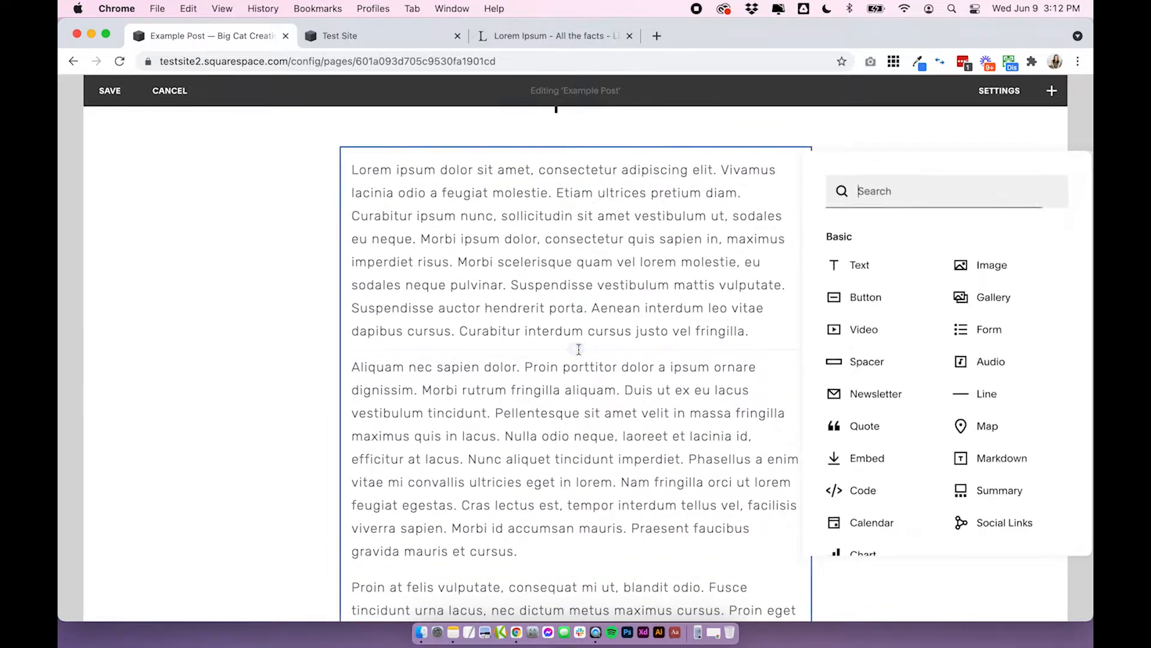
pyautogui.click(287, 353)
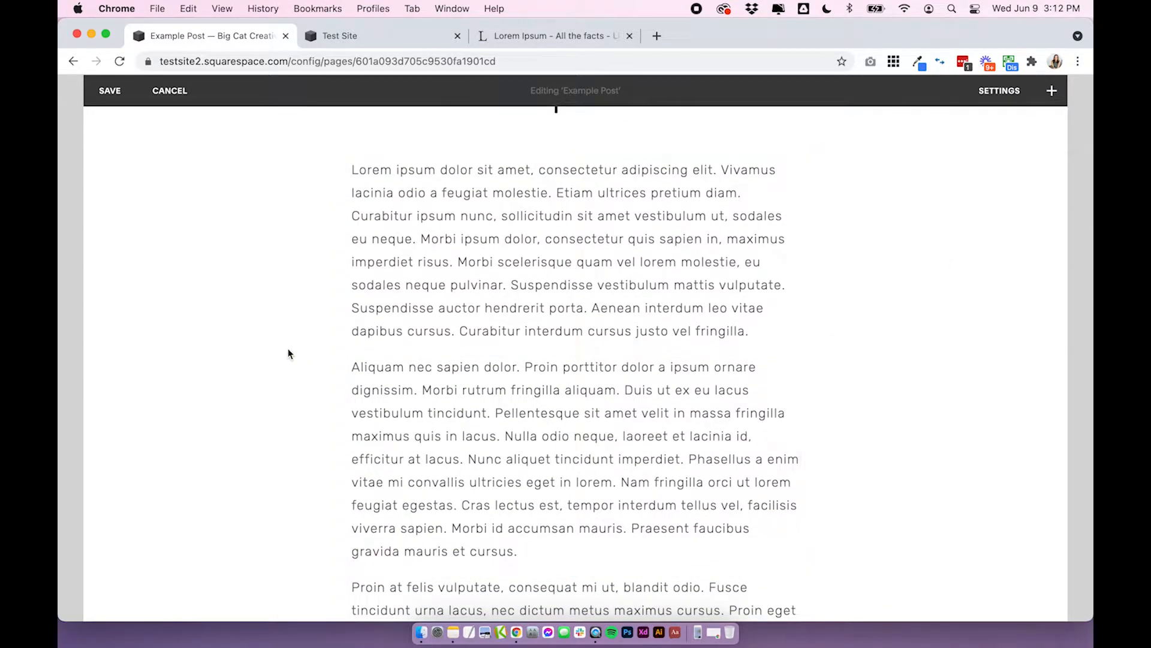
pyautogui.scroll(-3)
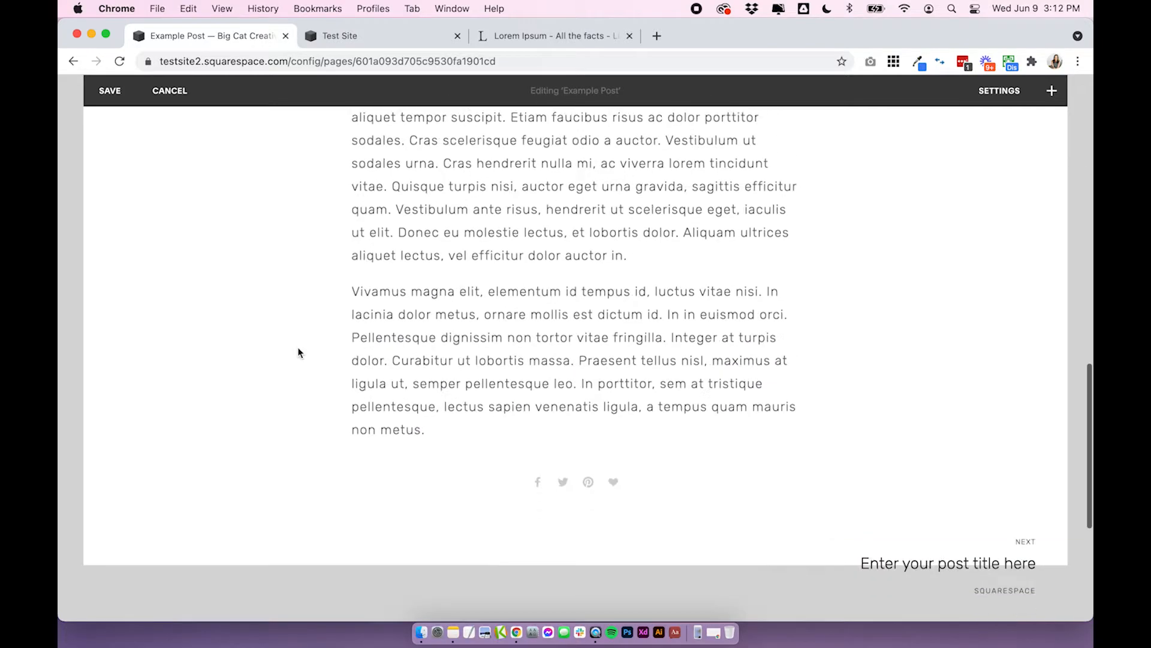
pyautogui.scroll(3)
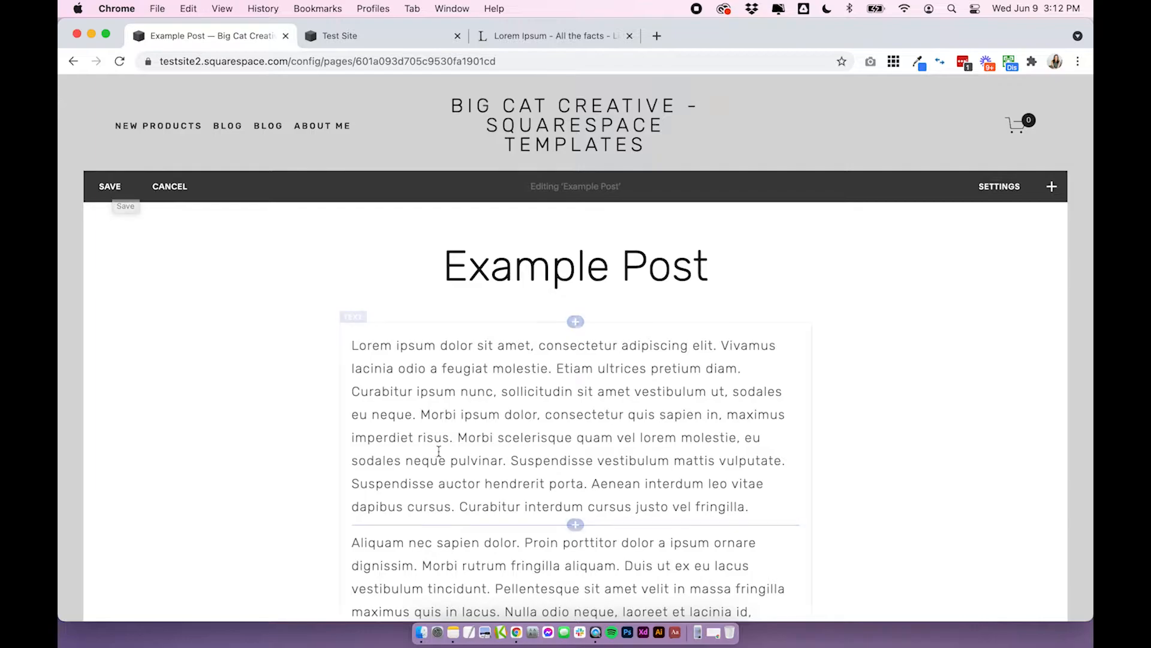
pyautogui.click(109, 186)
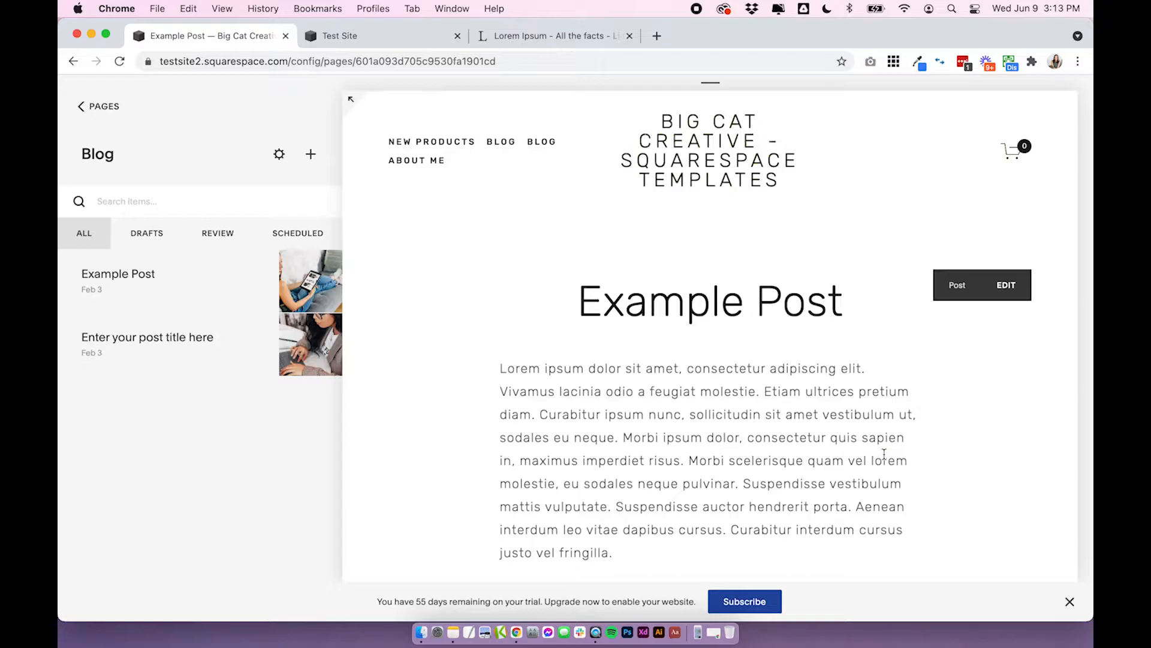
# - Change Example Post's status from Published to Draft and save it
pyautogui.click(1005, 286)
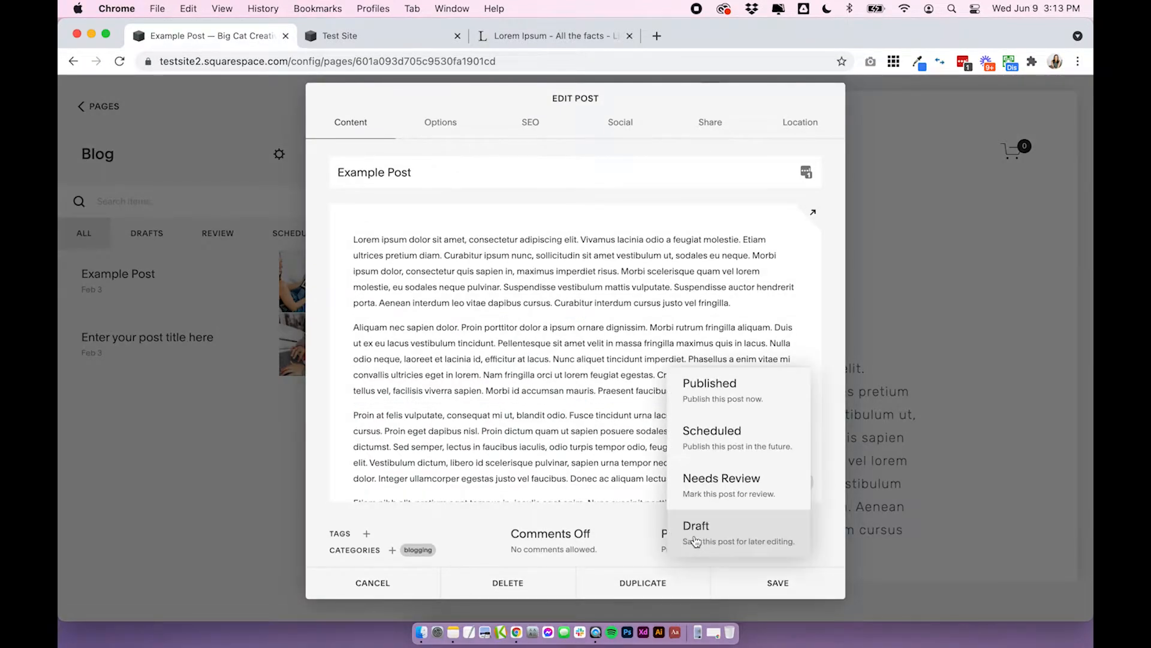
pyautogui.click(695, 525)
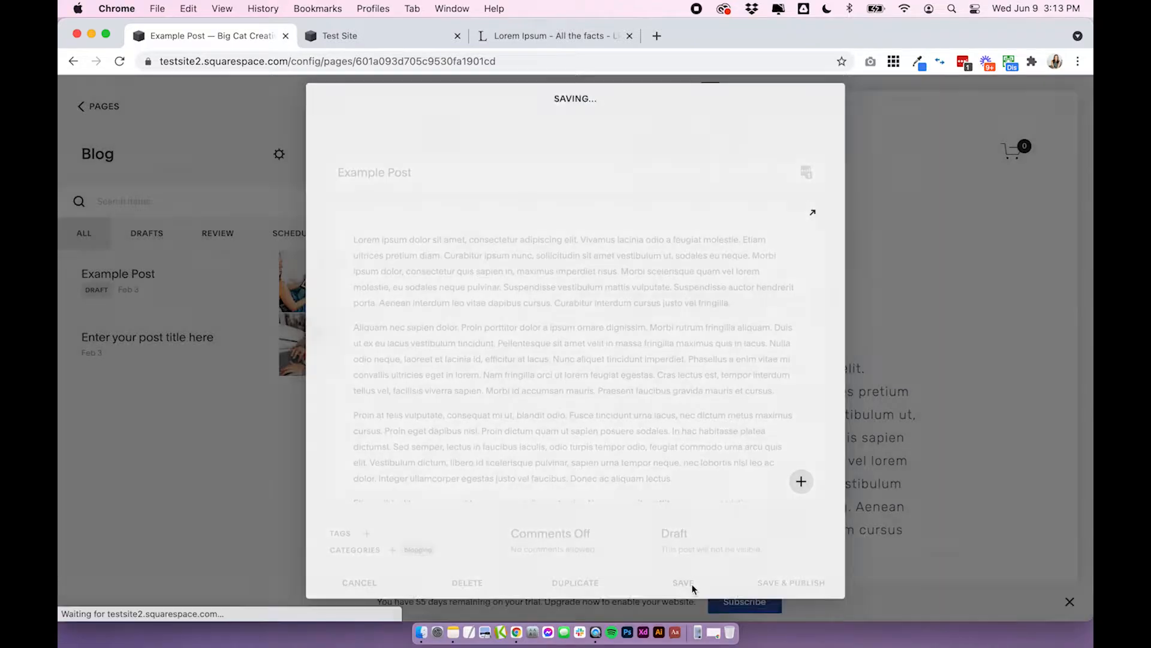
pyautogui.click(681, 583)
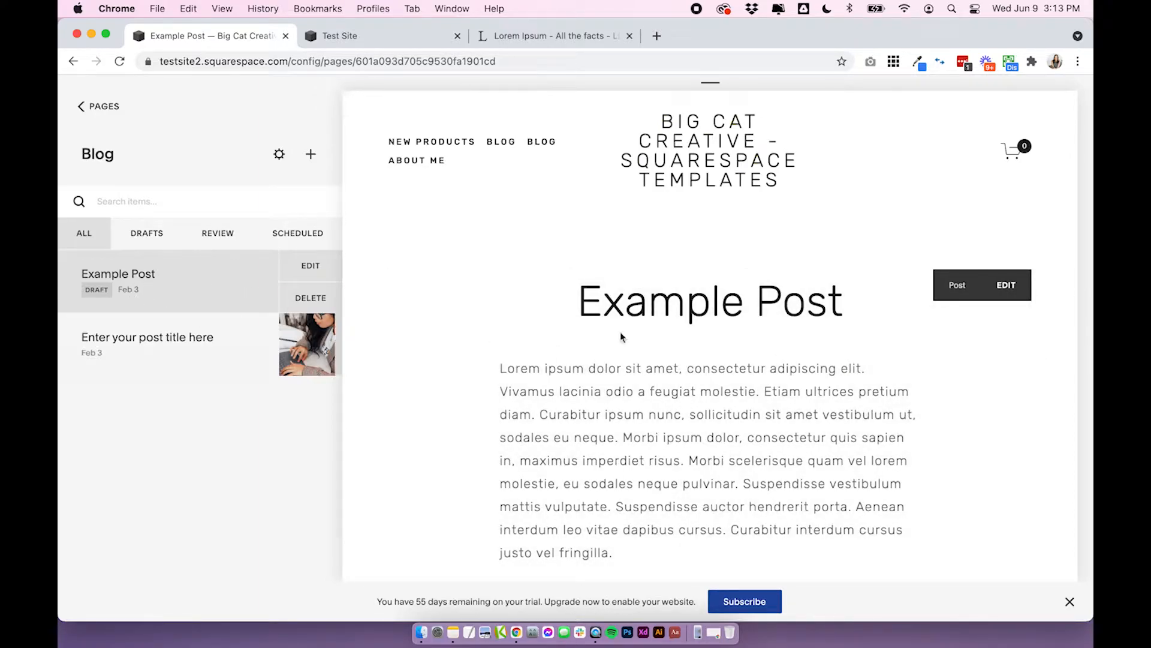
pyautogui.moveTo(835, 358)
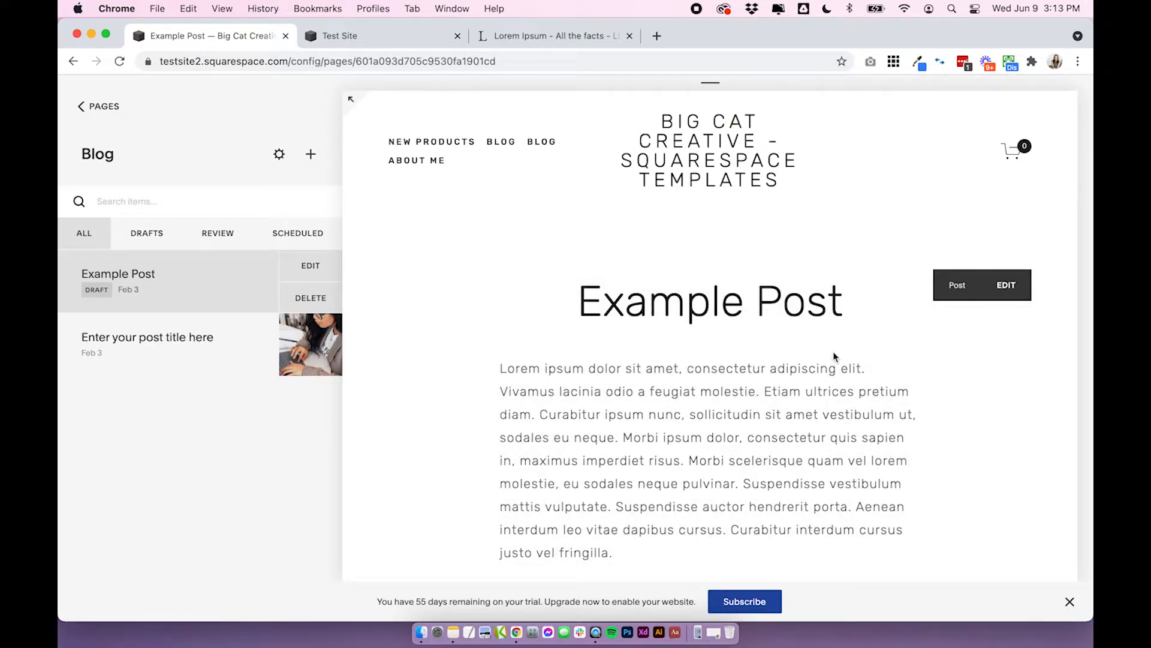
# - Enter the page editor for Example Post's title and paragraphs
pyautogui.scroll(-3)
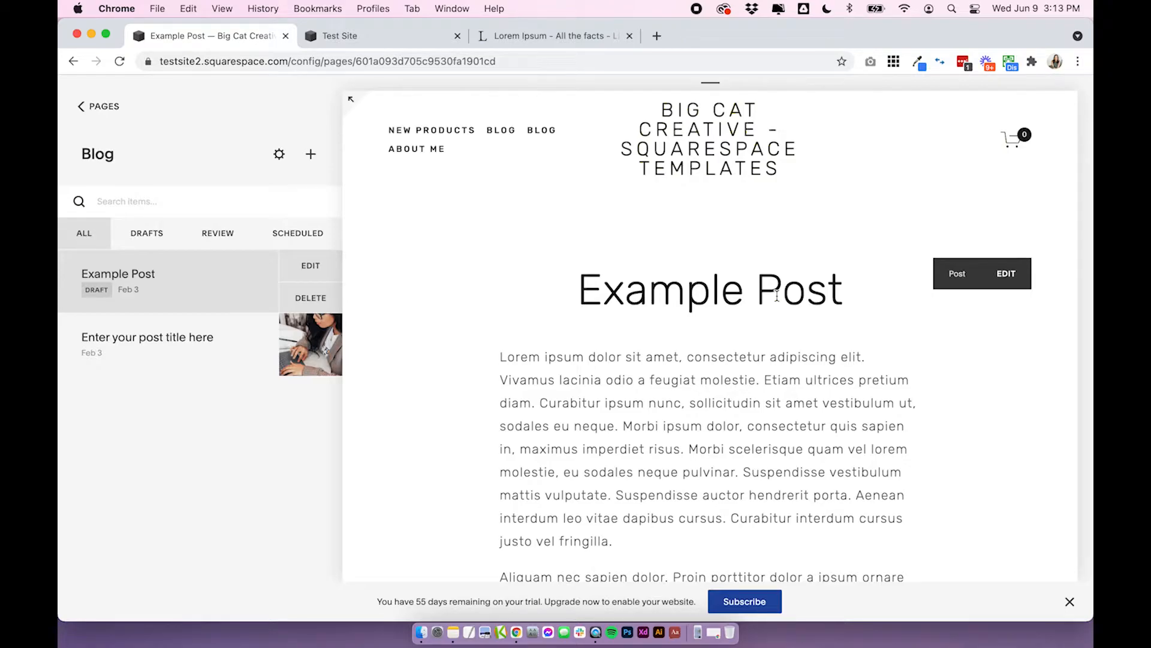
pyautogui.scroll(-3)
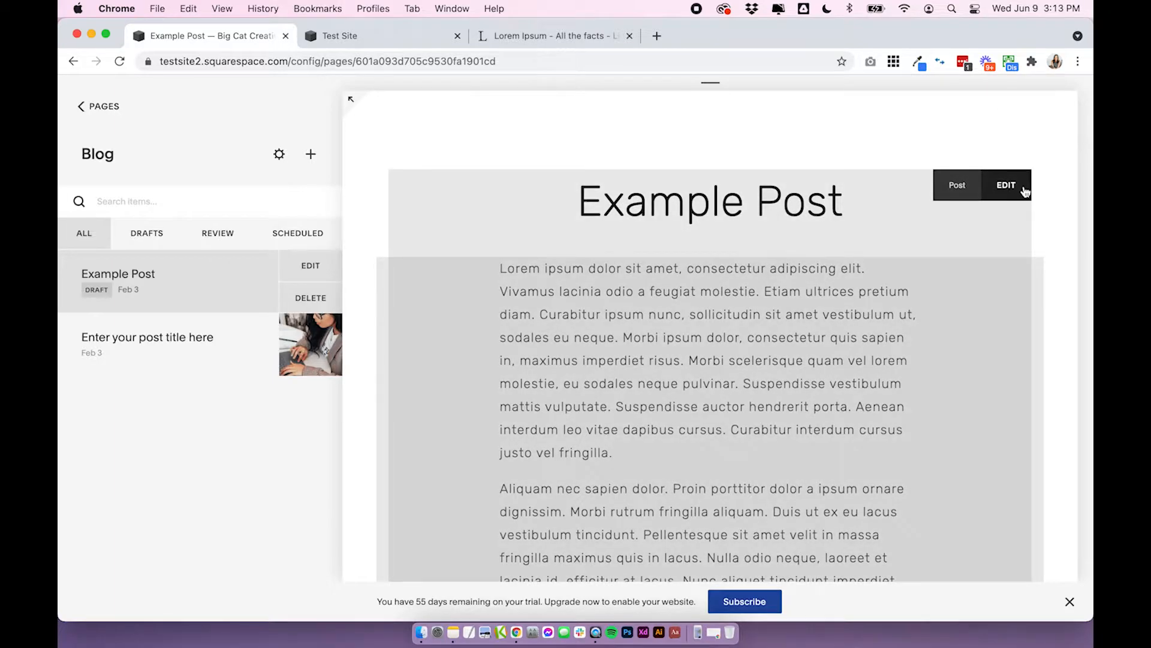
pyautogui.click(1005, 185)
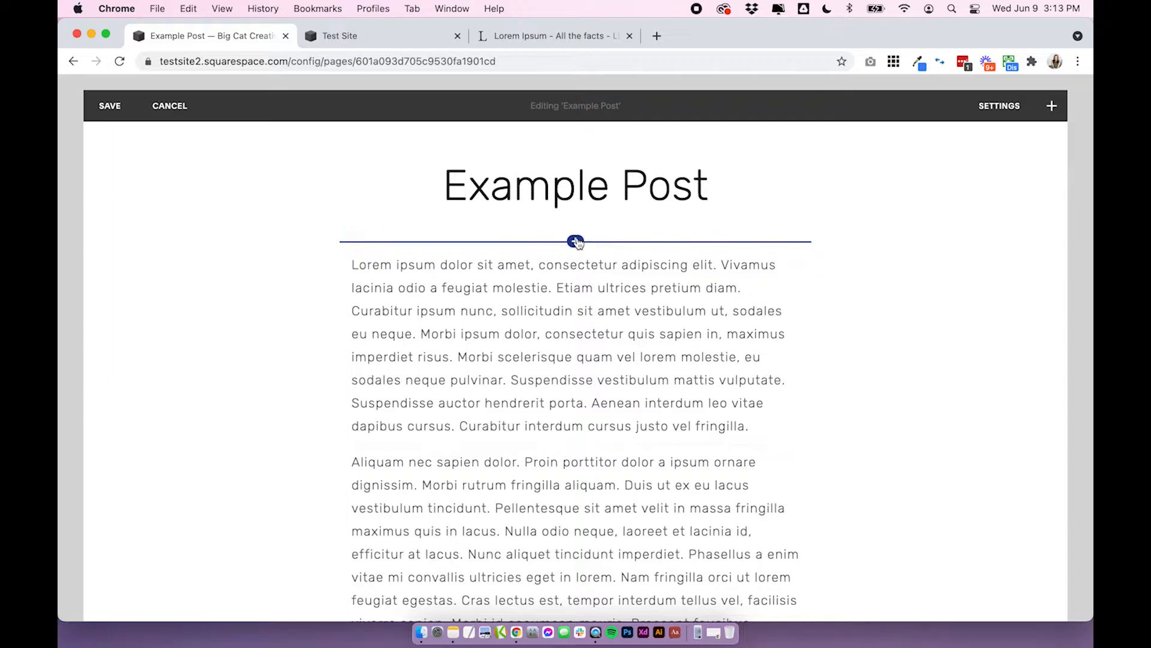
# - Insert an image block with the tablet-on-sofa photo below the post title
pyautogui.click(1051, 106)
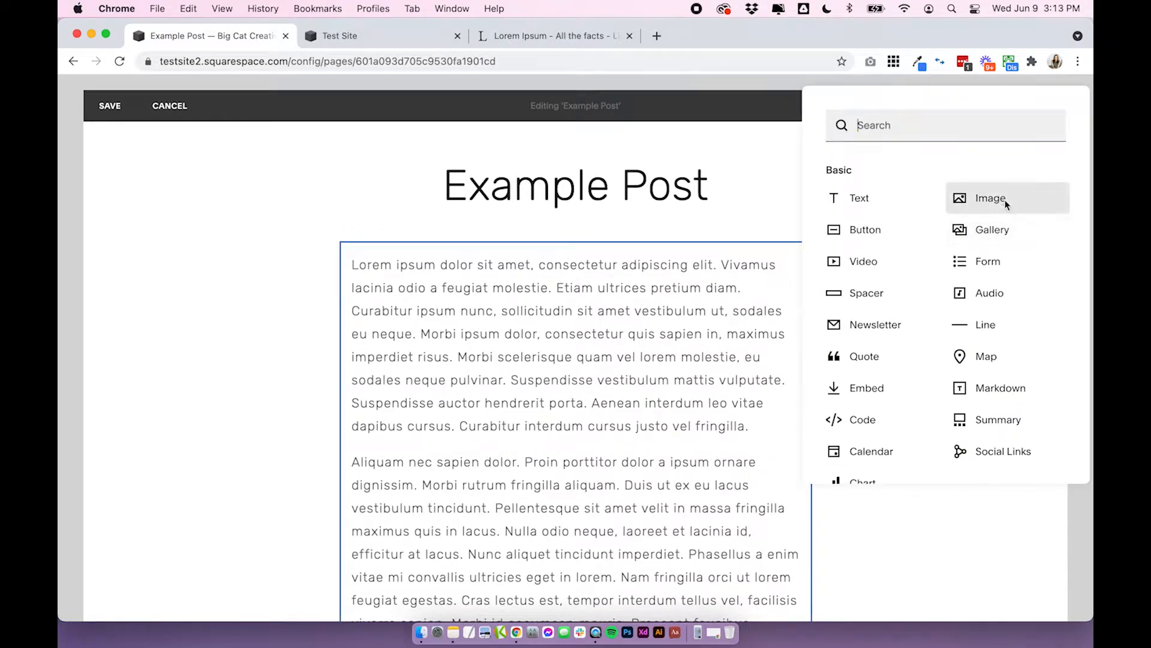
pyautogui.click(990, 198)
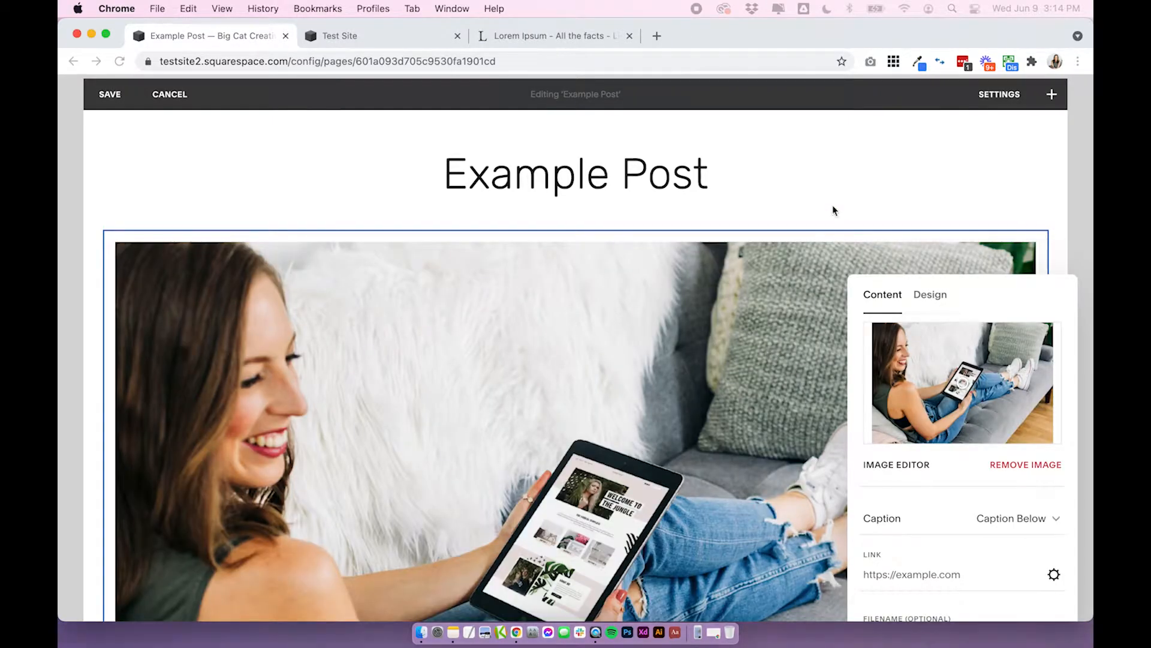
# - Add spacers on both sides of the photo so it narrows to the text column width
pyautogui.scroll(-3)
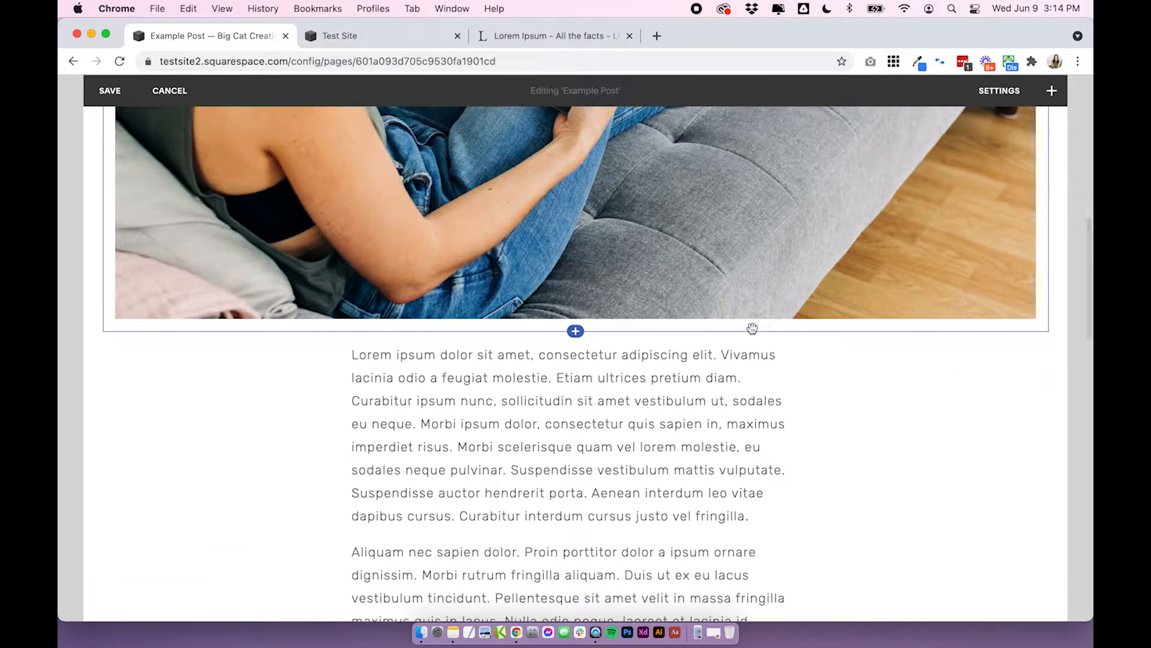
pyautogui.scroll(-3)
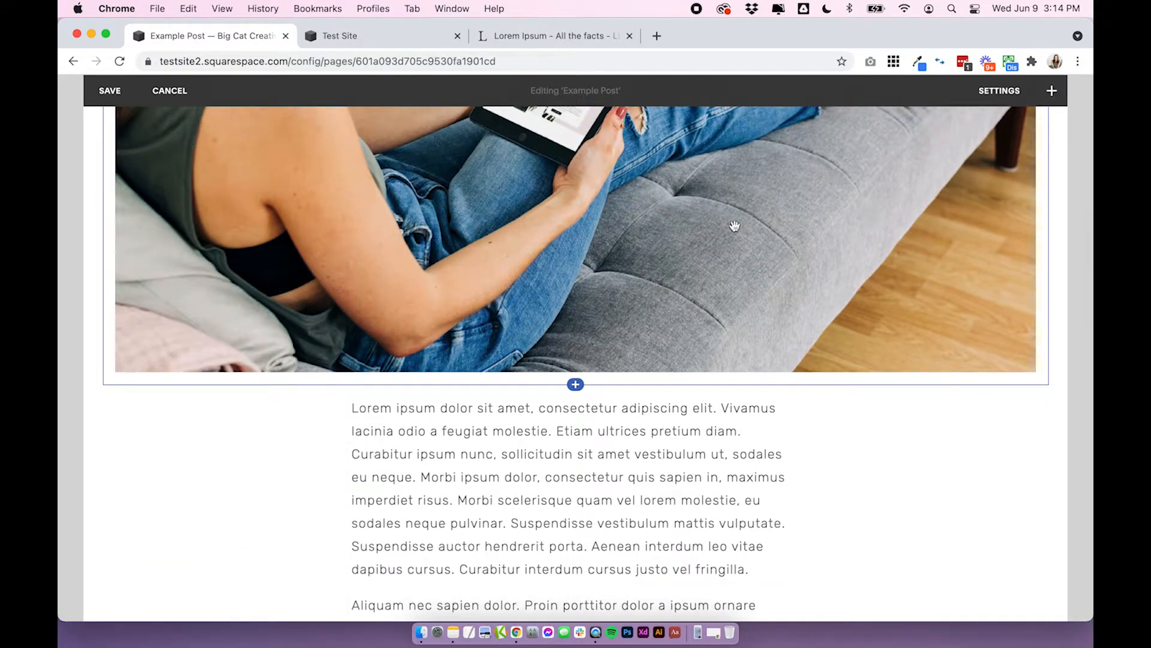
pyautogui.moveTo(575, 385)
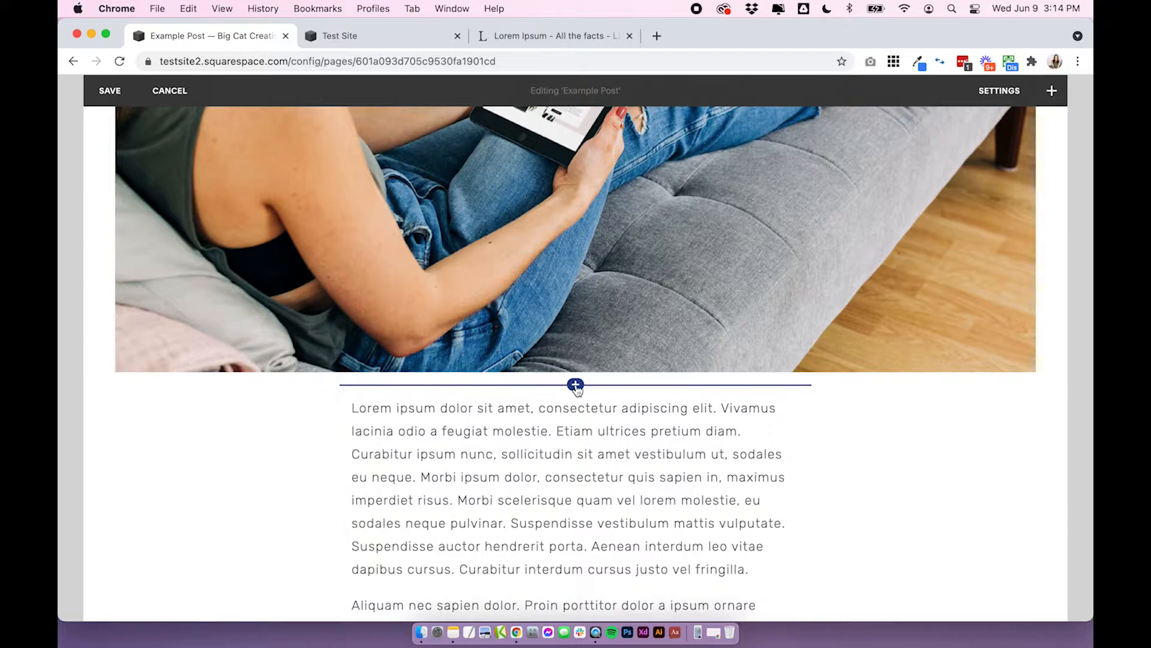
pyautogui.click(574, 385)
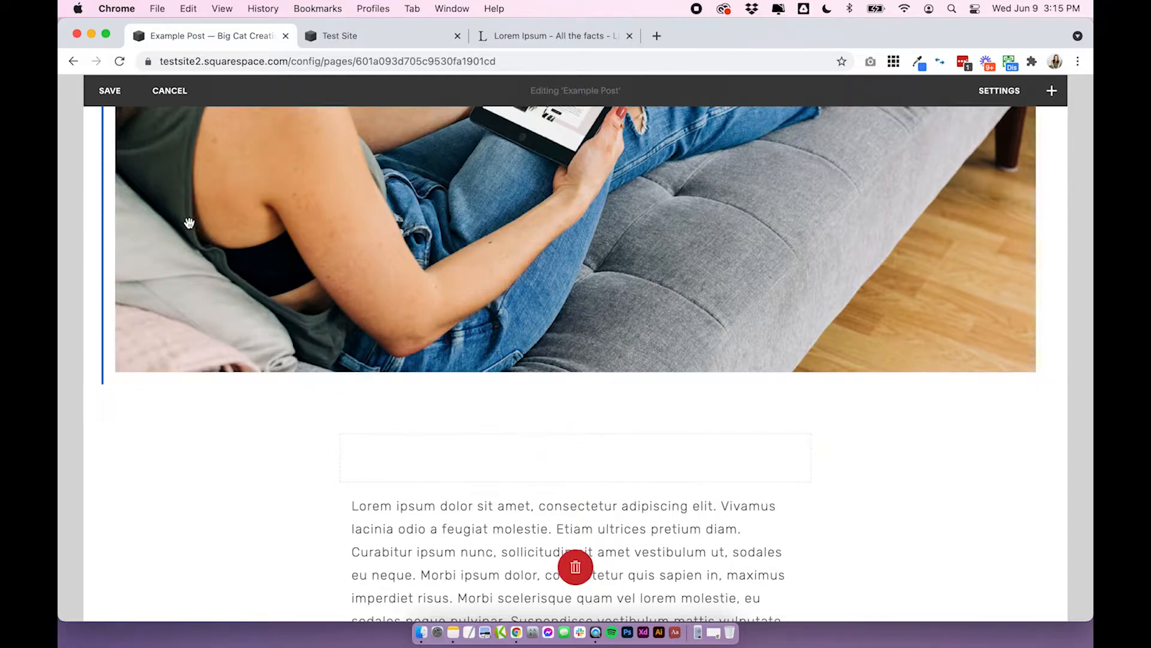
pyautogui.scroll(-3)
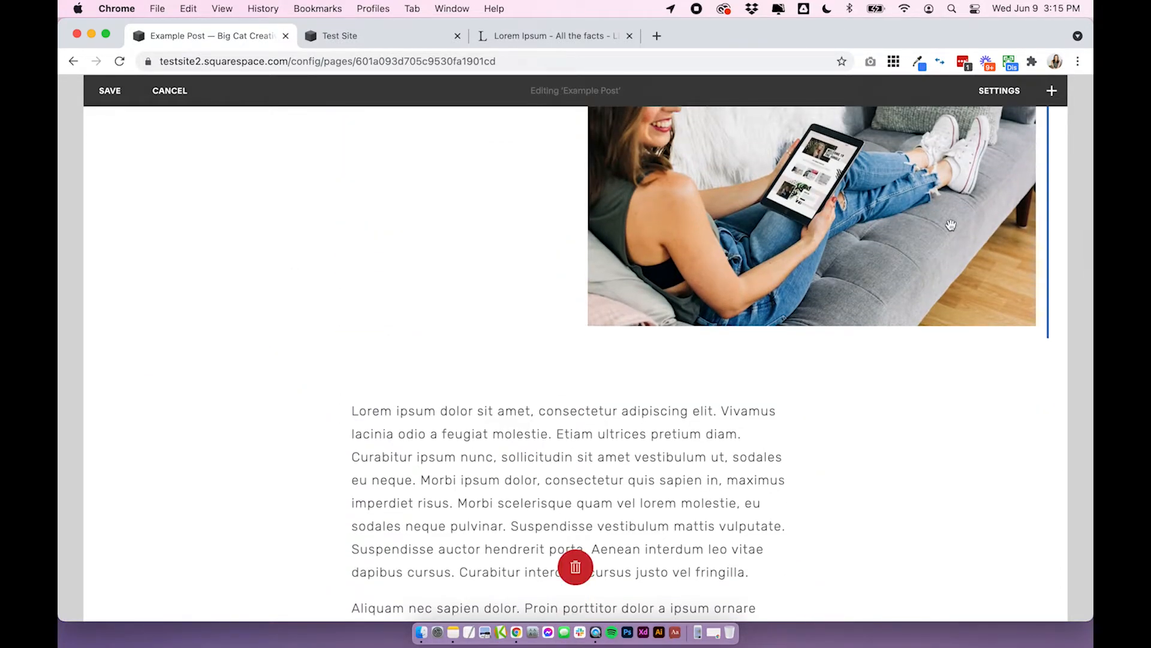
pyautogui.scroll(3)
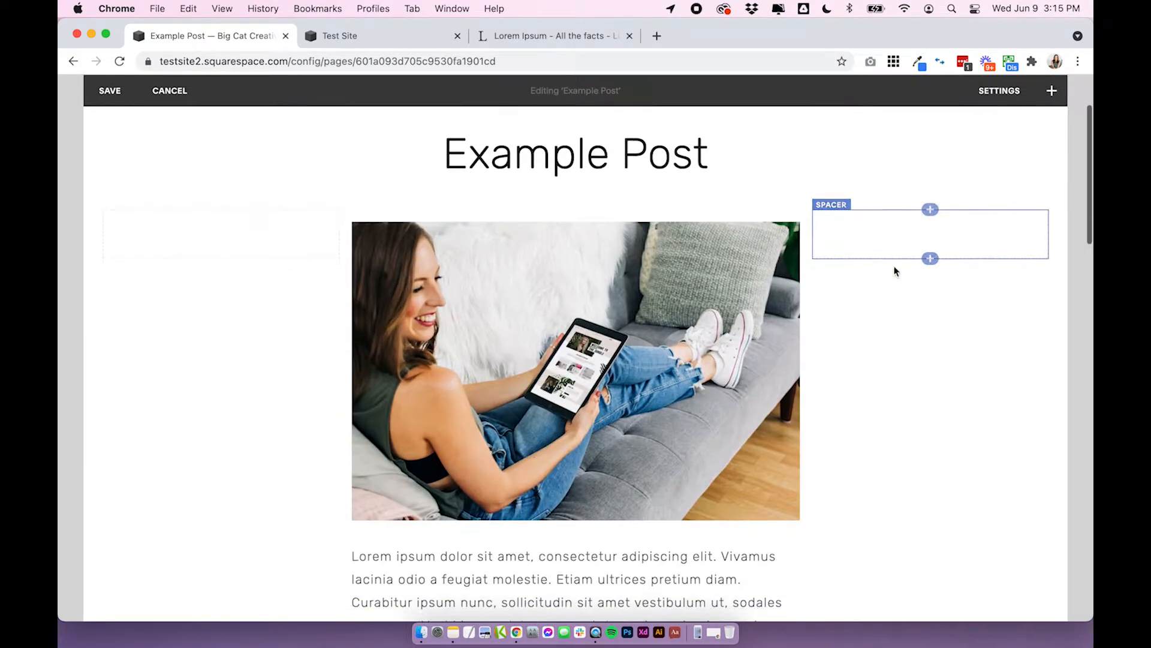
pyautogui.scroll(-3)
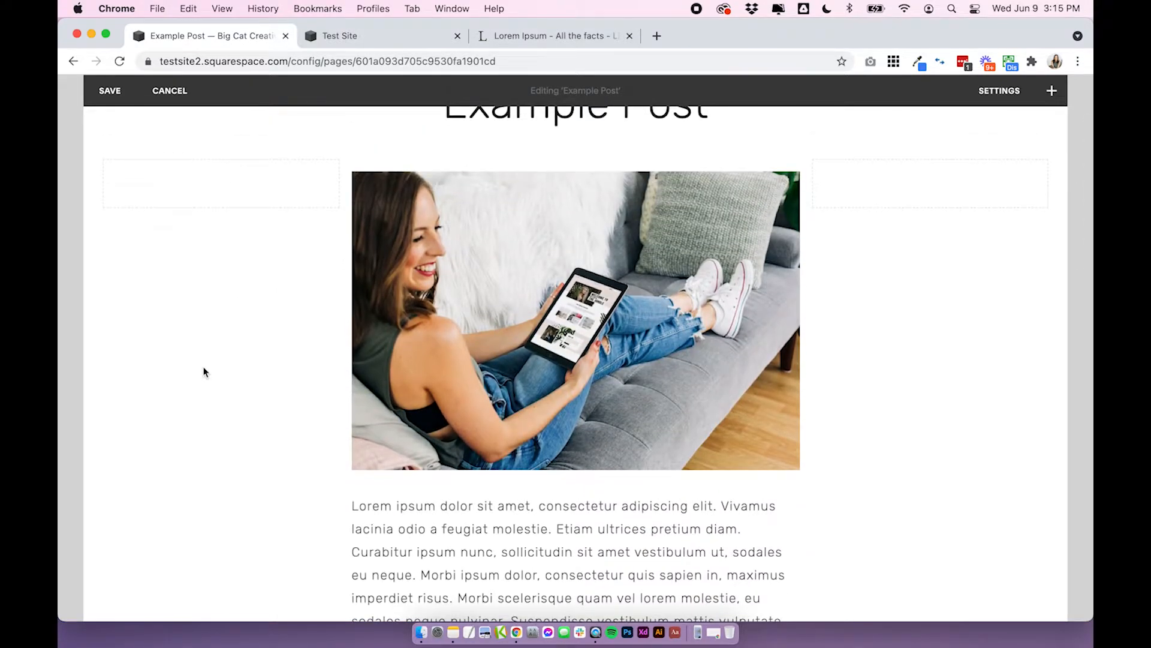
pyautogui.moveTo(235, 372)
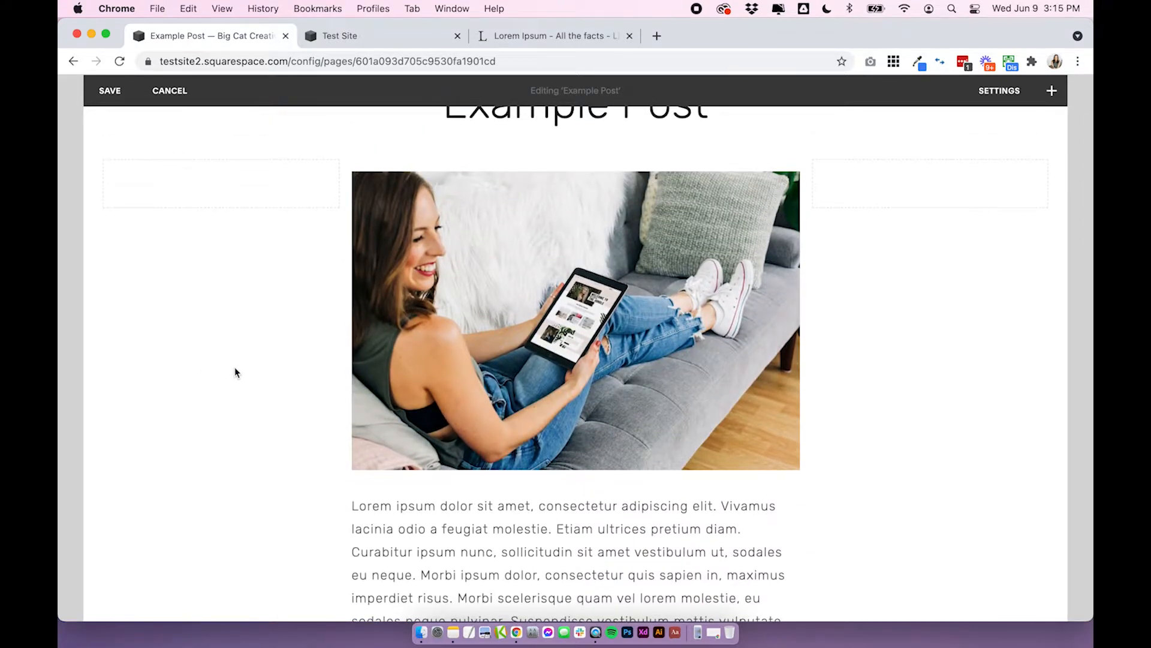
pyautogui.scroll(-3)
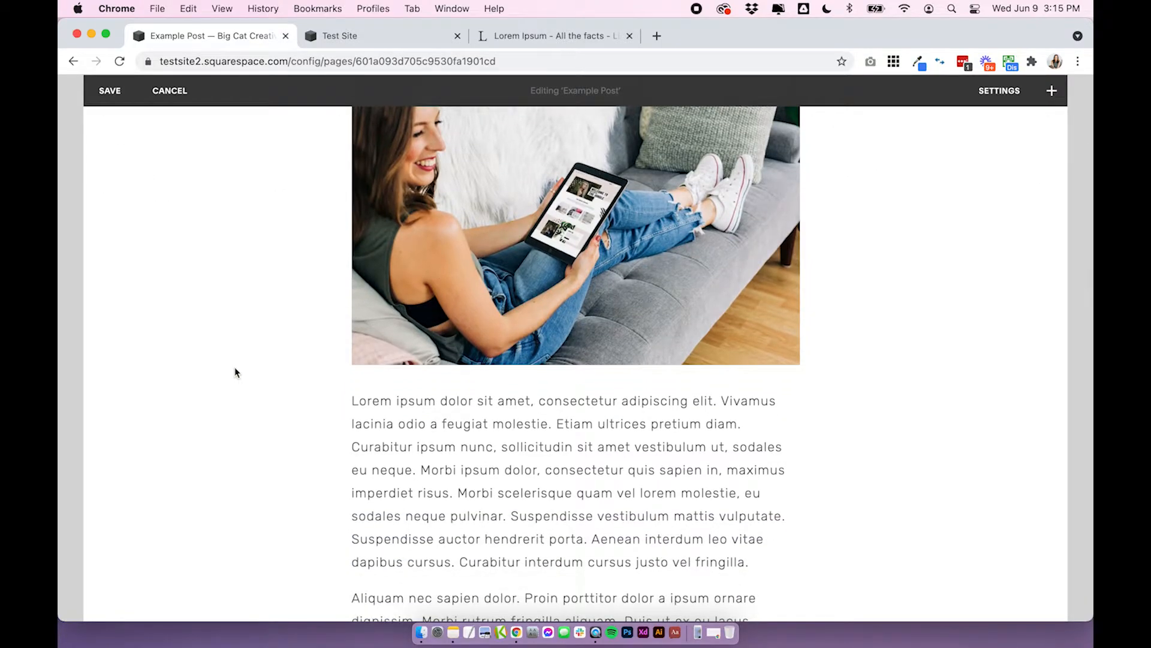
pyautogui.moveTo(362, 325)
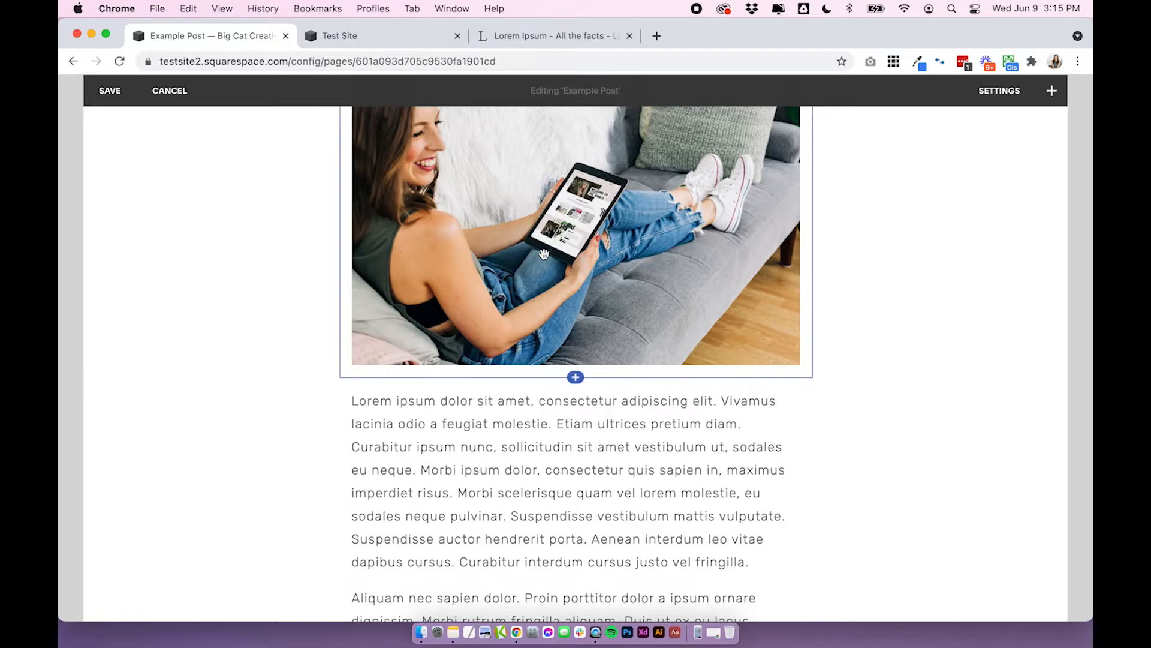
# - Place the photo in a left column with the first paragraph beside it
pyautogui.scroll(-3)
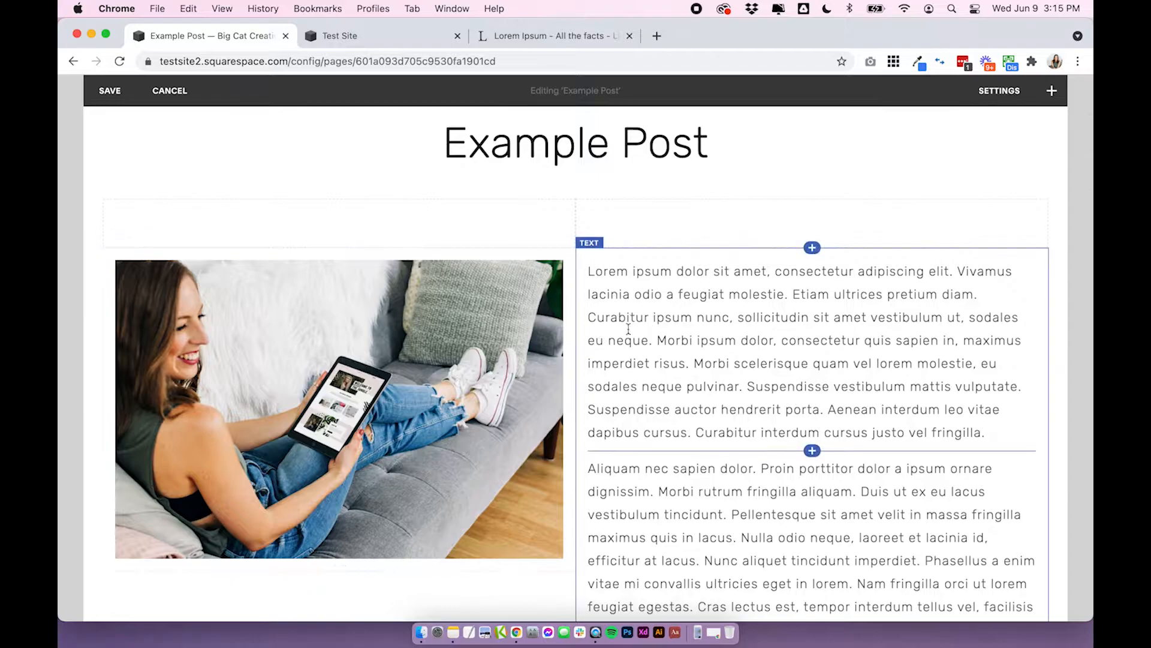
pyautogui.scroll(-3)
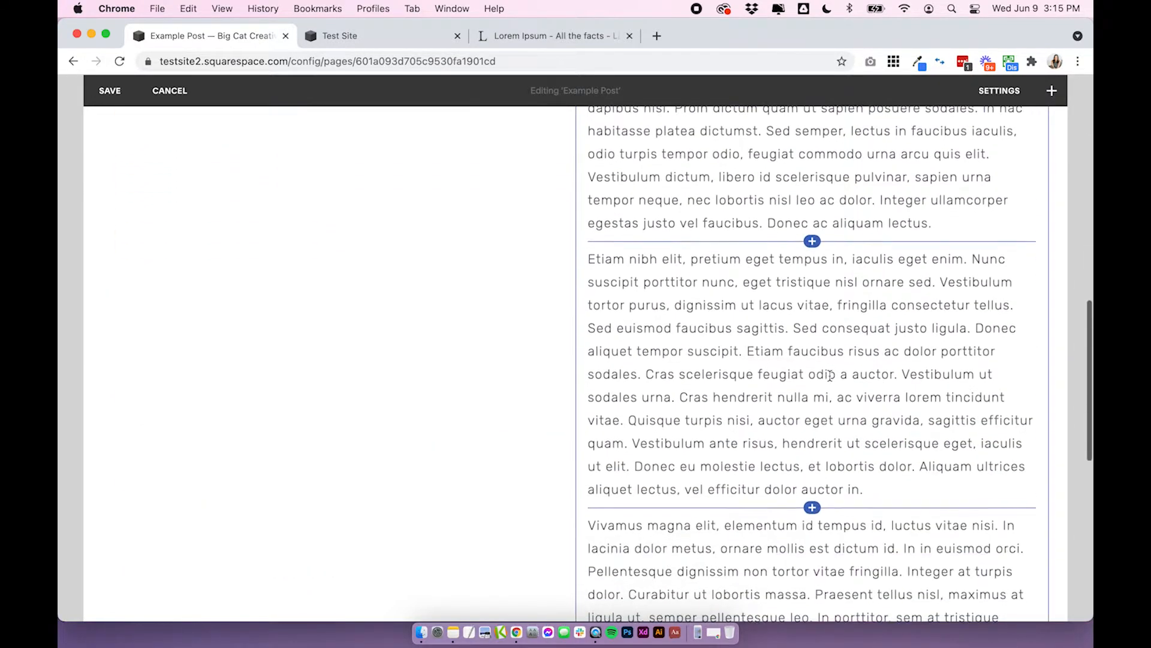
pyautogui.scroll(3)
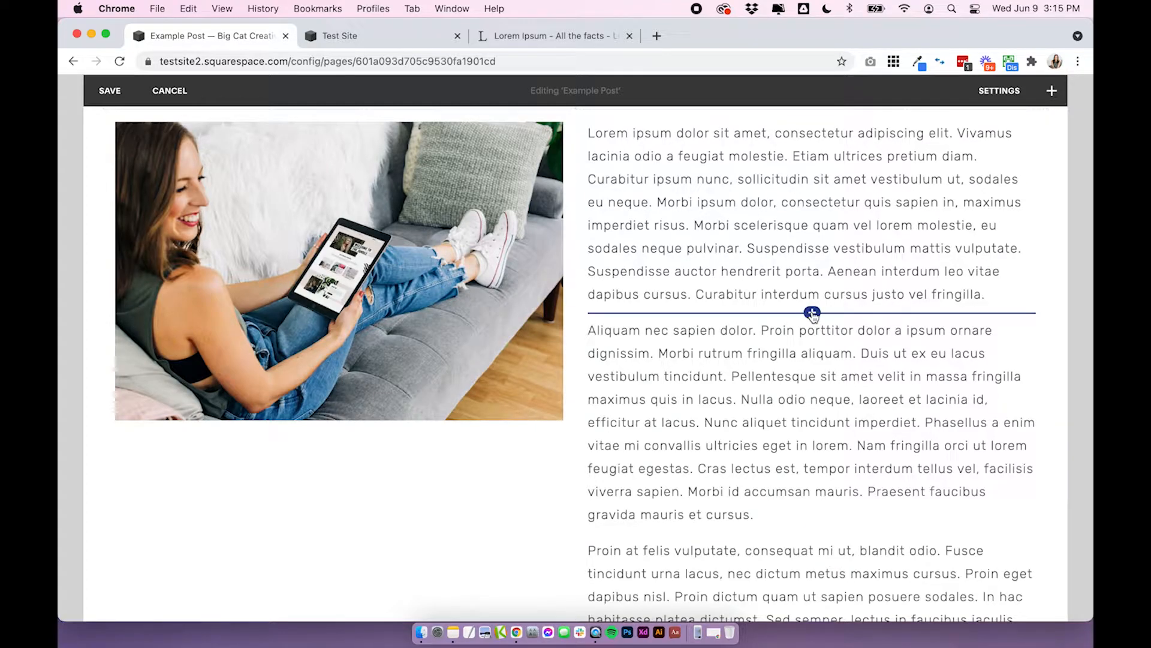
pyautogui.click(812, 312)
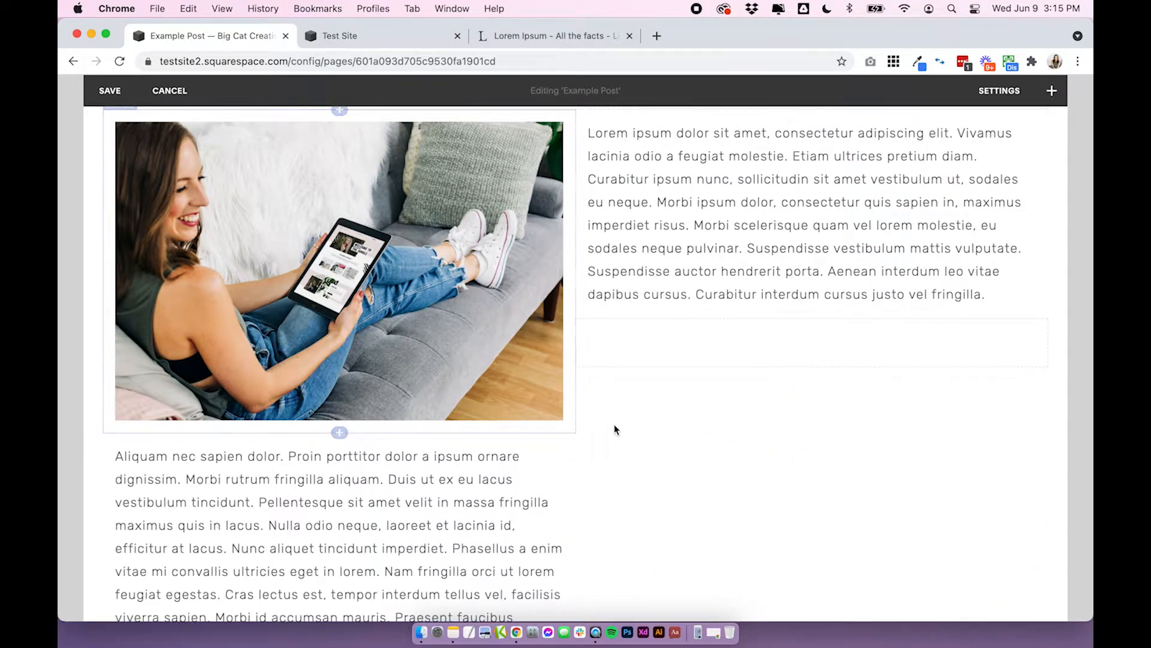
pyautogui.click(804, 214)
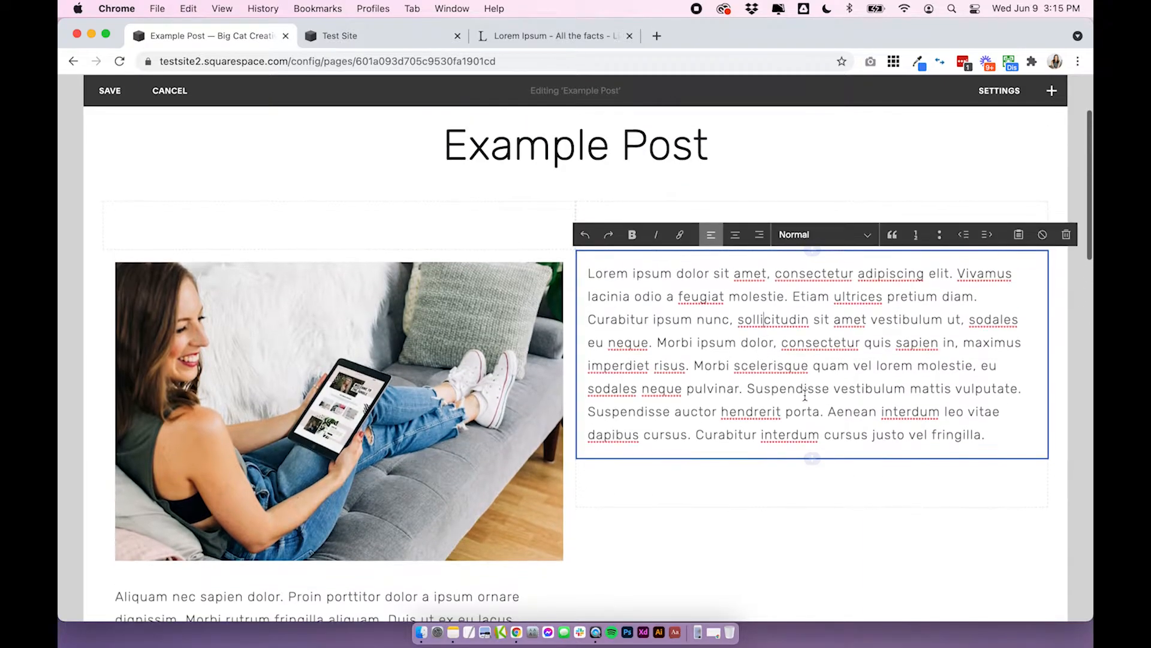
# - Move the remaining paragraphs beneath the photo-and-paragraph row
pyautogui.scroll(-3)
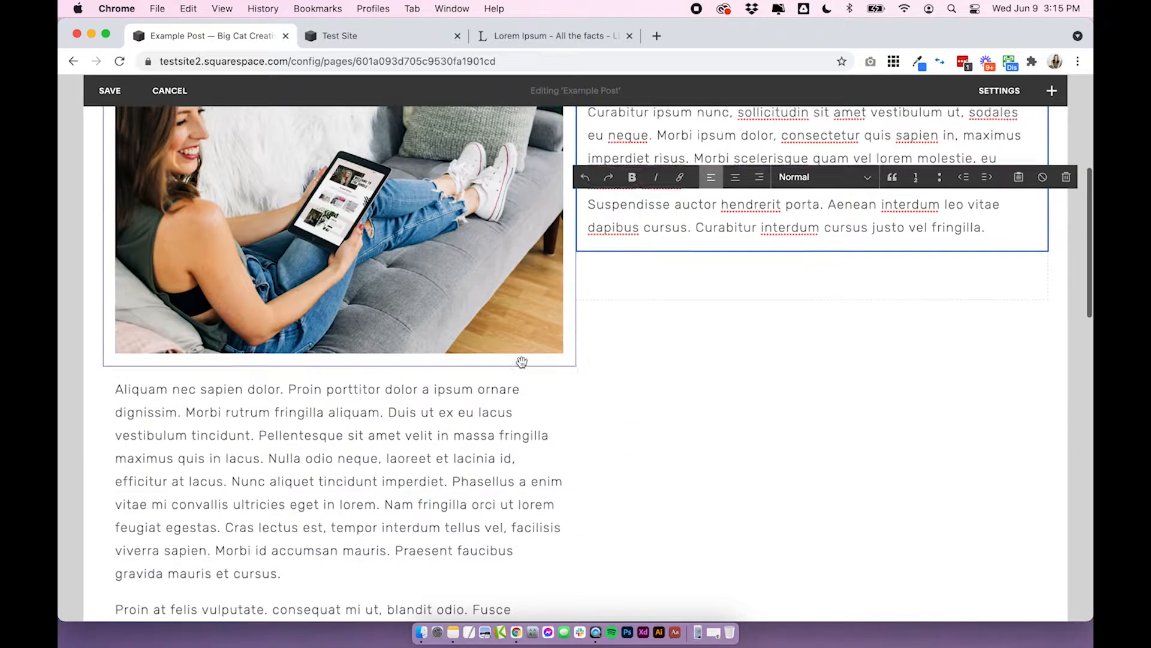
pyautogui.scroll(3)
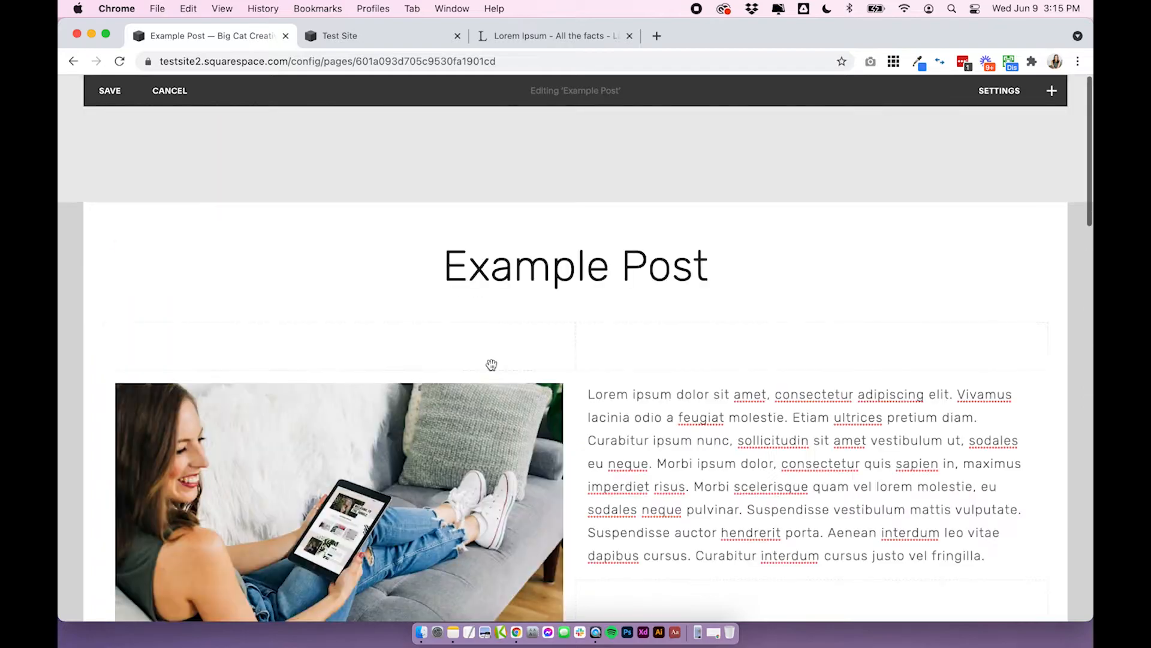
pyautogui.scroll(-3)
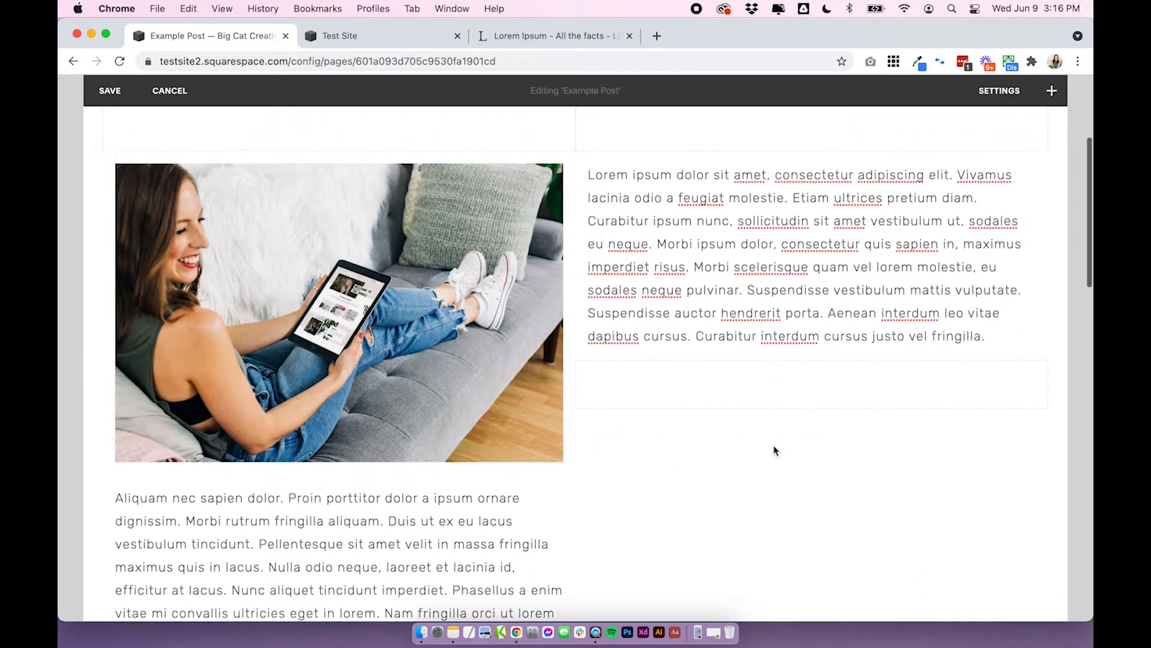
pyautogui.click(811, 249)
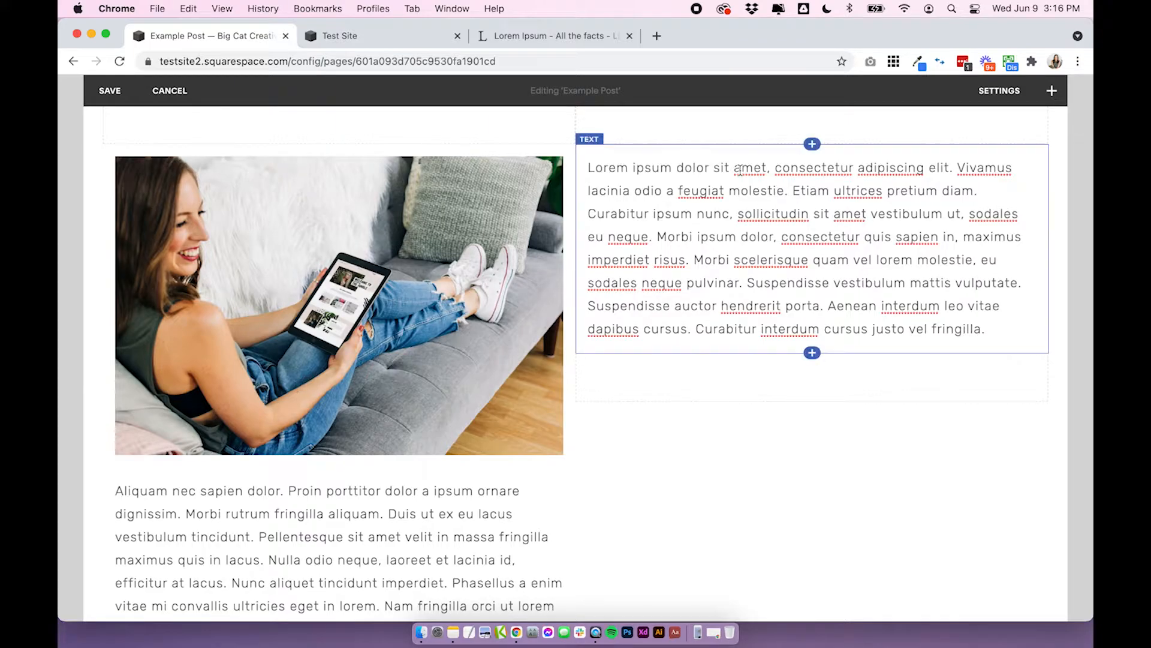
pyautogui.scroll(-3)
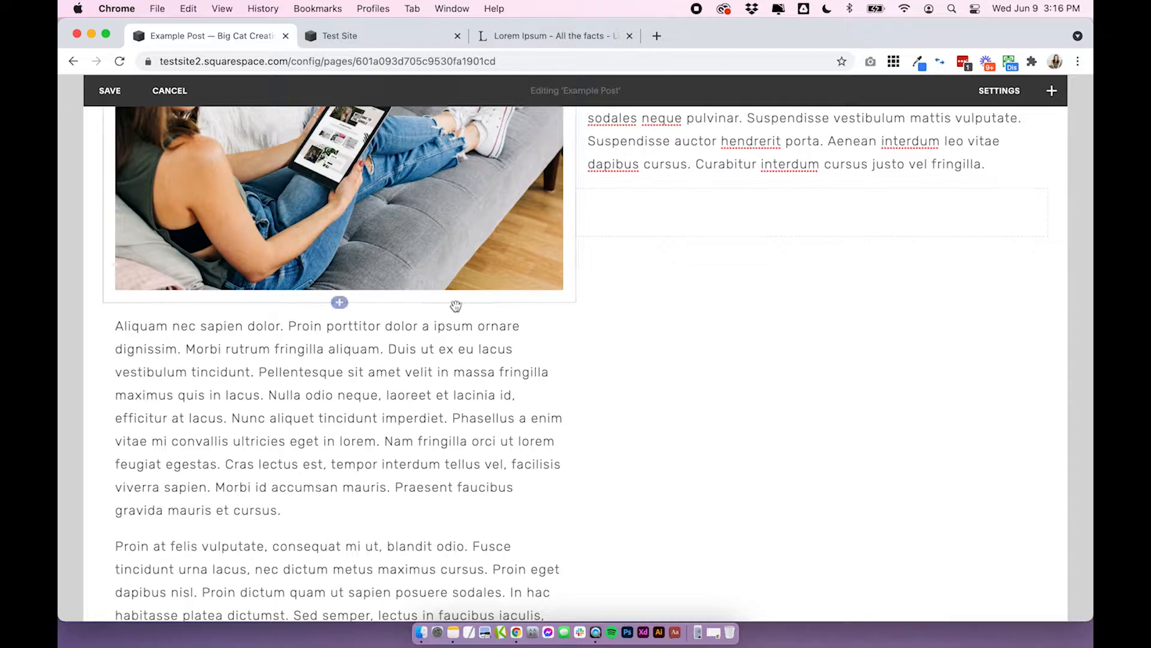
pyautogui.scroll(-3)
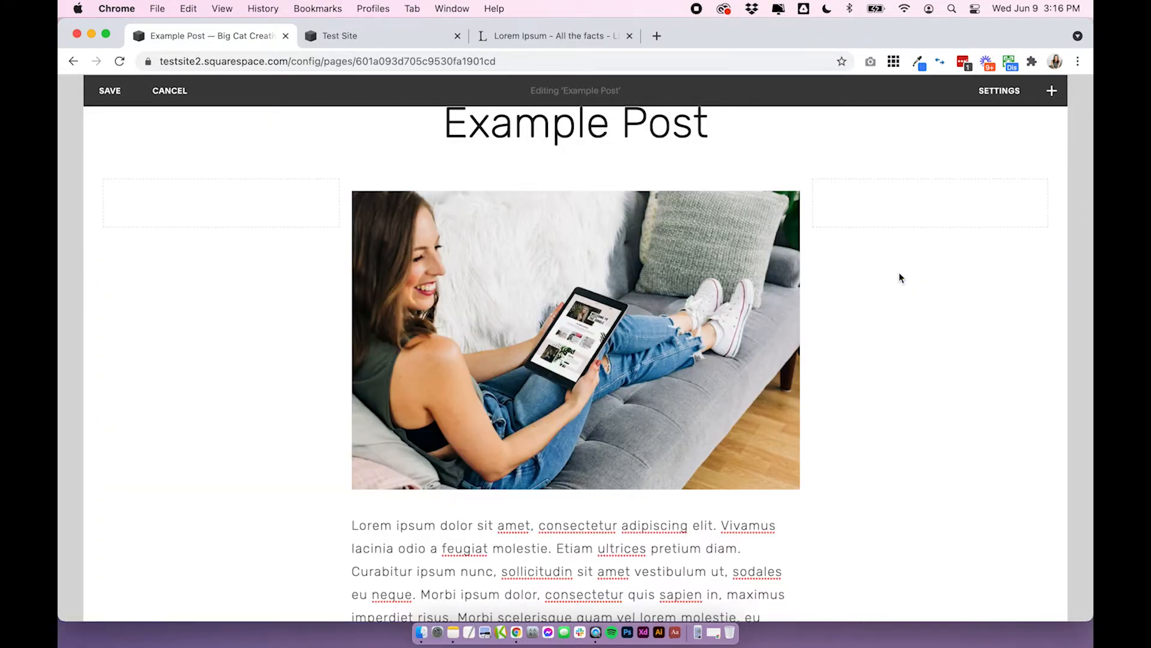
# - Undo the columns so the photo sits centred between spacers above the text
pyautogui.scroll(-3)
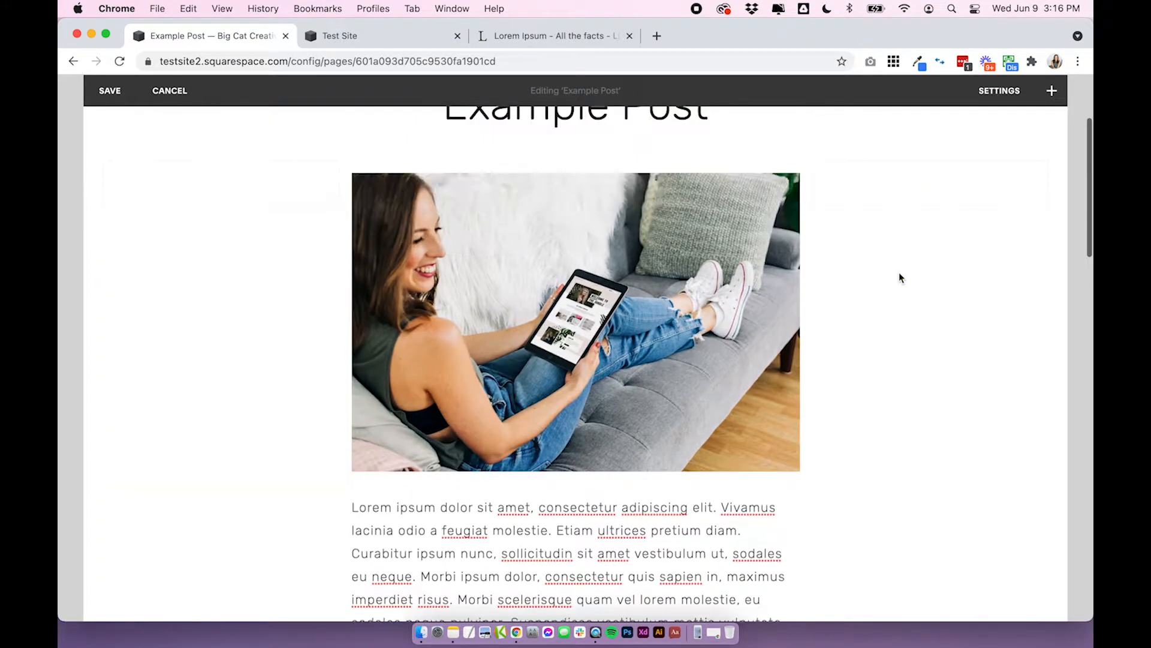
pyautogui.scroll(-3)
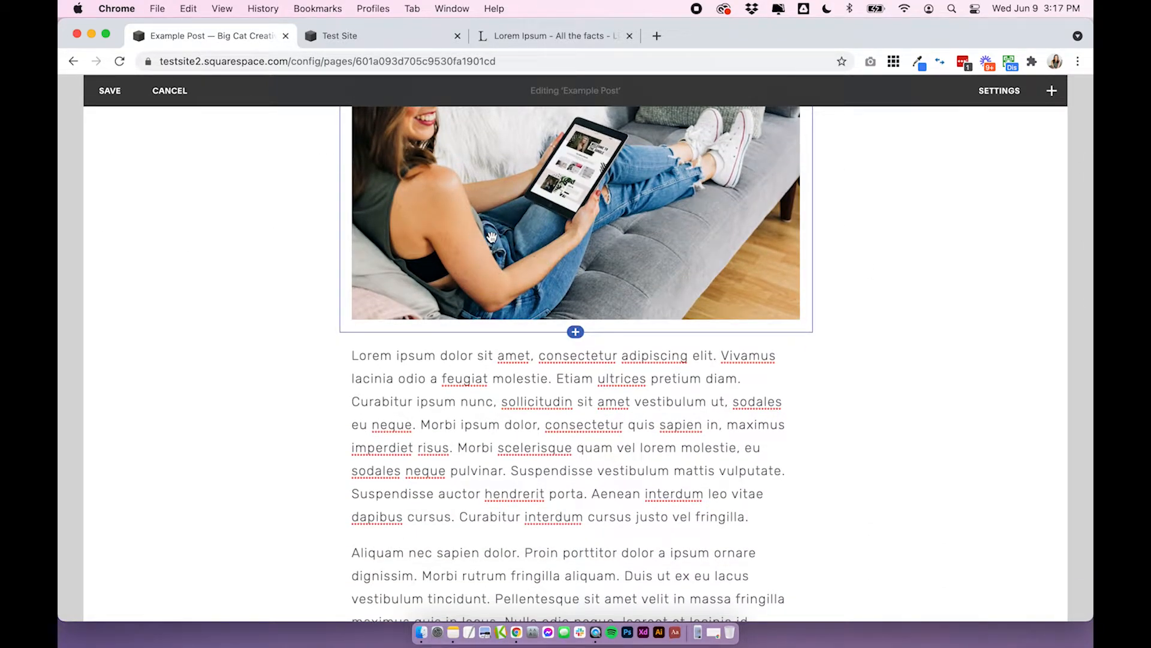
# - Try the photo wrapped beside paragraphs on the left and right of the body
pyautogui.scroll(-3)
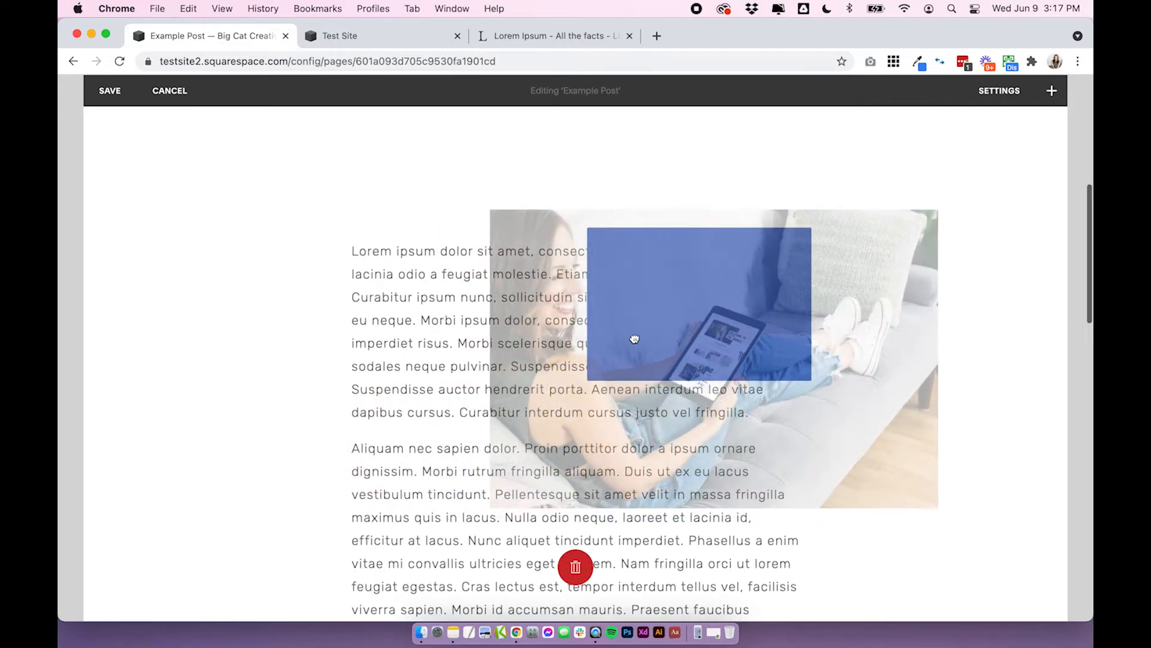
pyautogui.scroll(-3)
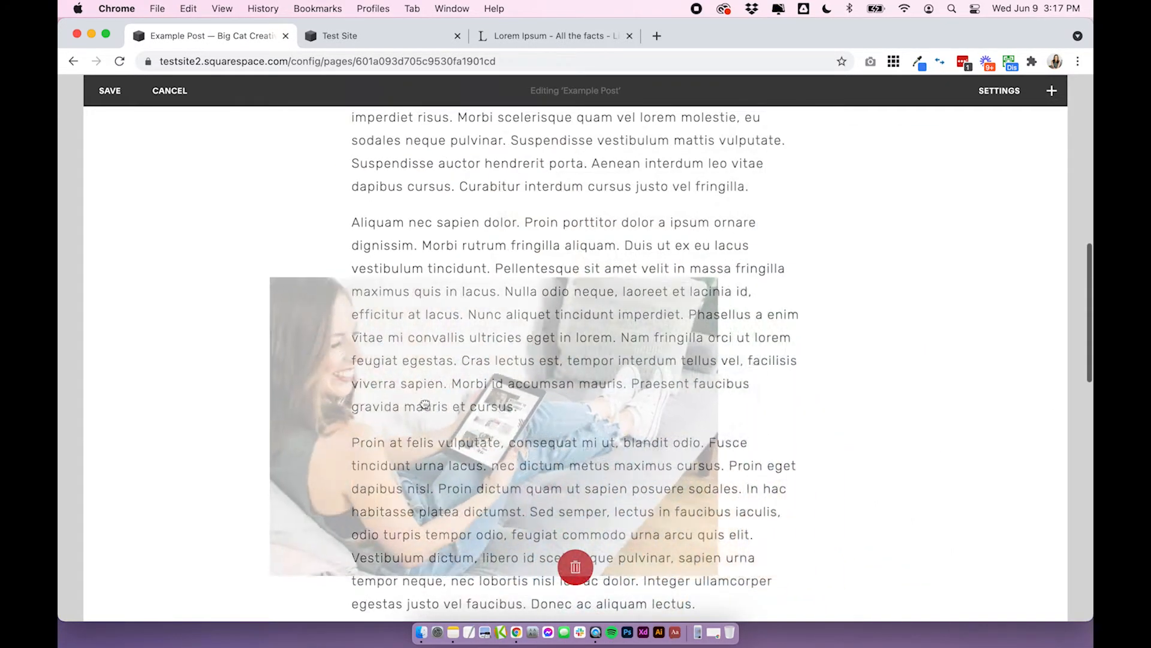
pyautogui.scroll(3)
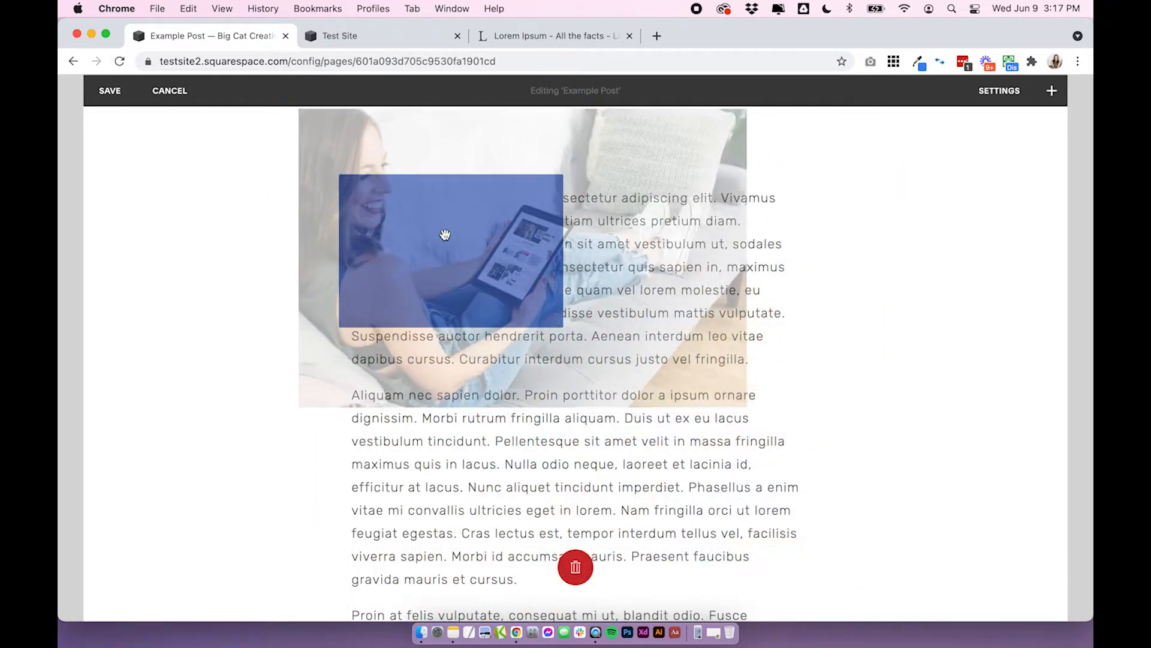
pyautogui.scroll(-3)
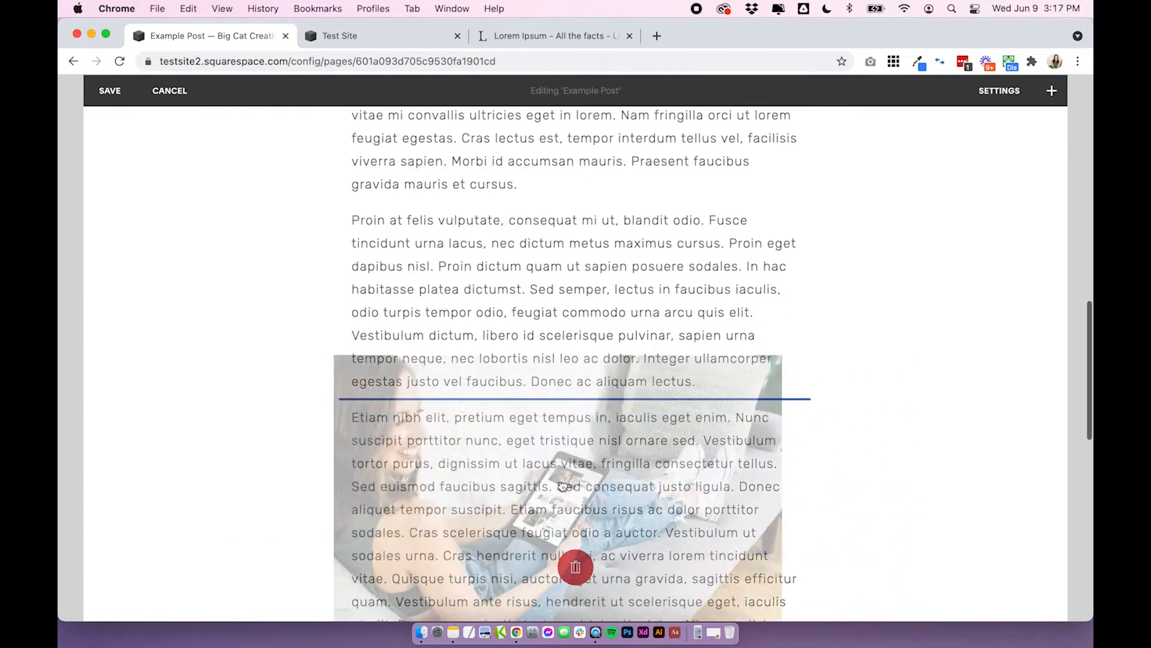
pyautogui.scroll(3)
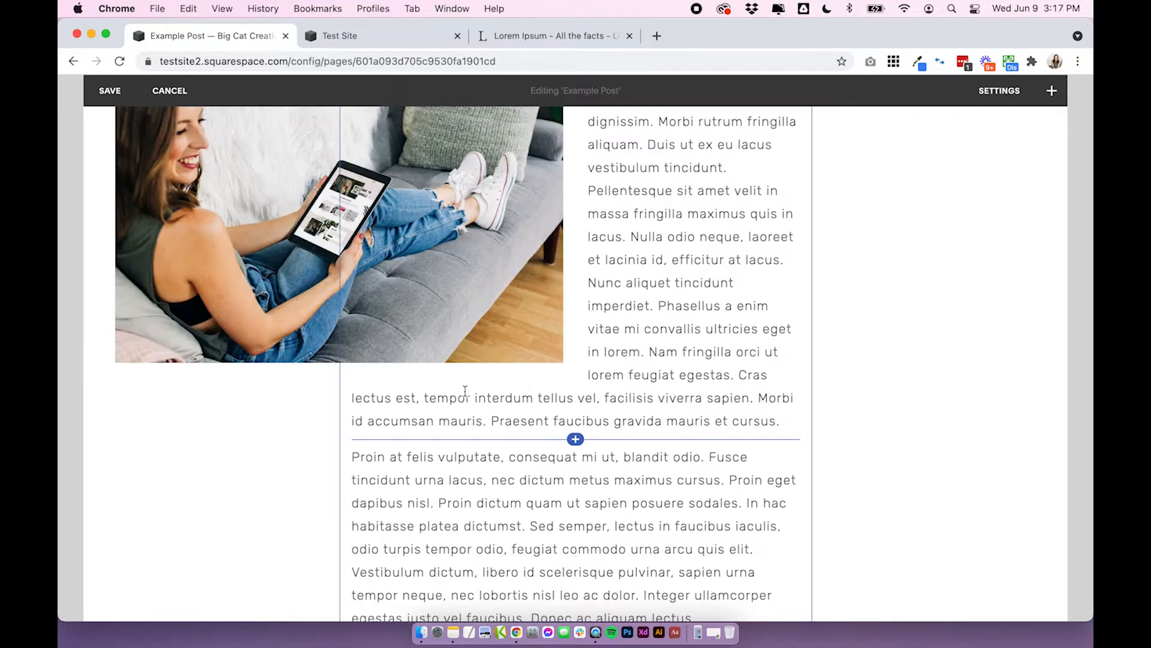
pyautogui.scroll(3)
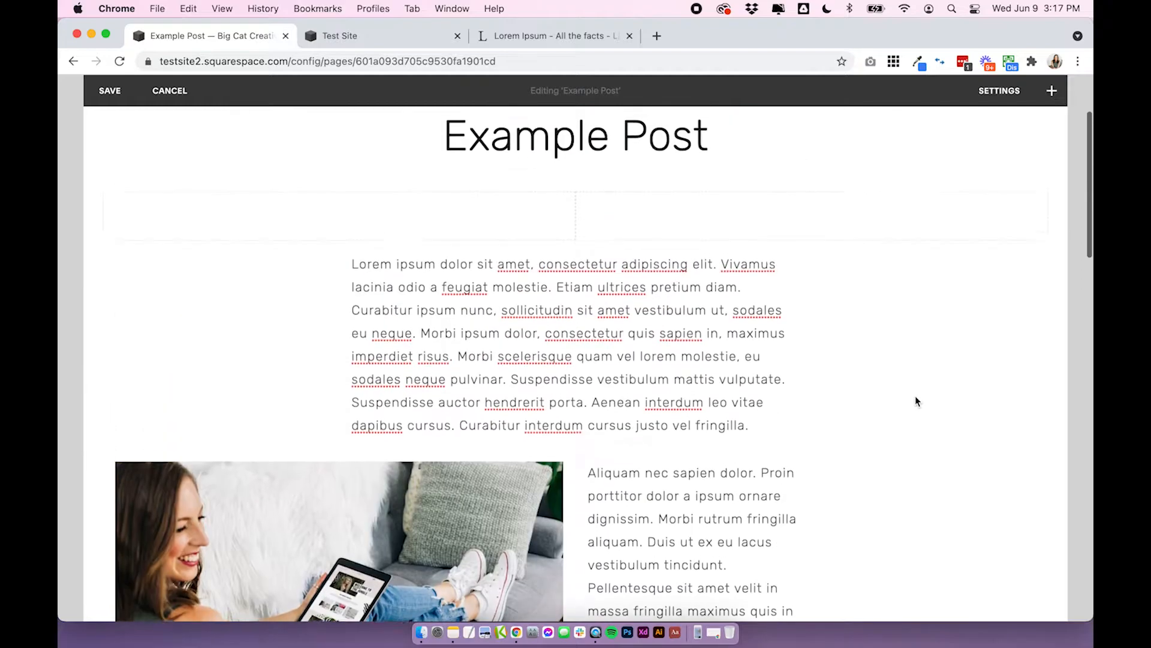
pyautogui.scroll(-3)
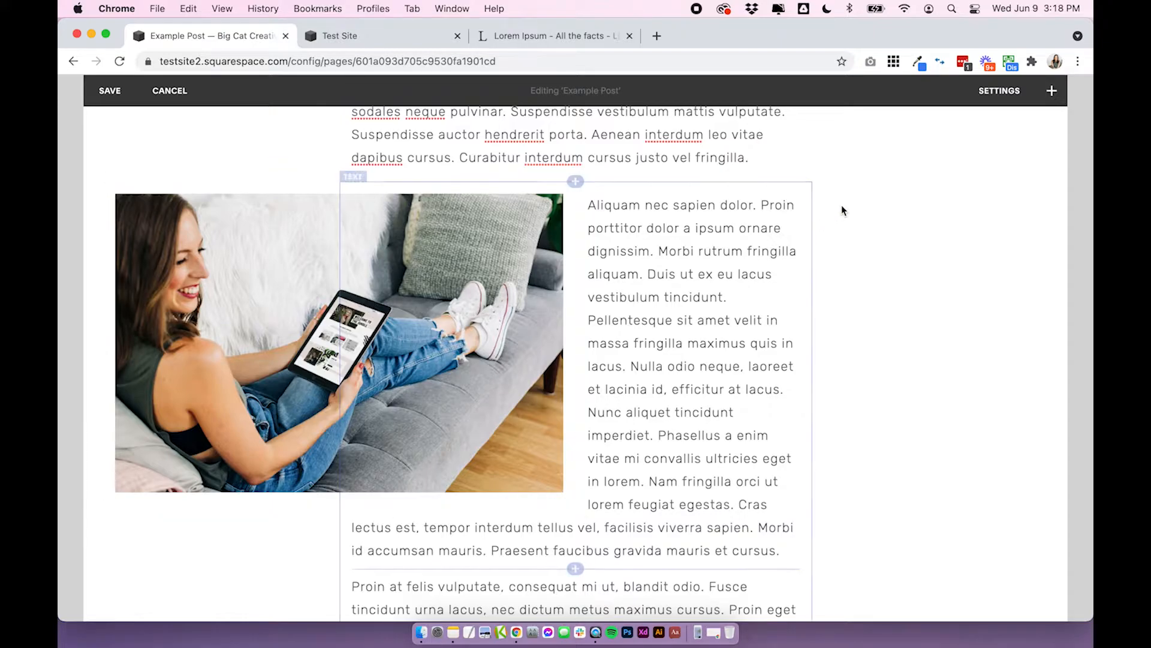
# - Drop the photo right of the 'Proin at felis' paragraph, then return it centred above the text
pyautogui.scroll(3)
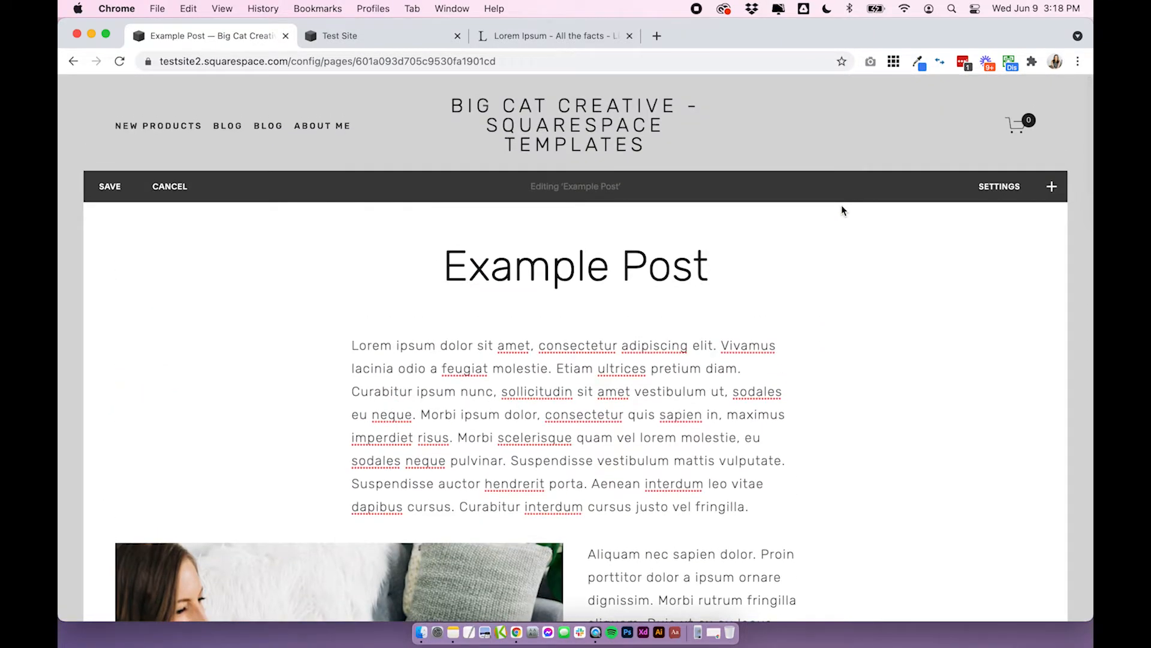
pyautogui.scroll(-3)
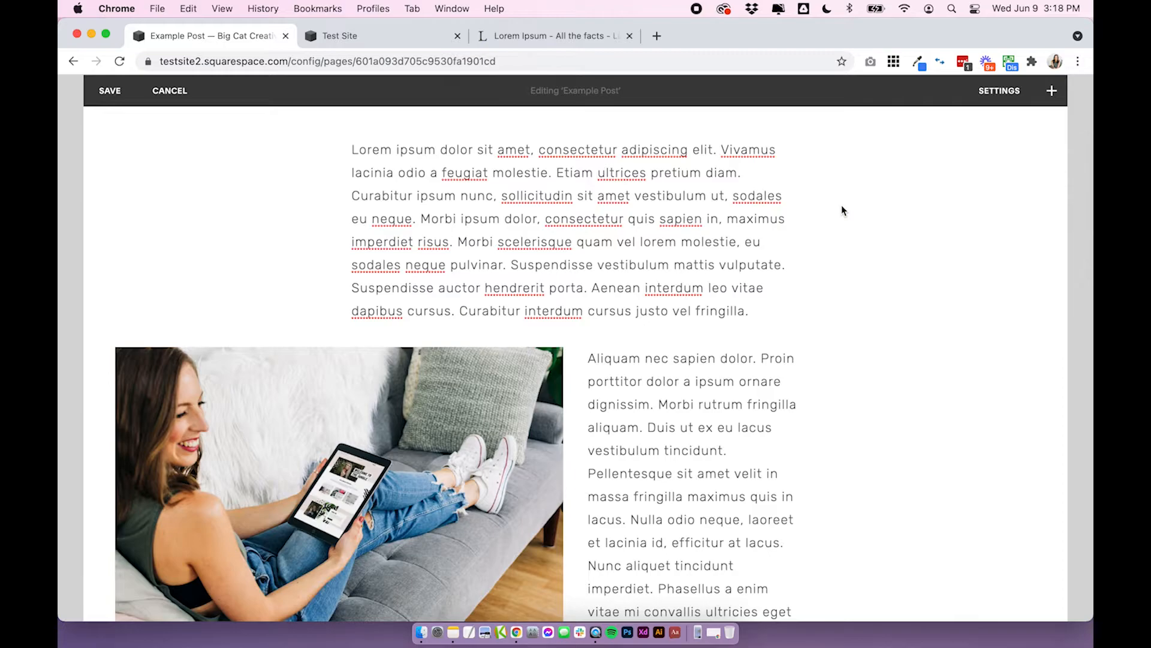
pyautogui.scroll(3)
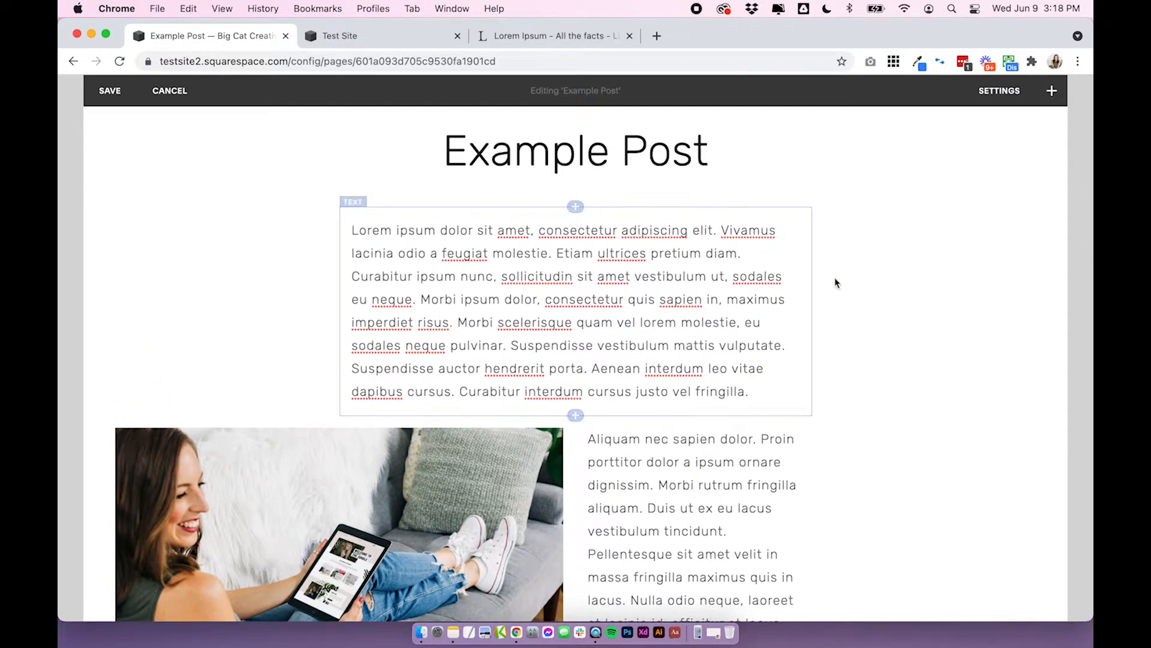
pyautogui.scroll(-3)
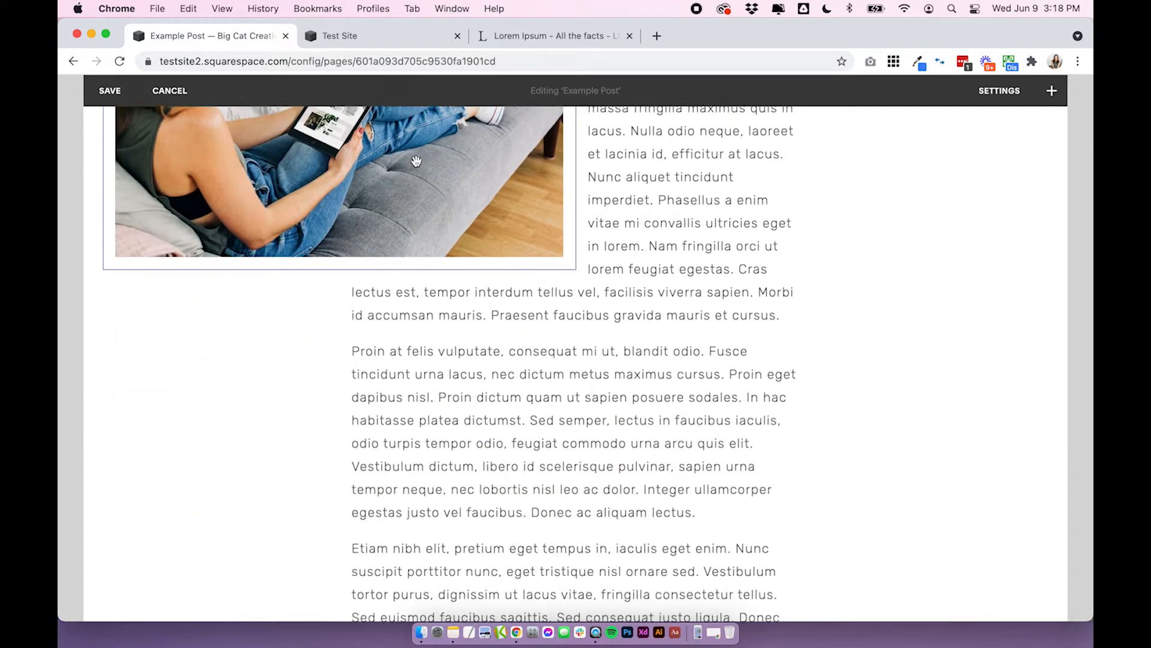
pyautogui.scroll(-3)
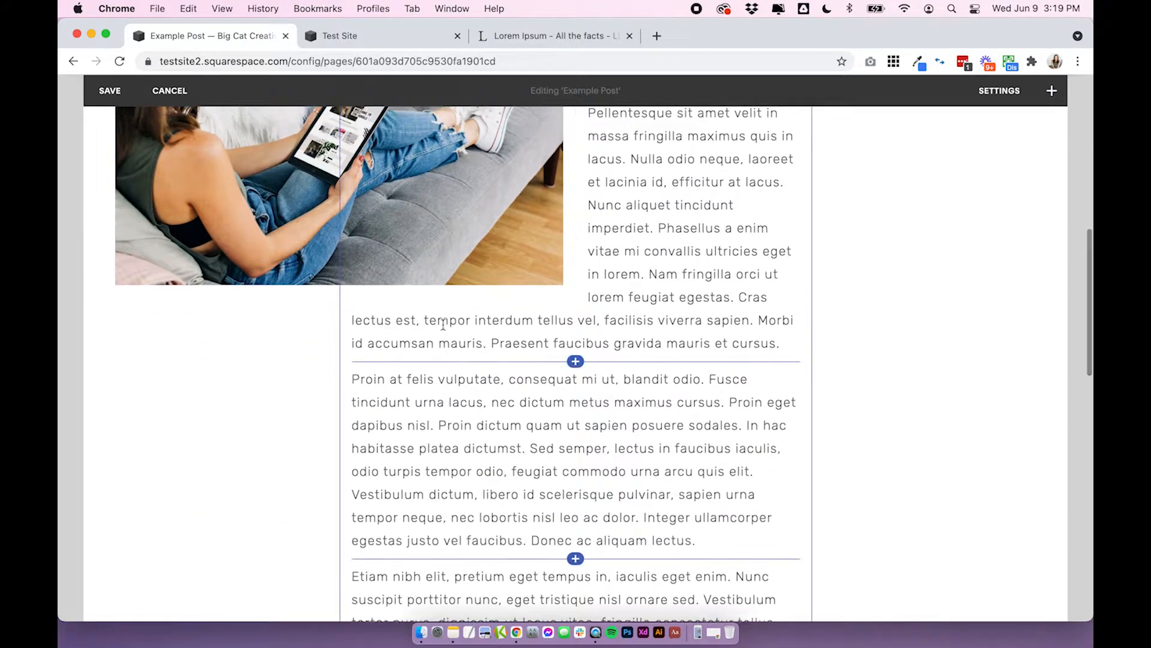
pyautogui.scroll(3)
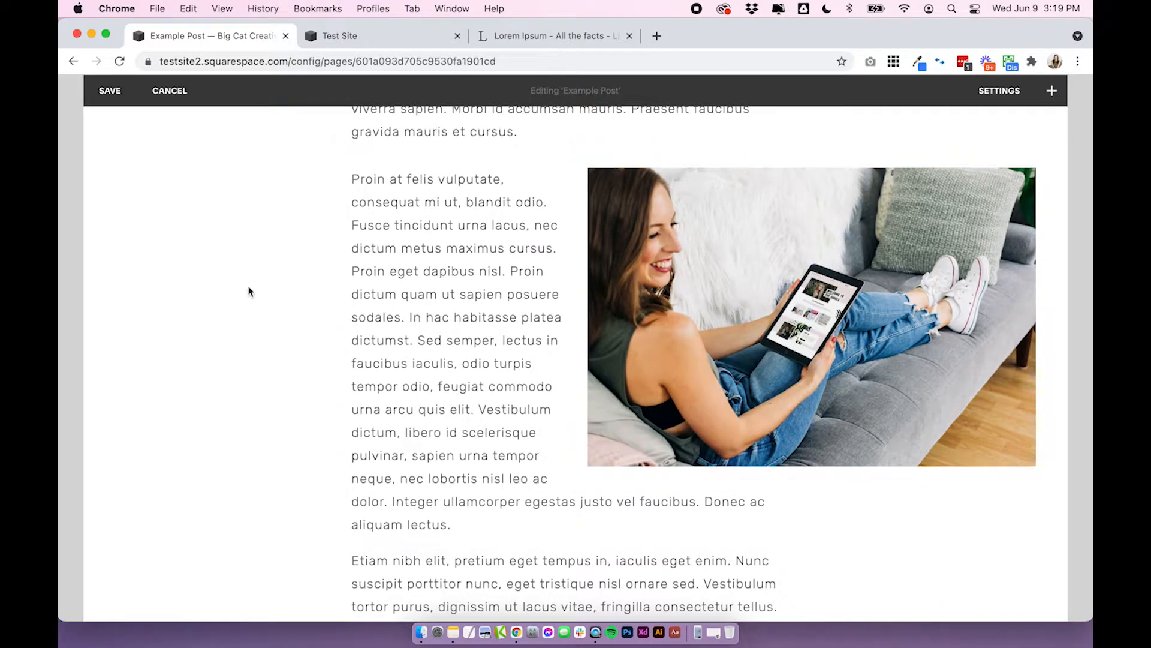
pyautogui.scroll(3)
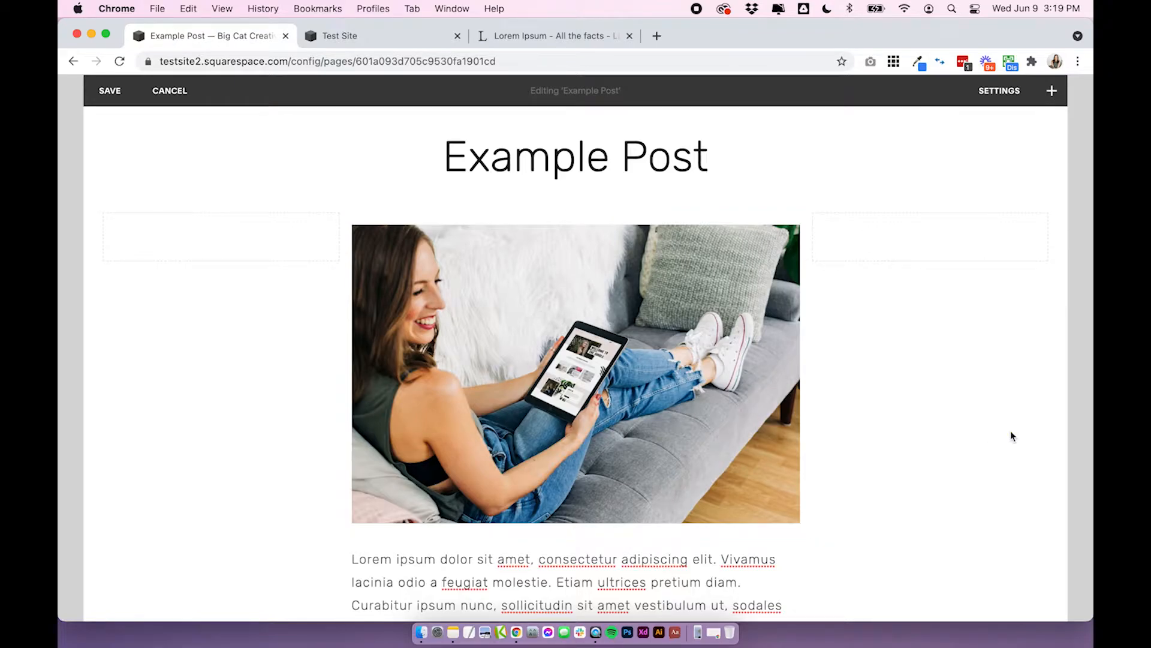
# - Select the tablet photo now sitting at the top of the post between the spacers
pyautogui.scroll(-3)
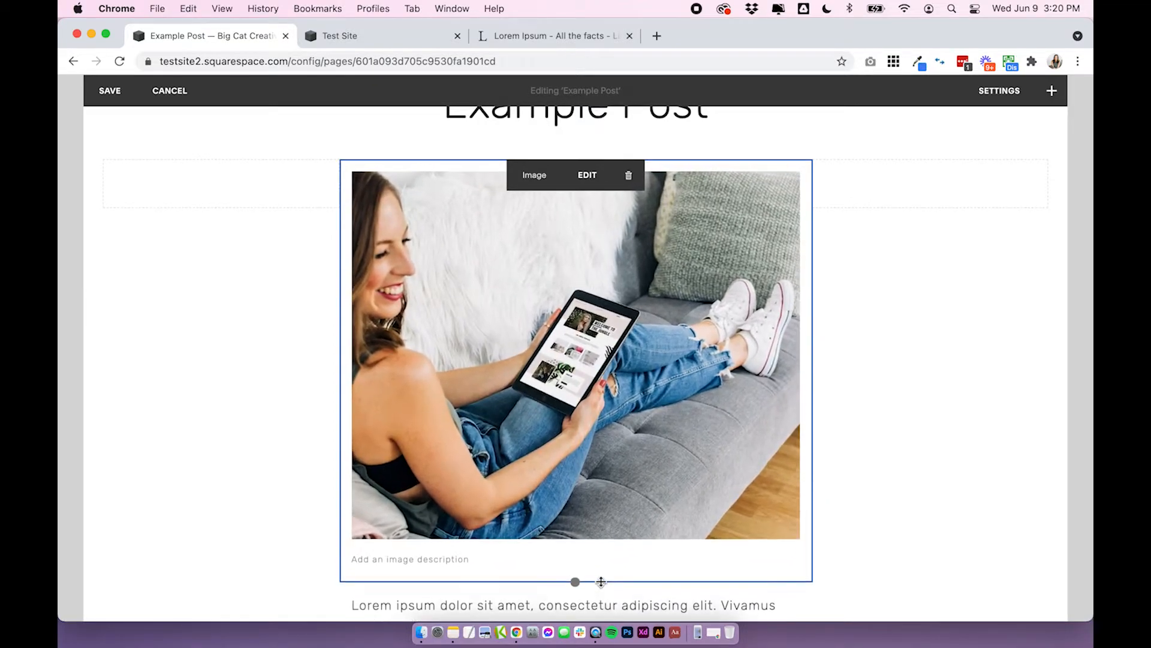
pyautogui.click(862, 365)
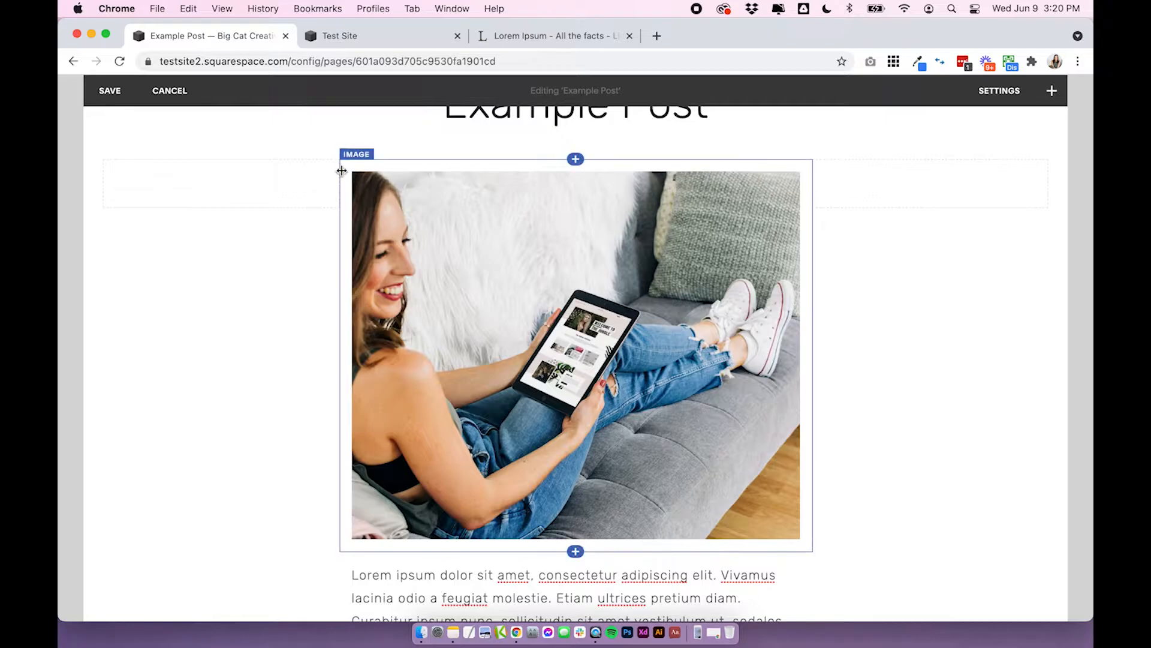
pyautogui.moveTo(561, 521)
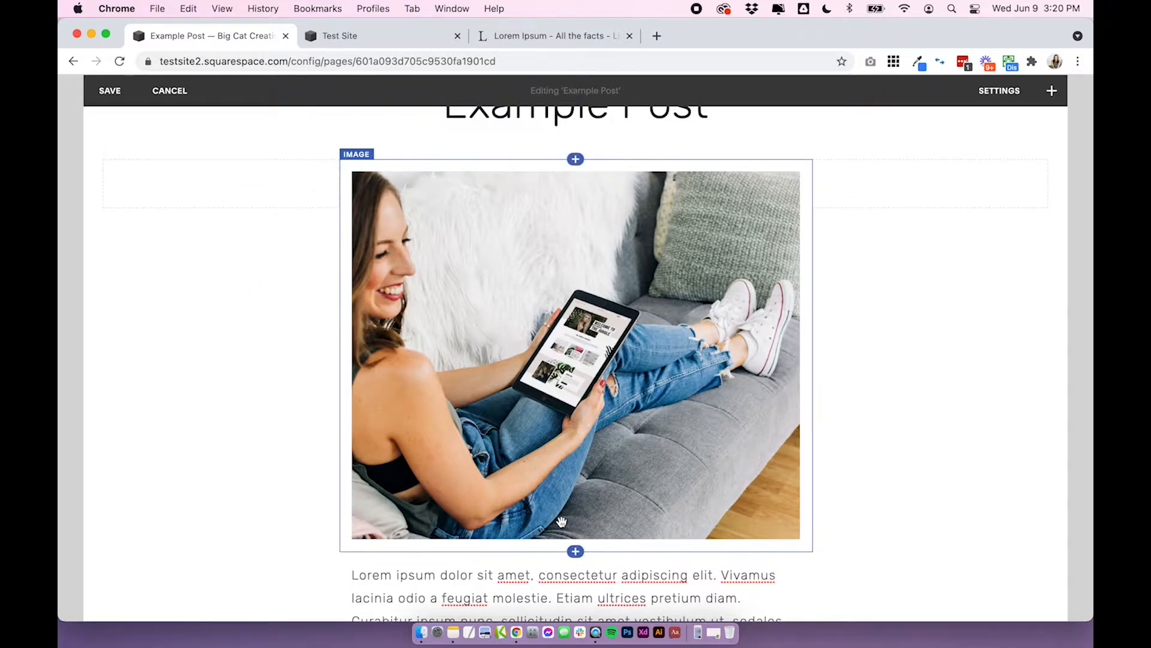
pyautogui.moveTo(642, 230)
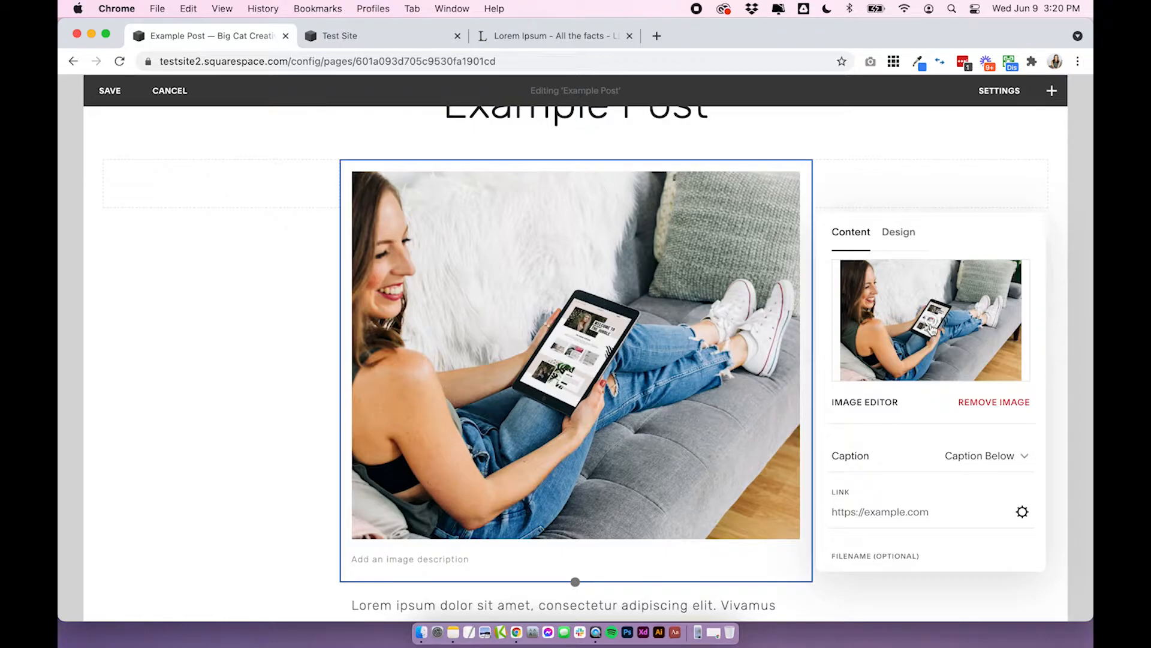
pyautogui.moveTo(936, 329)
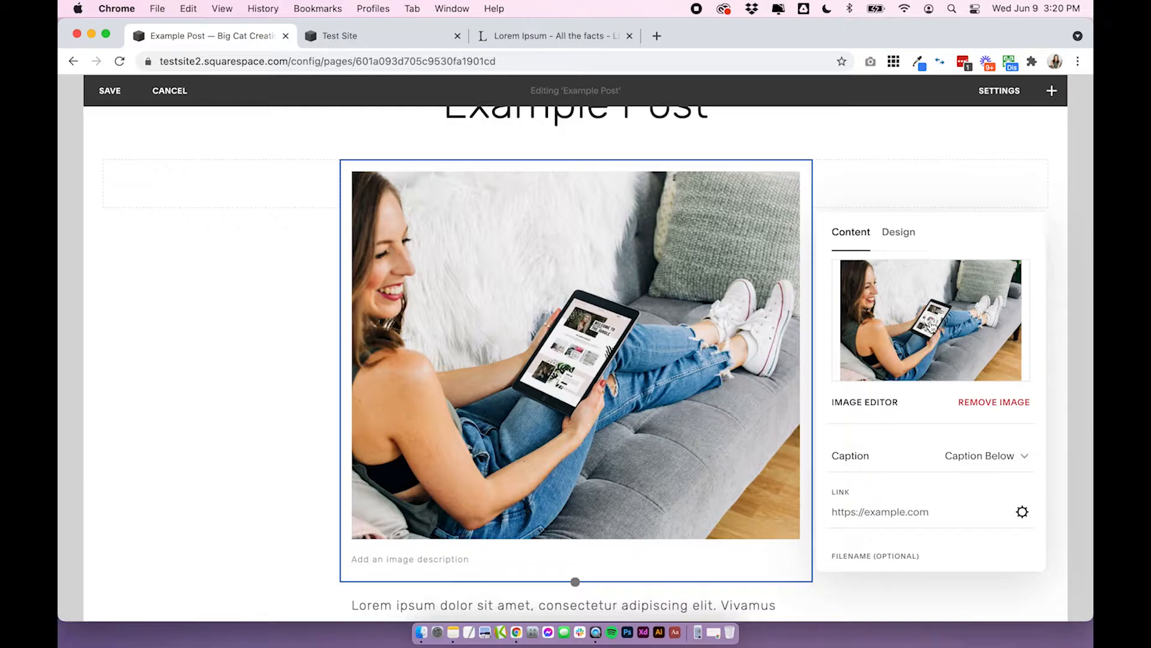
pyautogui.moveTo(826, 345)
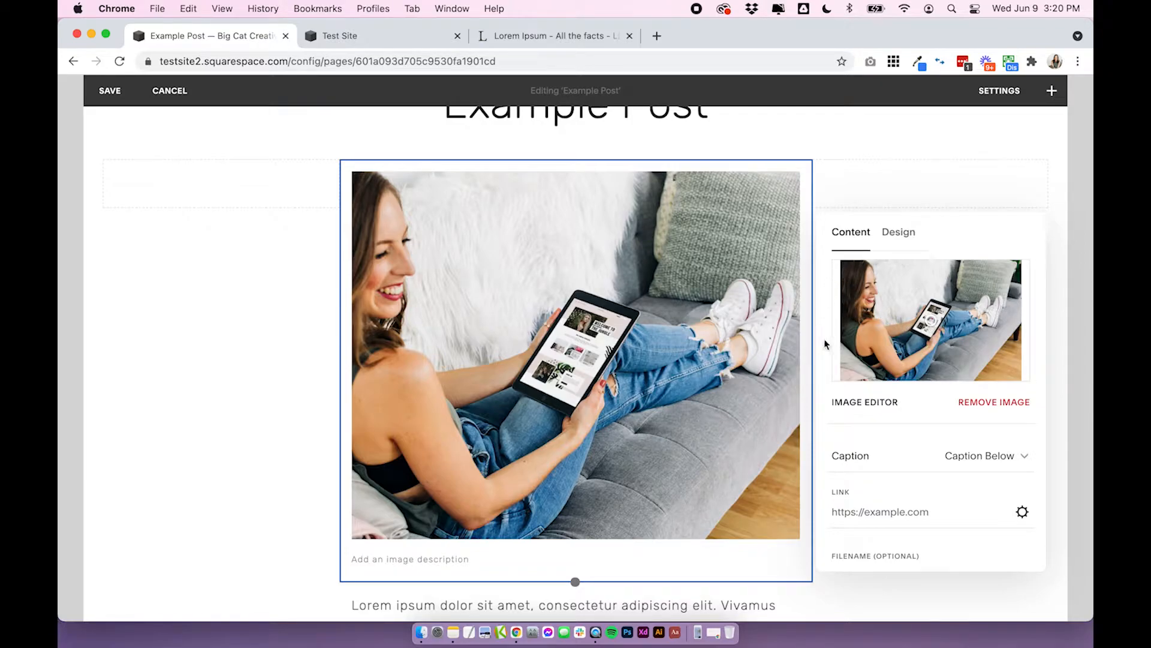
pyautogui.moveTo(927, 335)
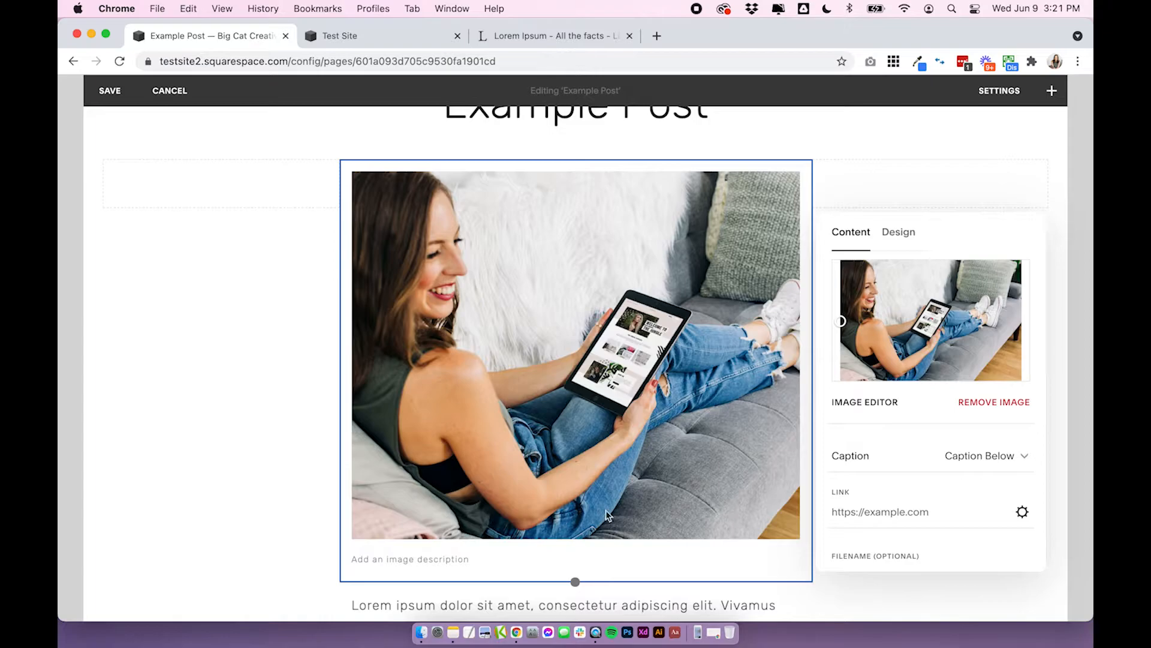
pyautogui.moveTo(632, 468)
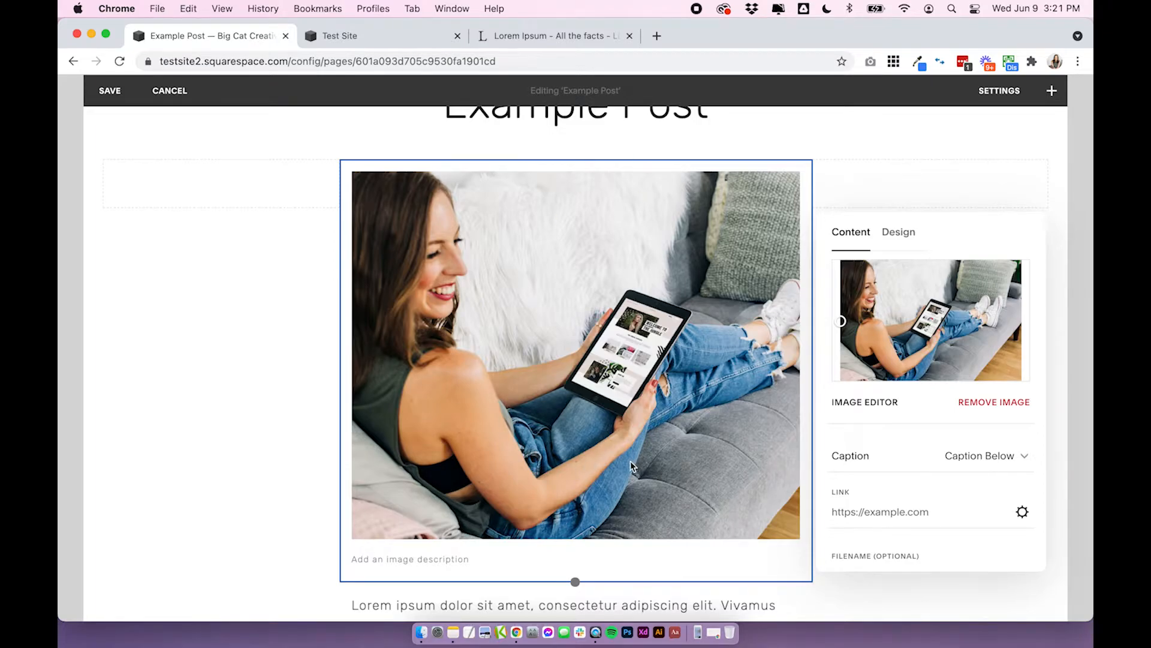
pyautogui.moveTo(872, 355)
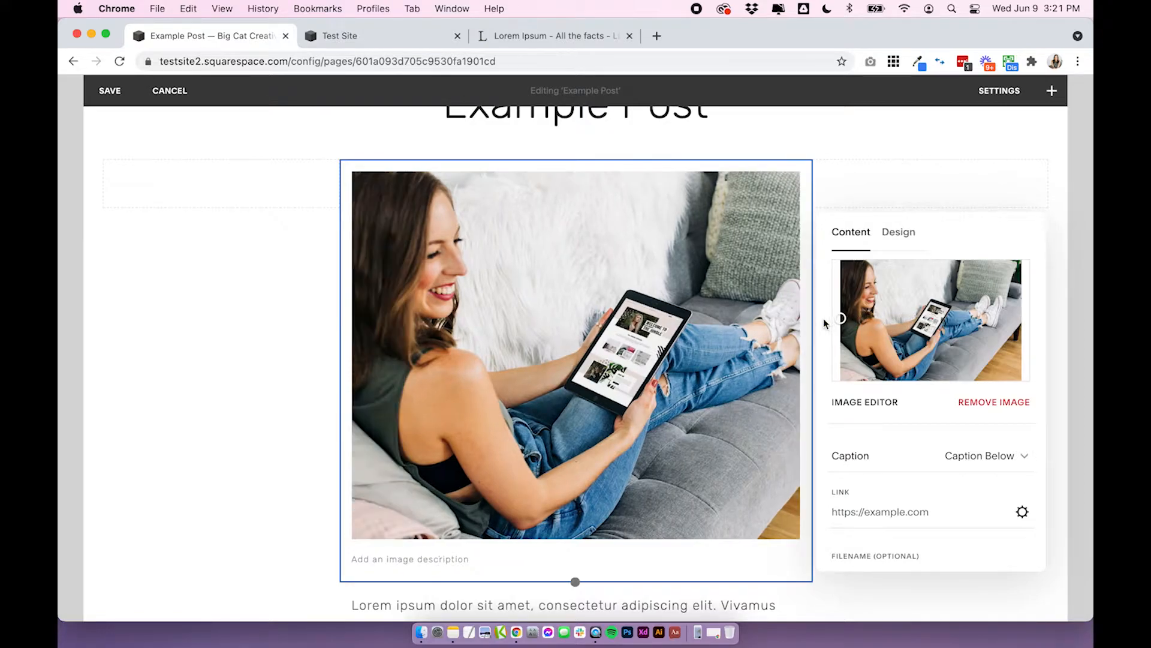
pyautogui.moveTo(300, 360)
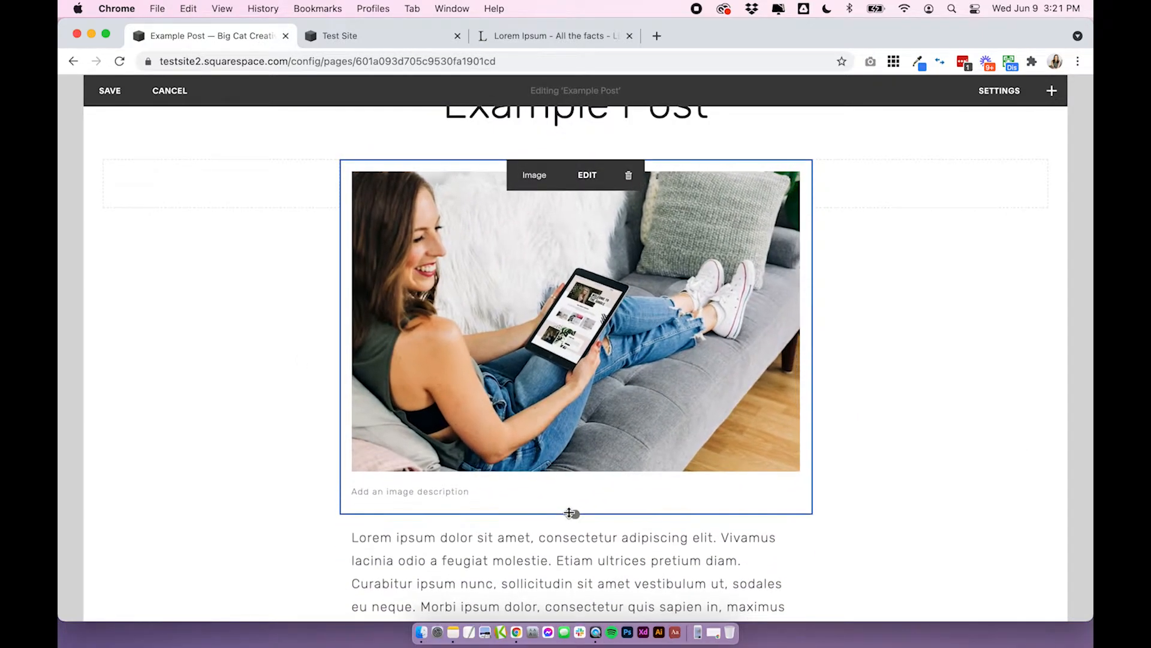
pyautogui.moveTo(480, 234)
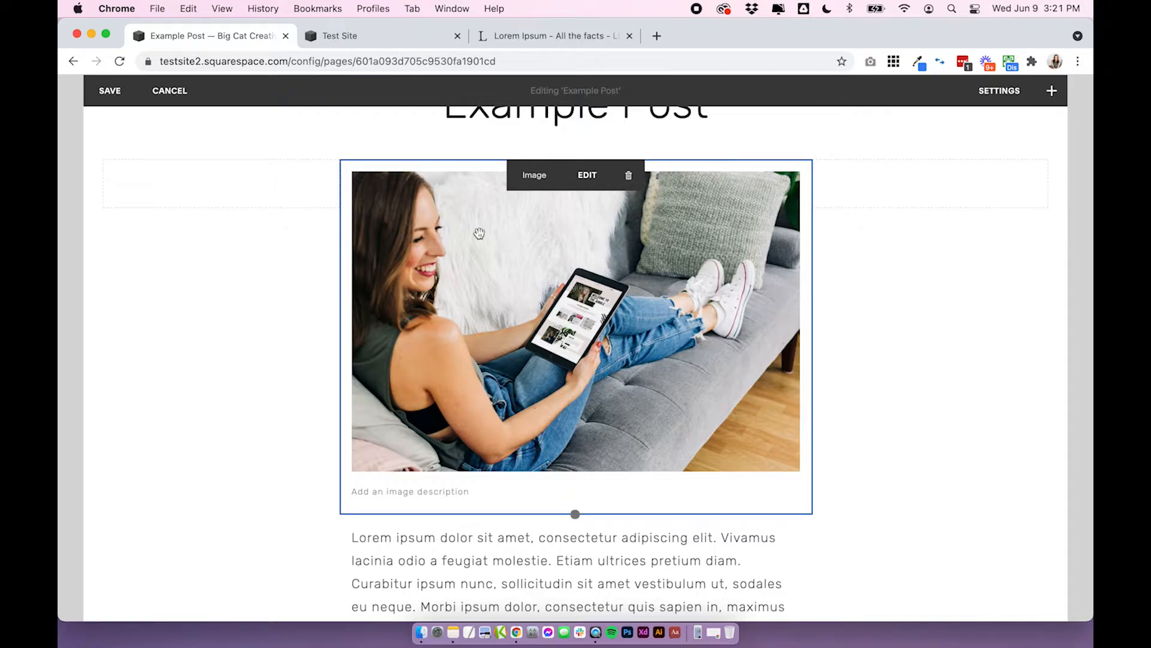
pyautogui.moveTo(511, 404)
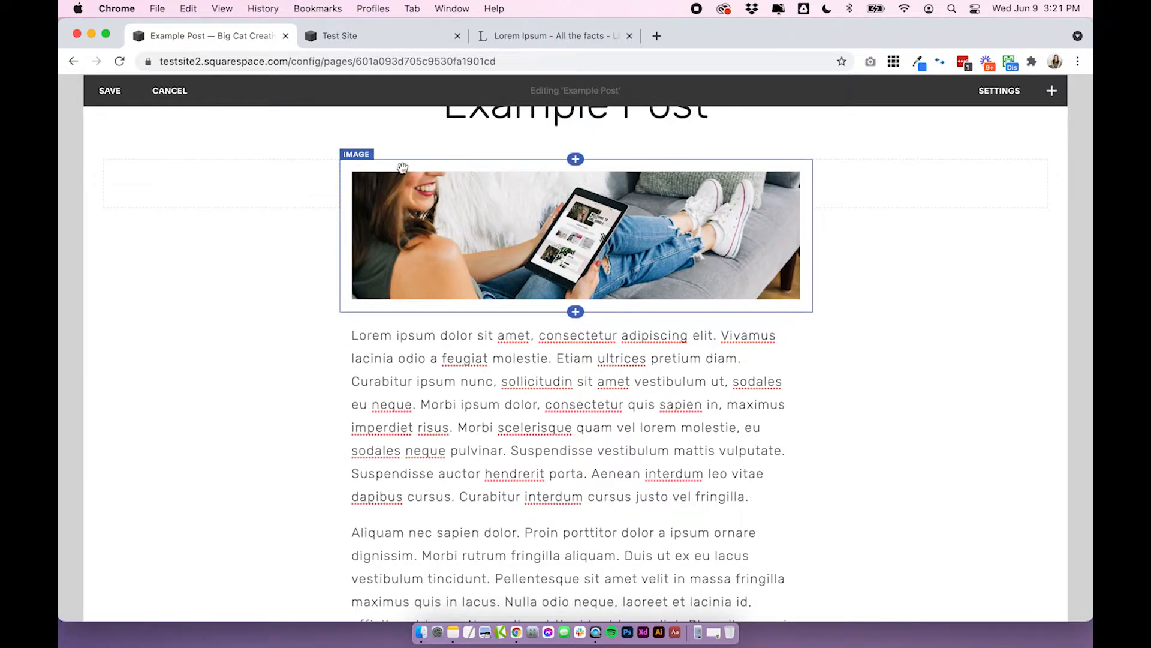
pyautogui.moveTo(412, 156)
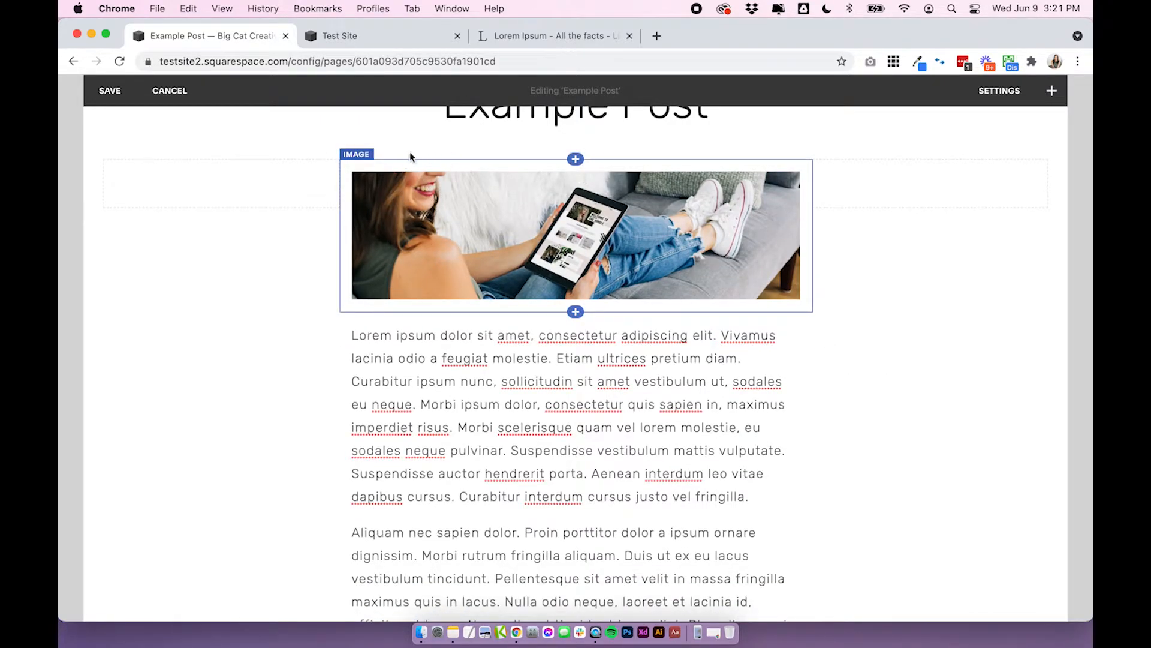
# - Bring up the Edit settings for the thin banner photo
pyautogui.click(574, 235)
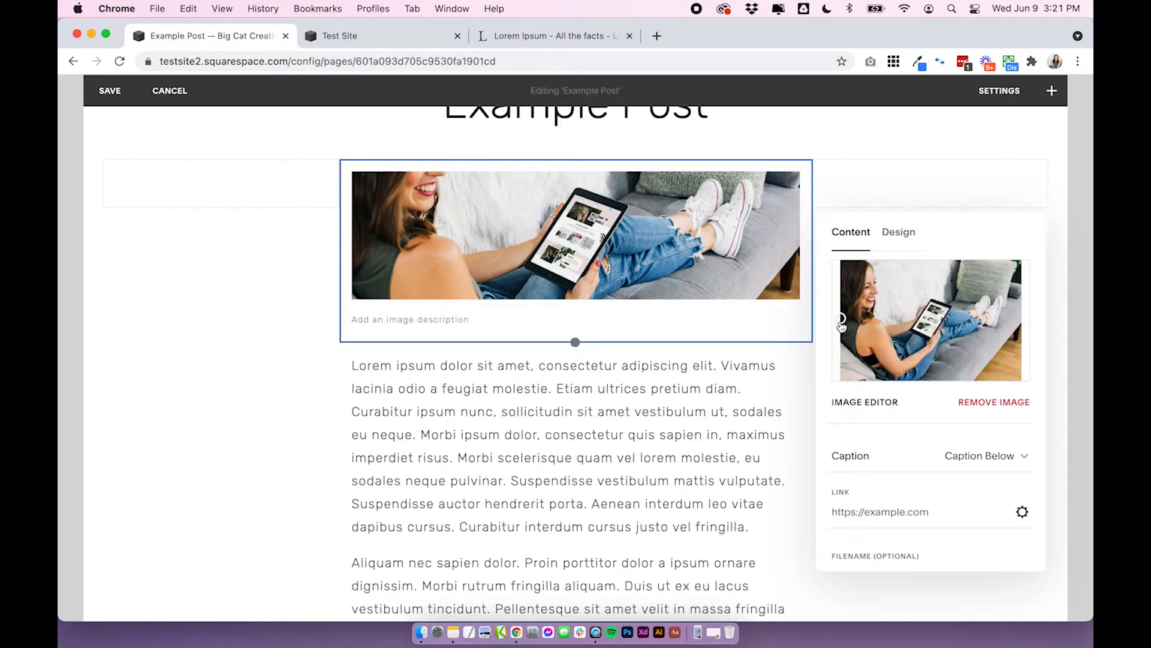
pyautogui.moveTo(841, 290)
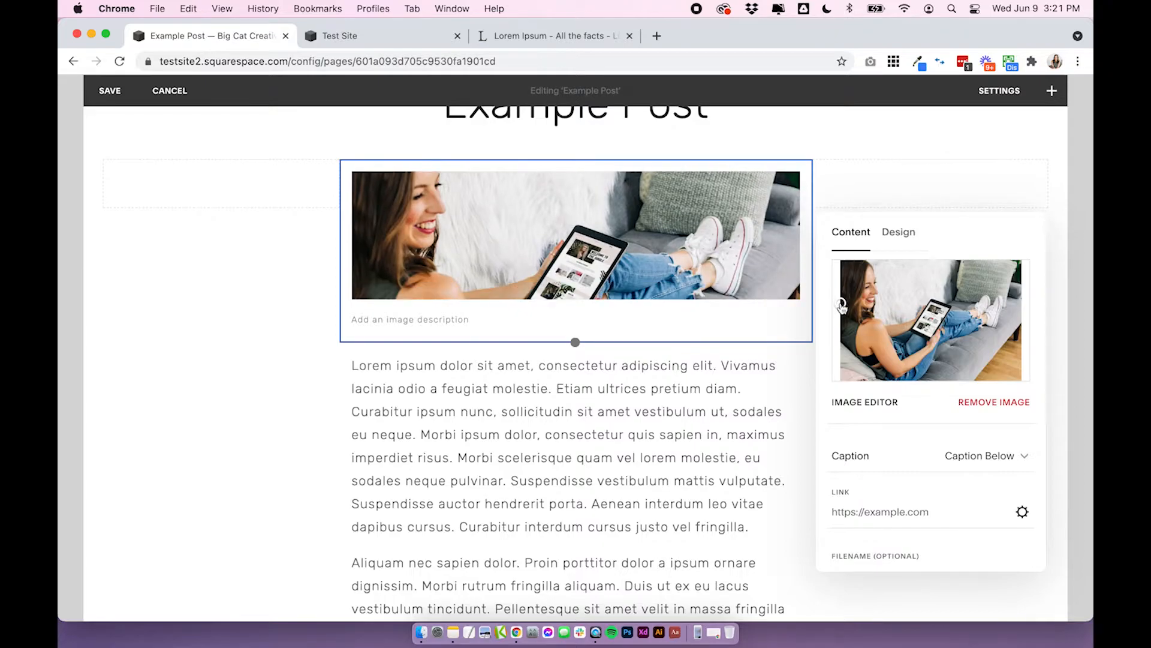
# - Move the banner's focal point onto the woman's smiling face and close the image panel
pyautogui.click(246, 322)
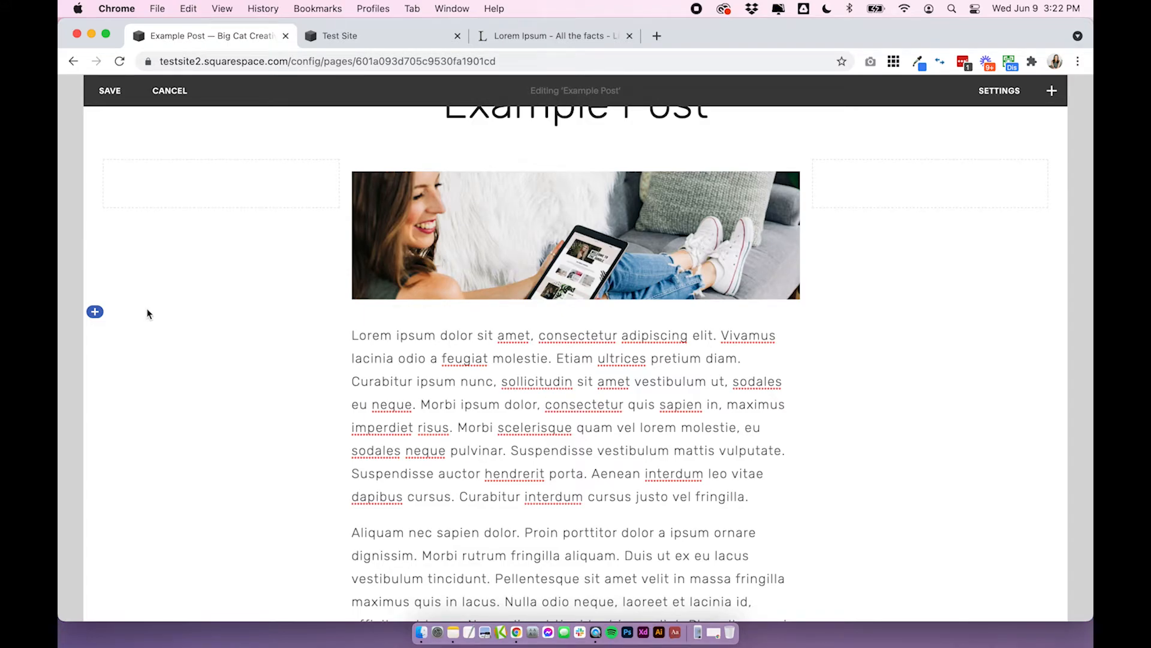
pyautogui.click(456, 394)
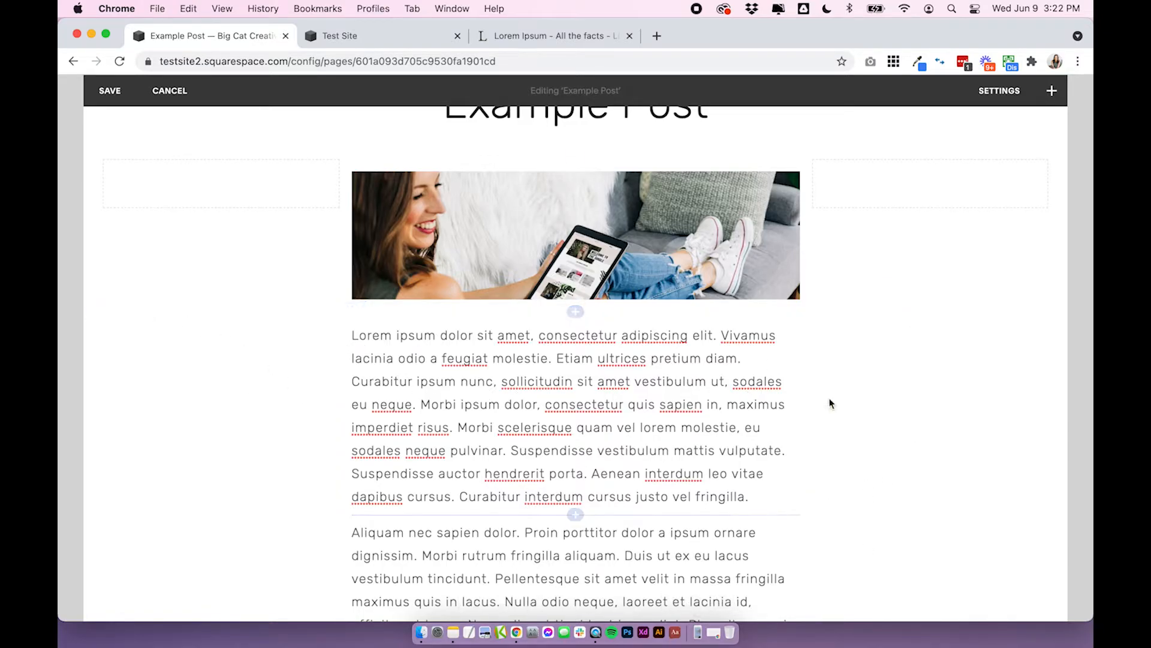
pyautogui.moveTo(236, 385)
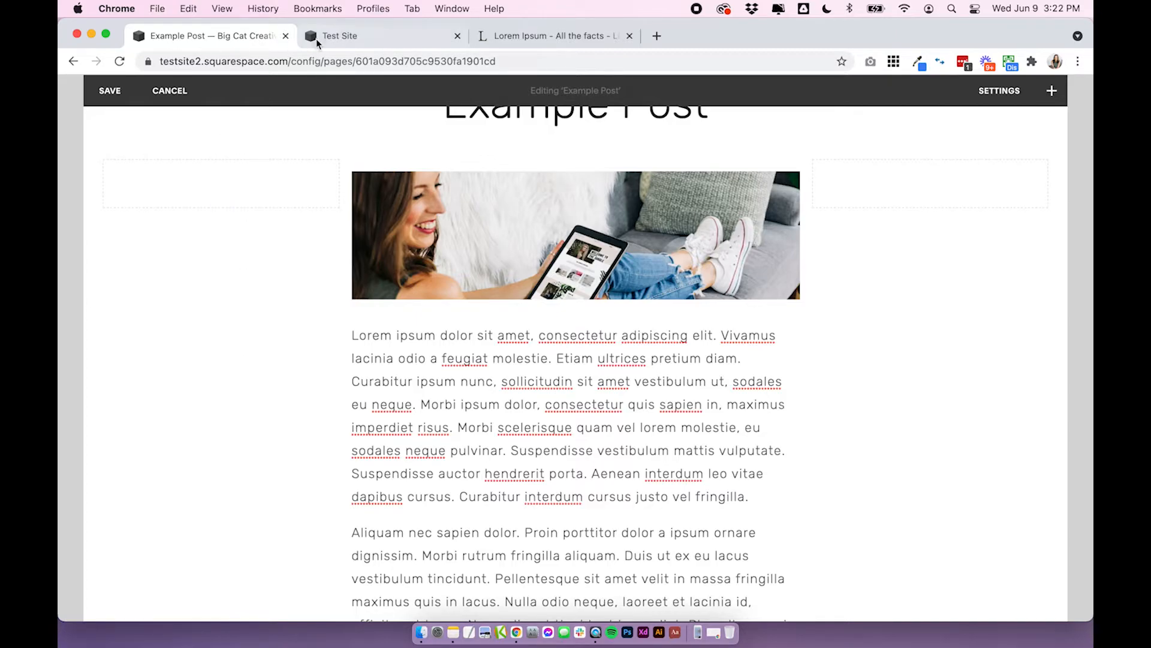
# - Leave the post editor, return Home, and go to Design > Site Styles
pyautogui.click(169, 90)
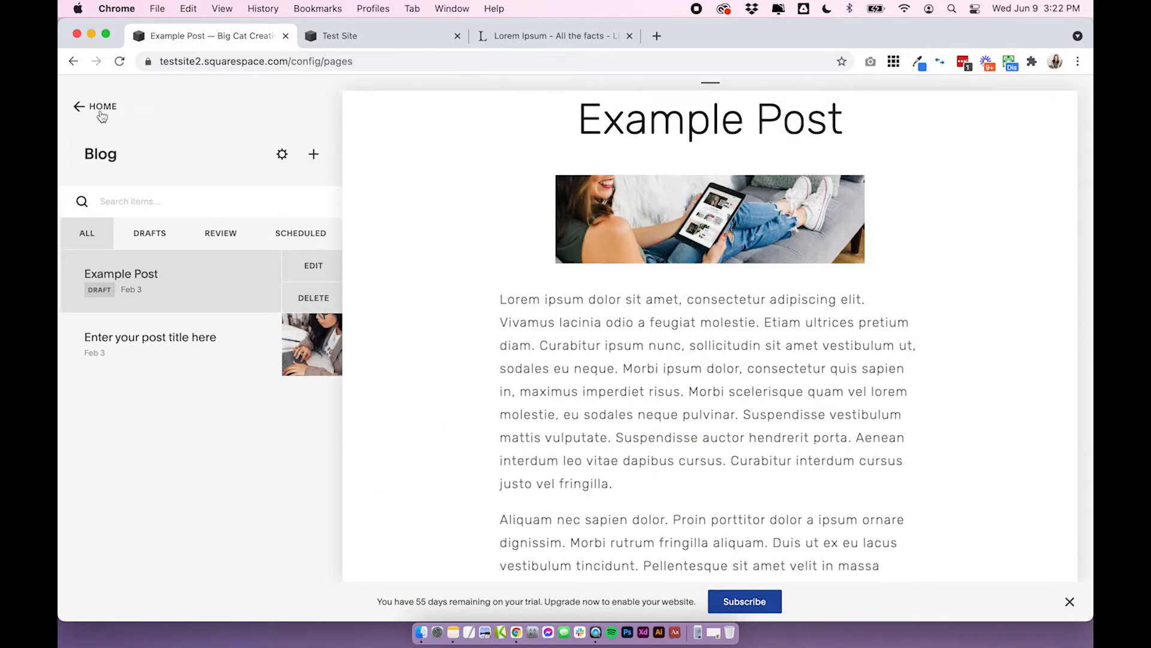
pyautogui.click(93, 107)
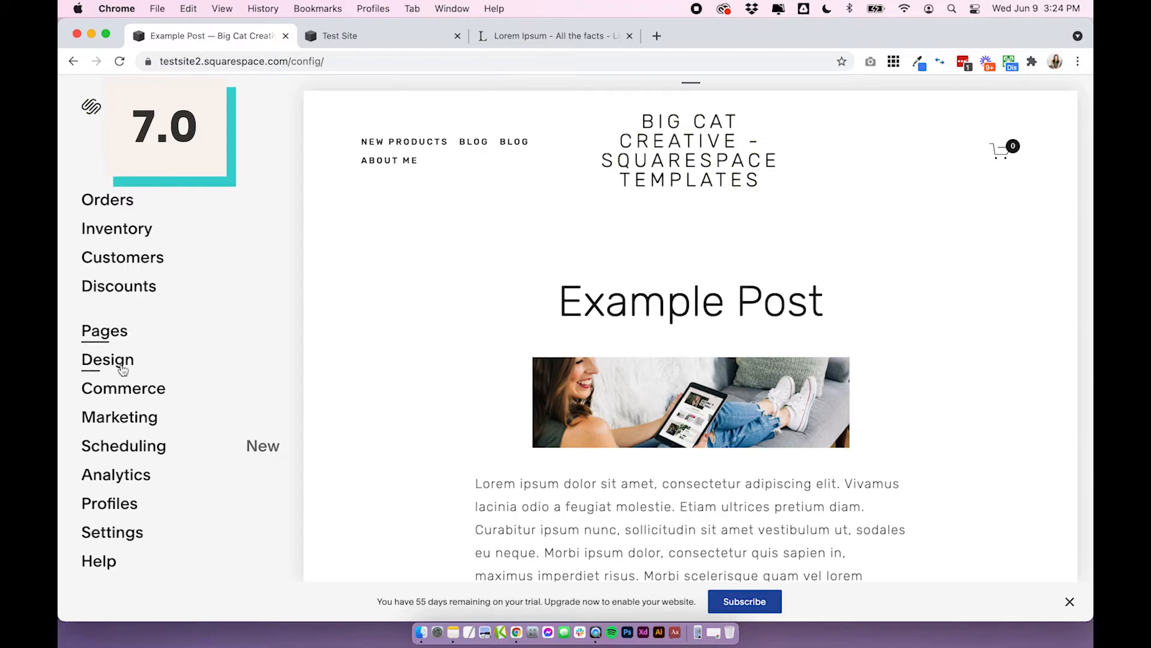
pyautogui.click(107, 359)
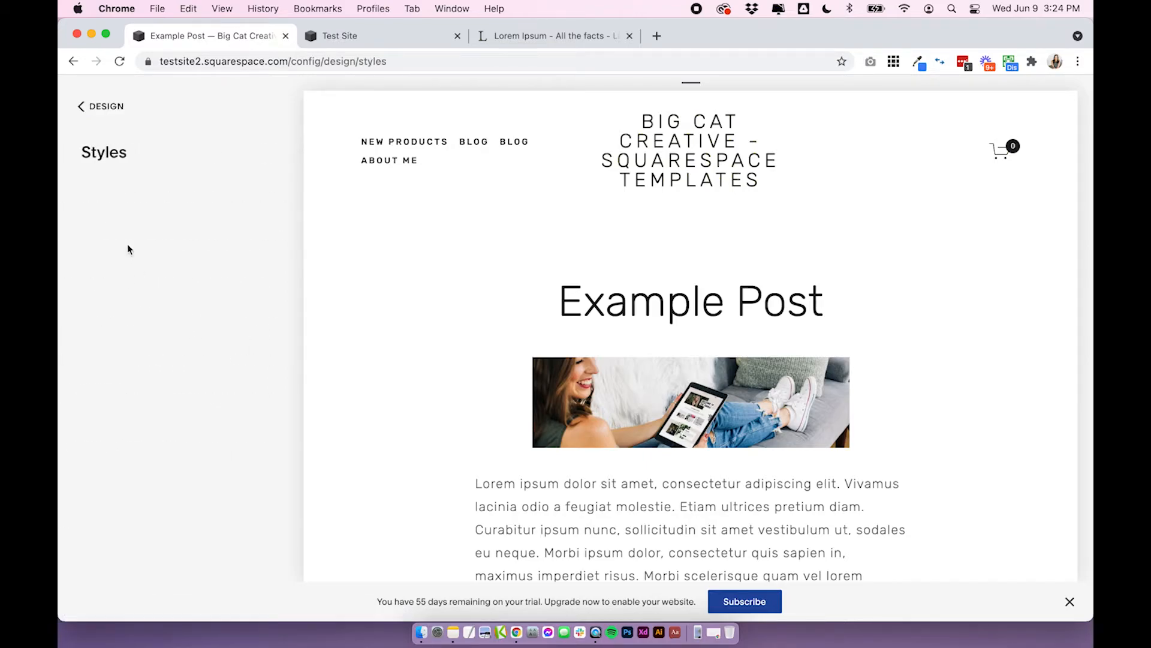
# - In Site Styles under Main, set Content Inset to 0
pyautogui.click(103, 152)
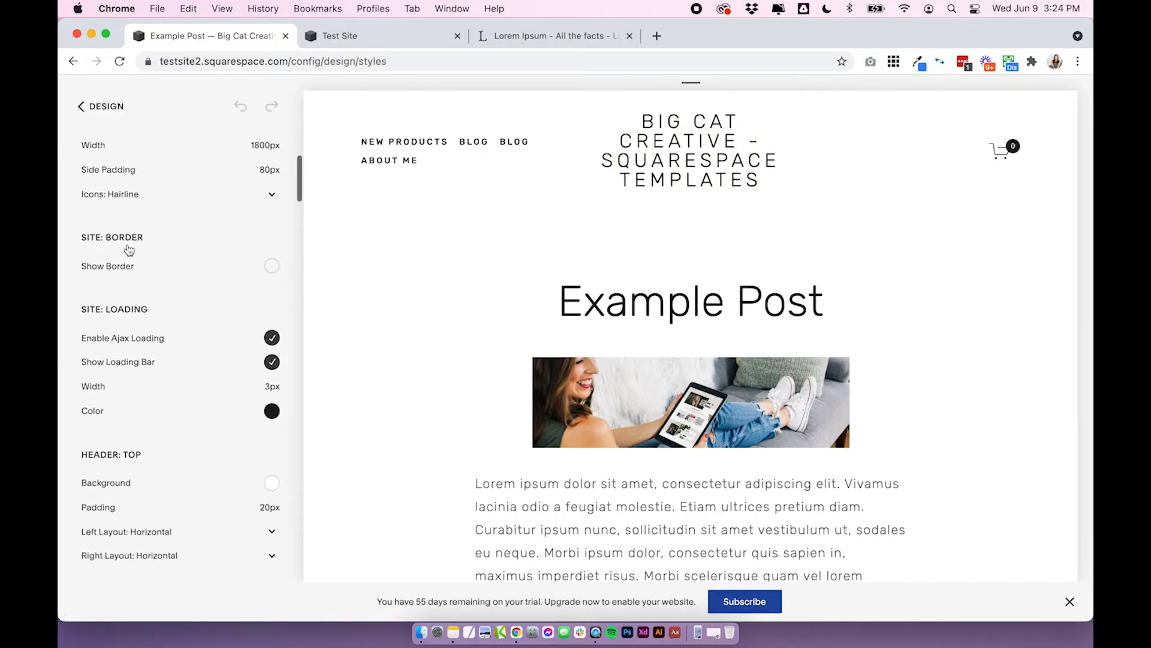
pyautogui.scroll(-3)
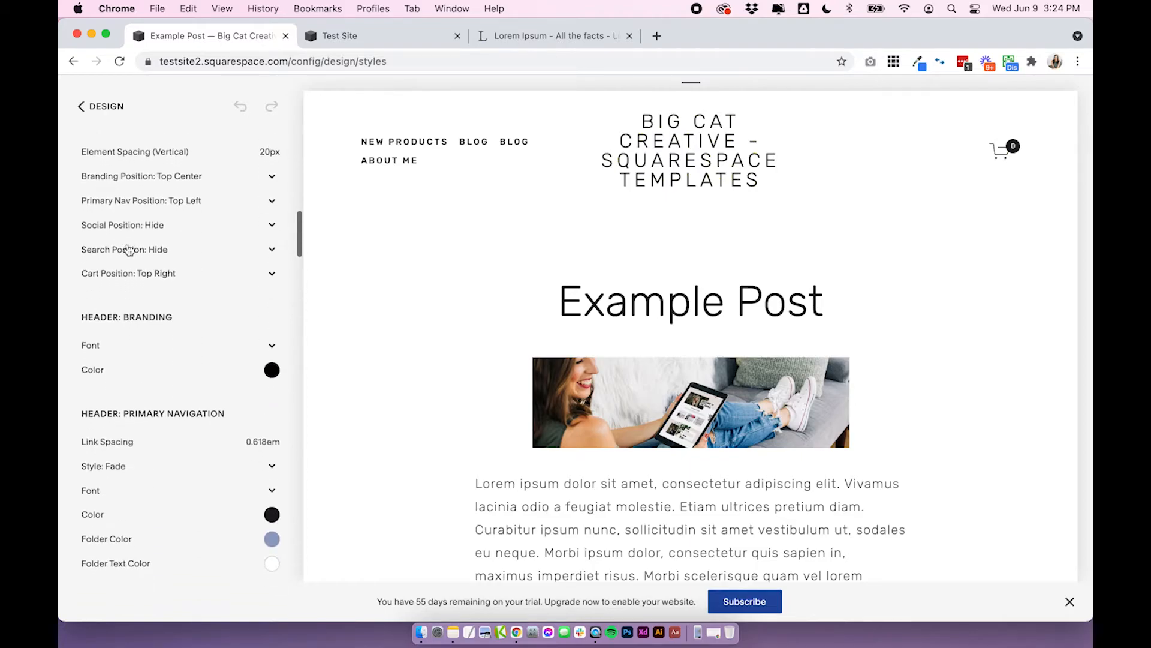
pyautogui.scroll(-3)
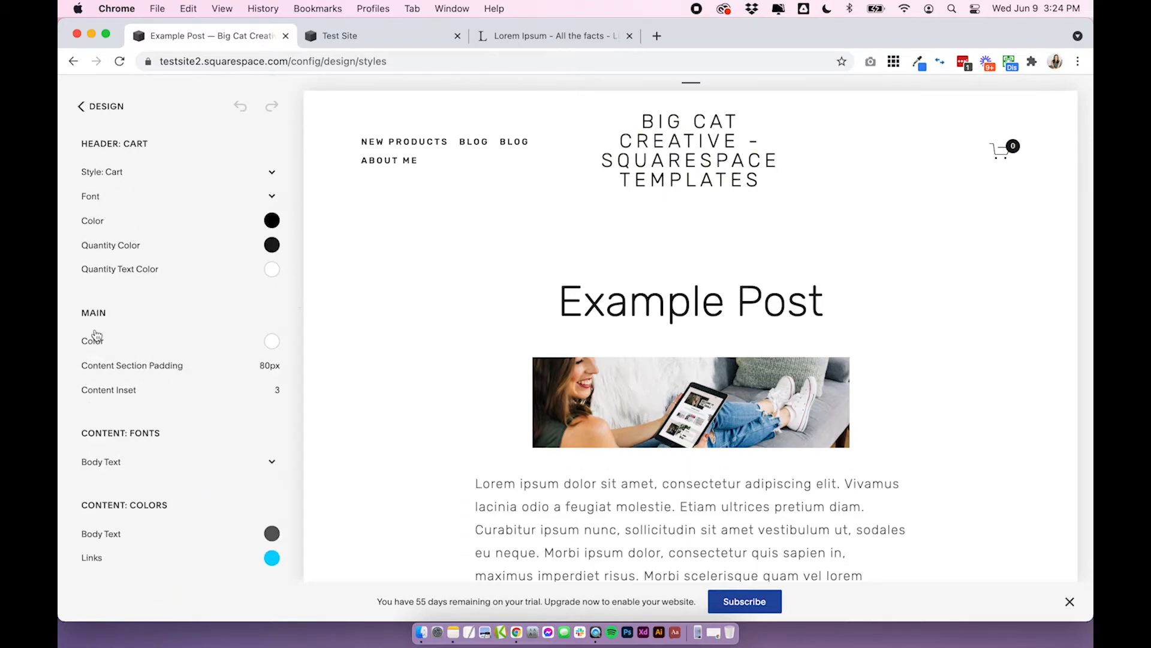
pyautogui.moveTo(114, 420)
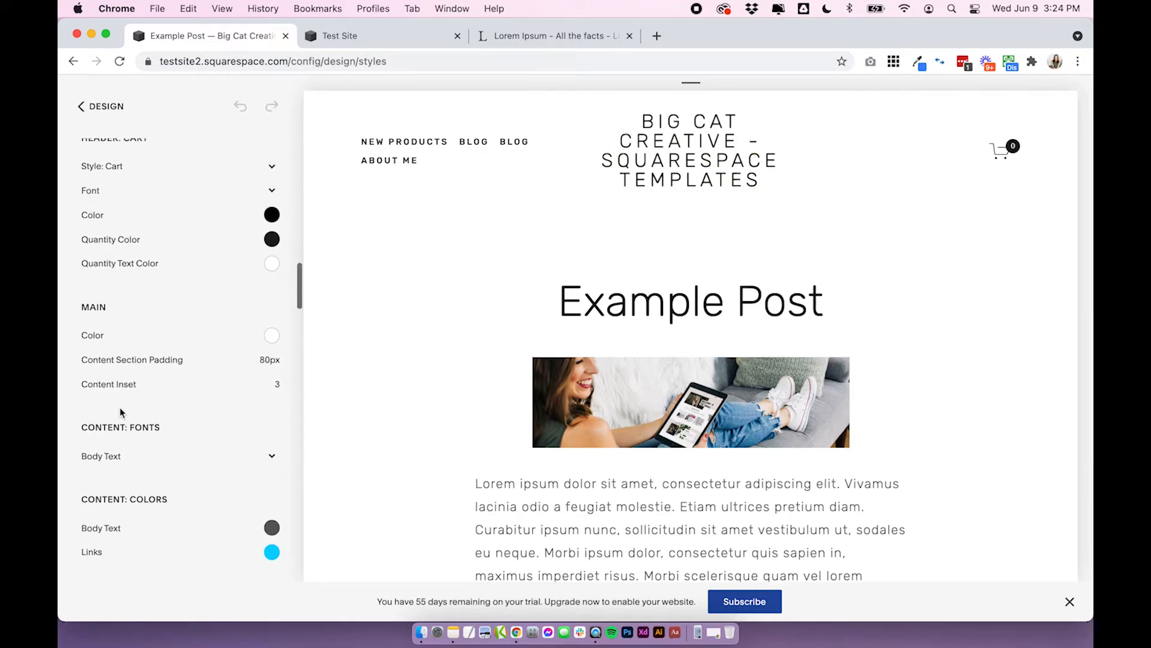
pyautogui.click(108, 384)
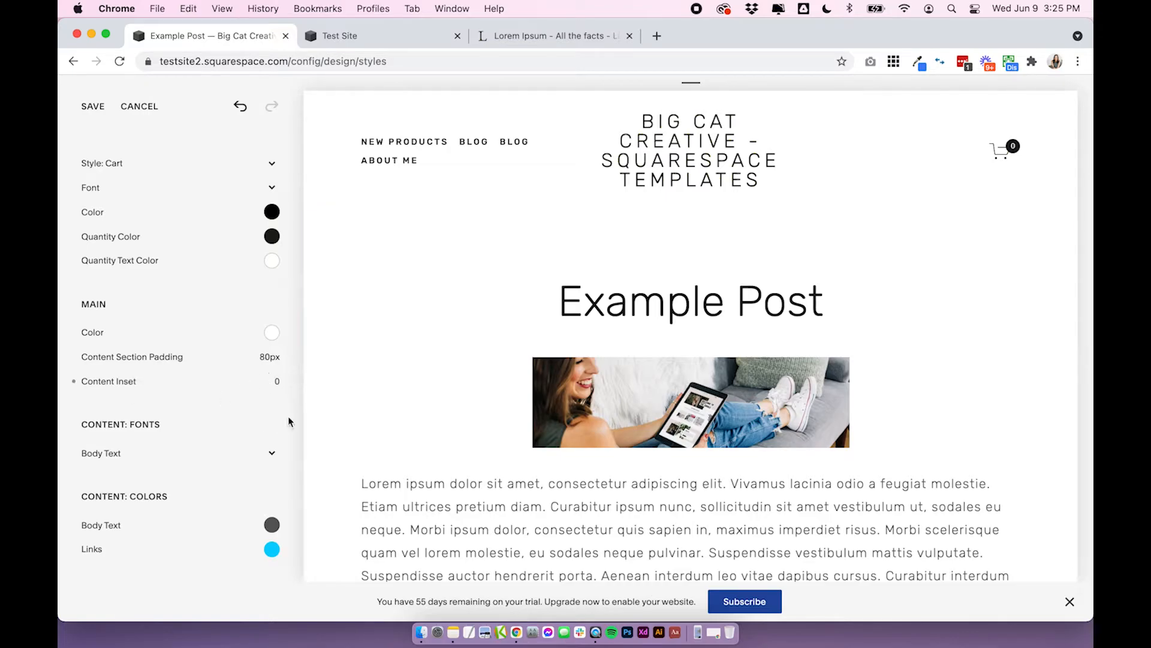
# - Save the style change and reopen Example Post for editing
pyautogui.scroll(-3)
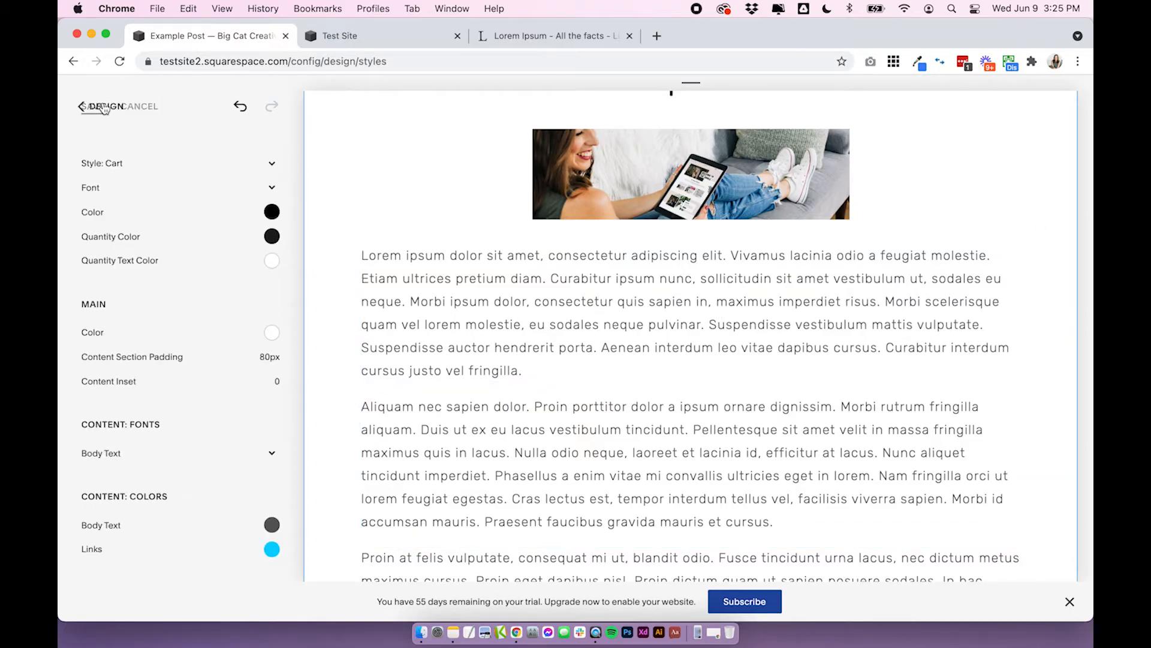
pyautogui.click(99, 106)
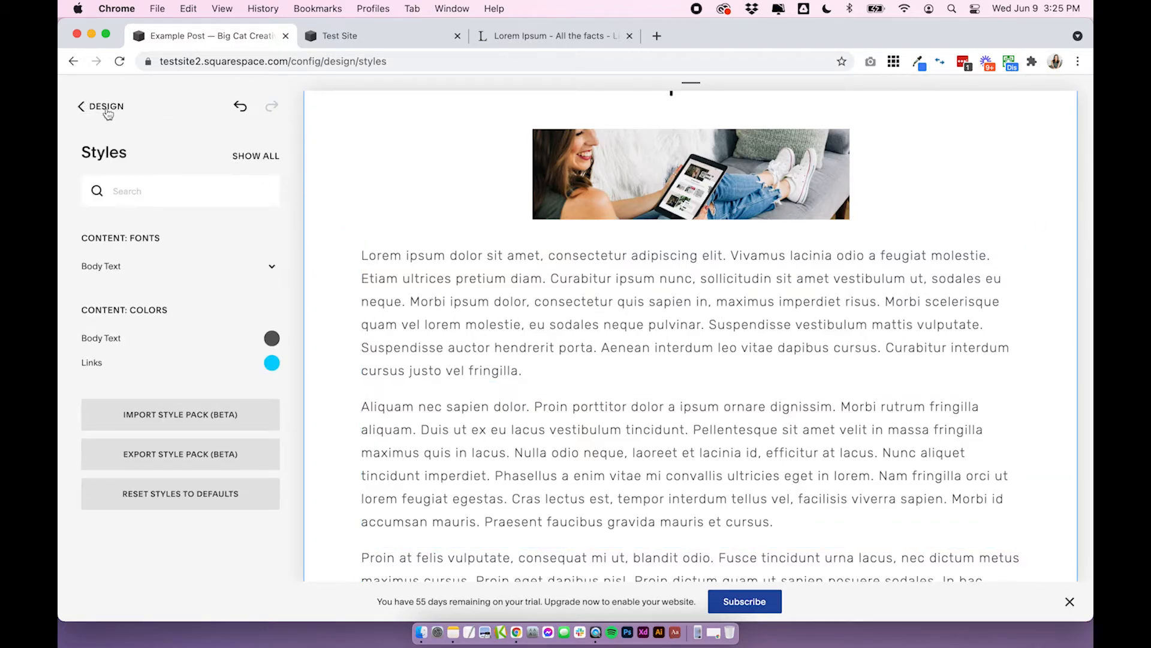
pyautogui.click(101, 106)
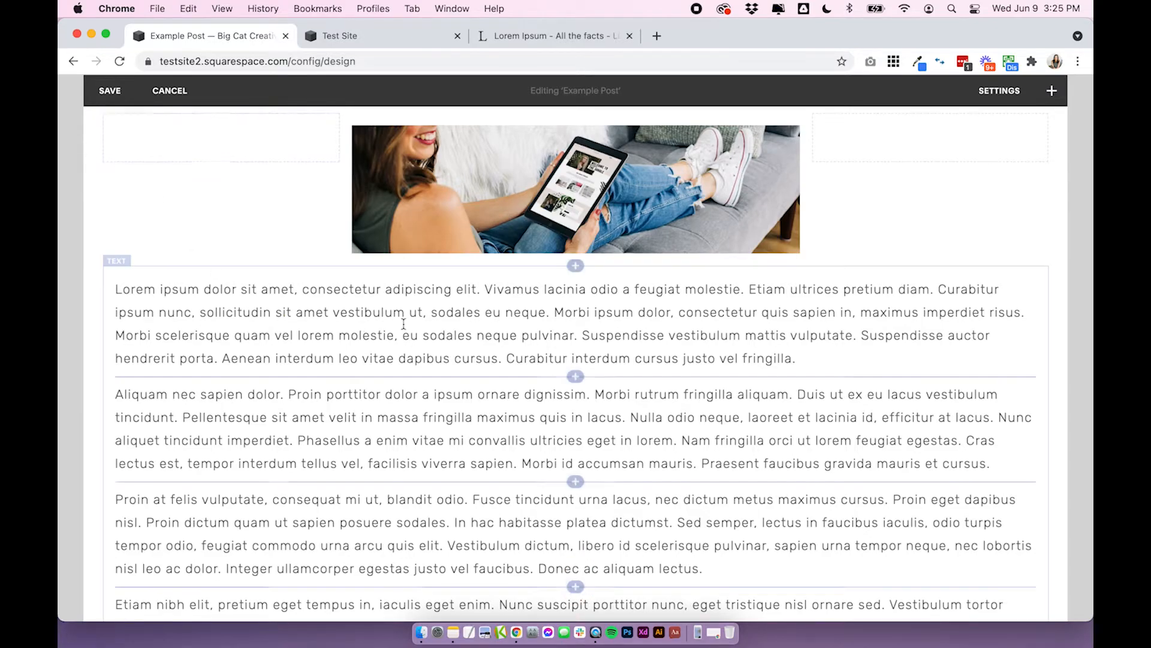
# - Float the image left inside the first text block so the paragraph wraps around it
pyautogui.scroll(3)
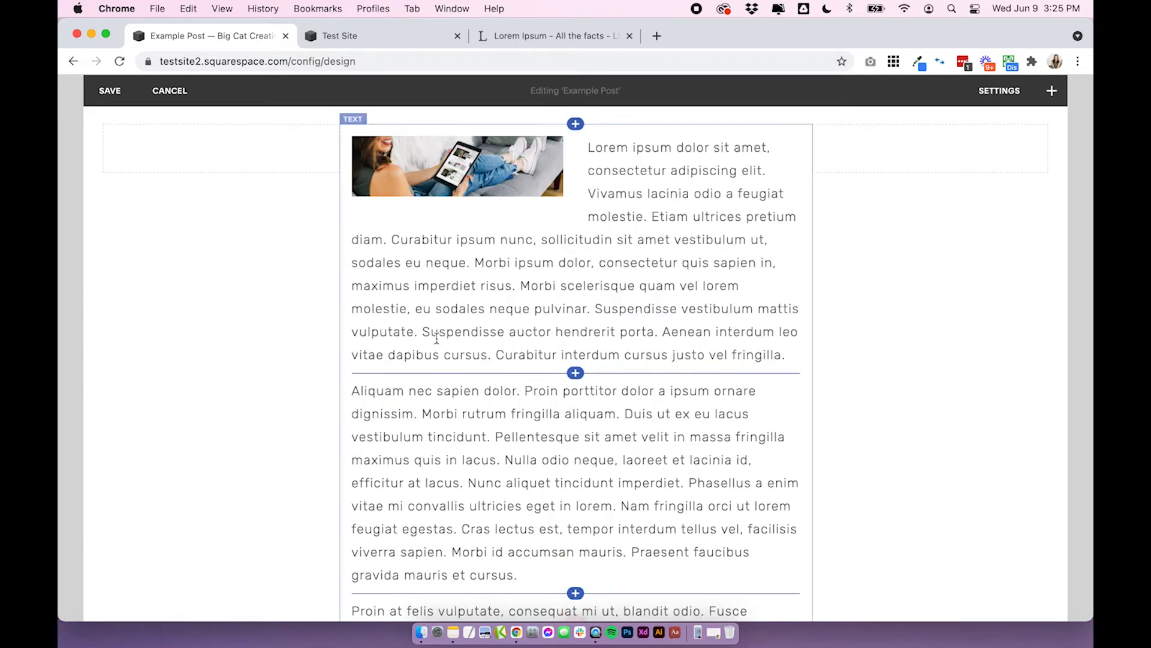
pyautogui.scroll(3)
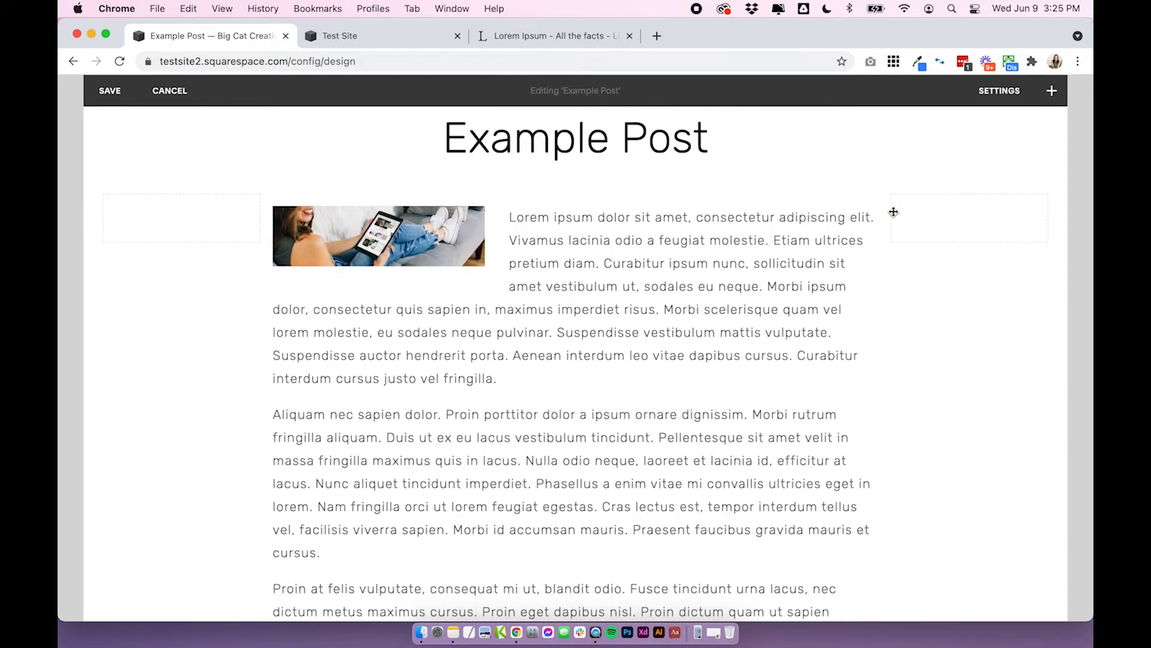
pyautogui.click(378, 236)
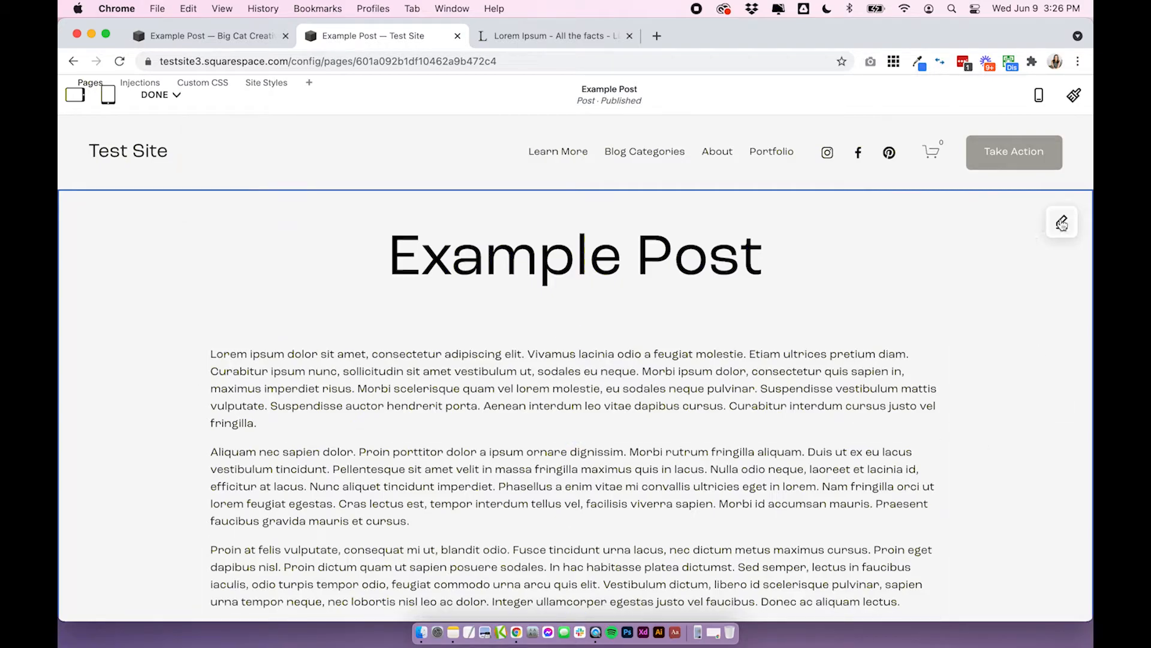
pyautogui.moveTo(1061, 223)
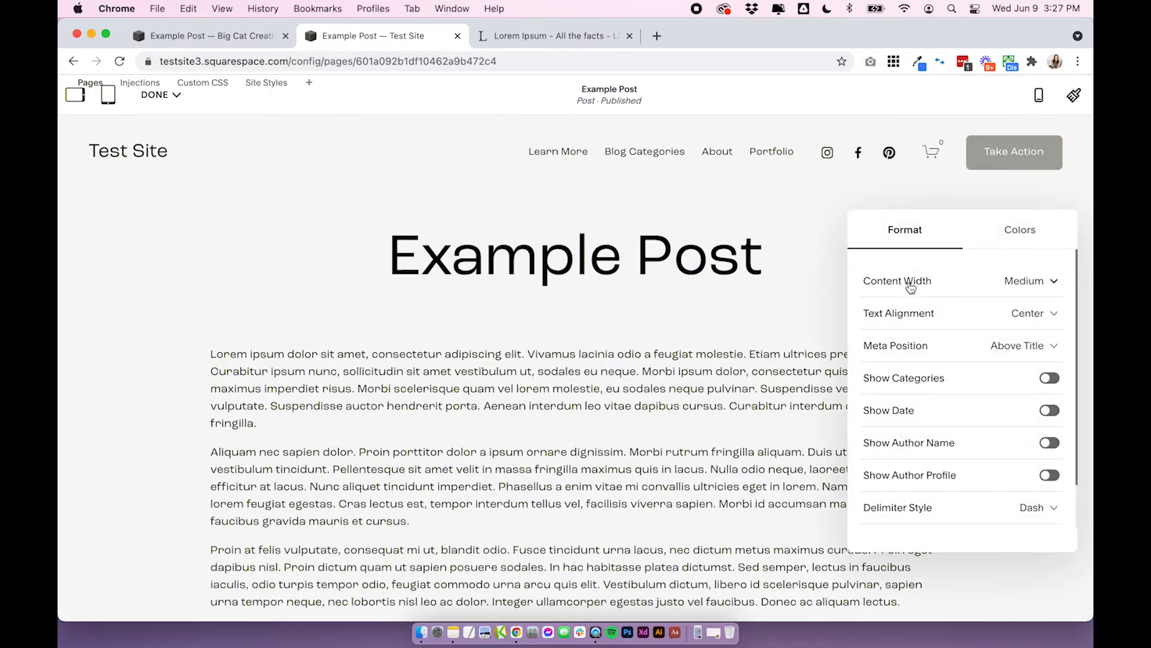
# - In Test Site's Format panel, try Content Width Narrow and review the post
pyautogui.click(1027, 280)
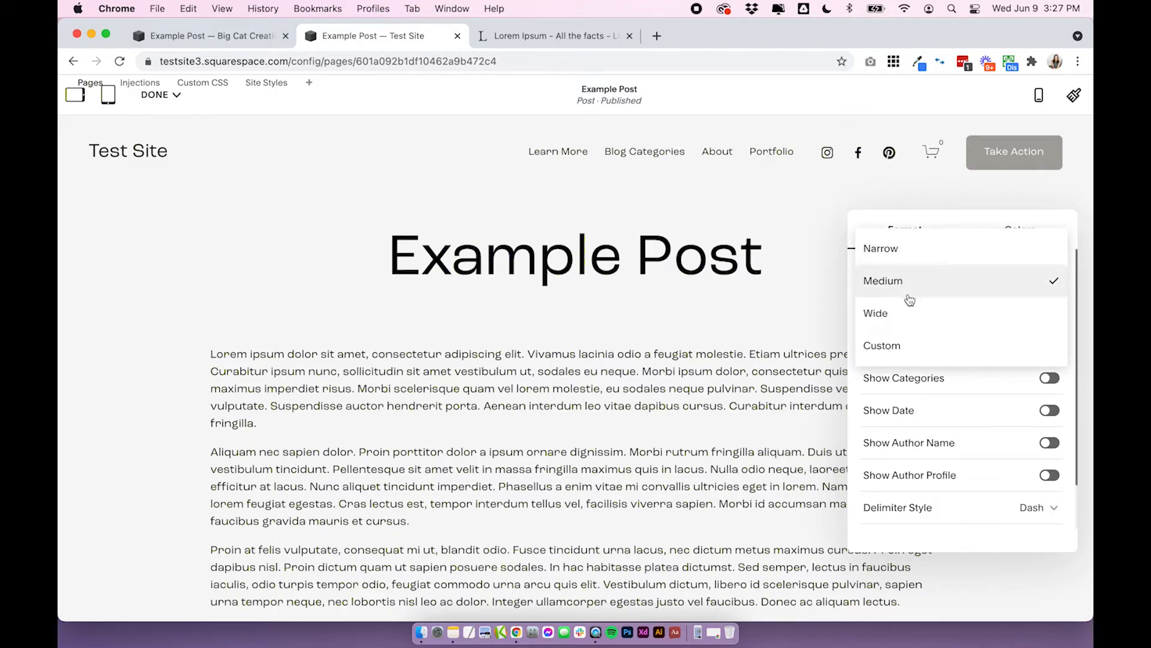
pyautogui.moveTo(929, 292)
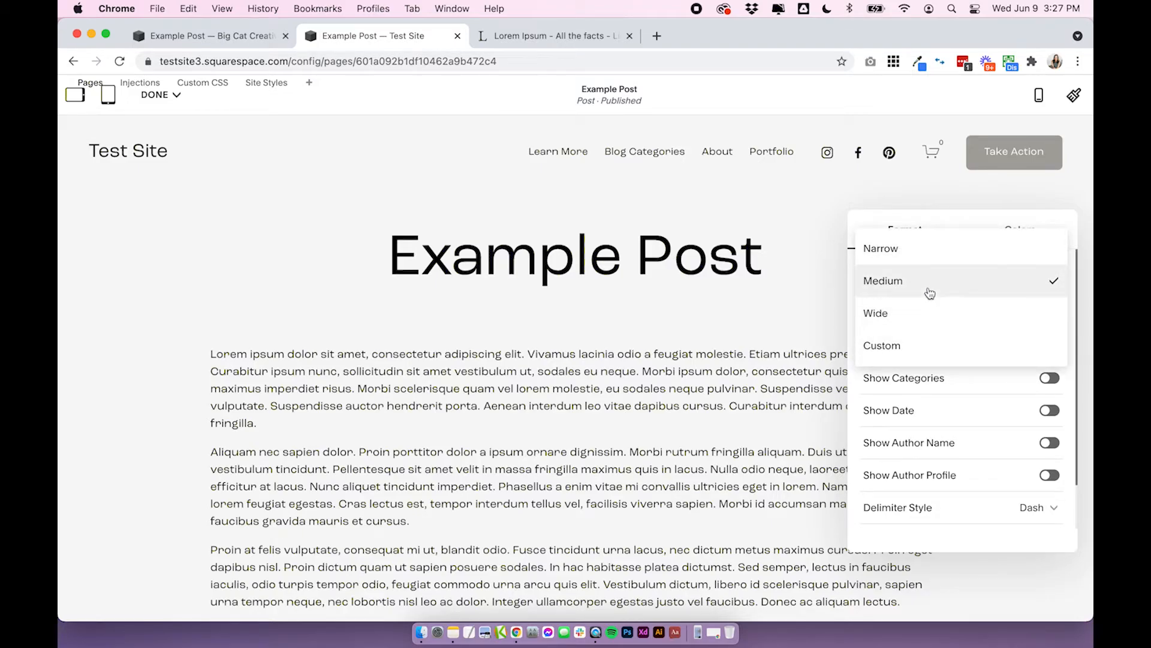
pyautogui.moveTo(929, 248)
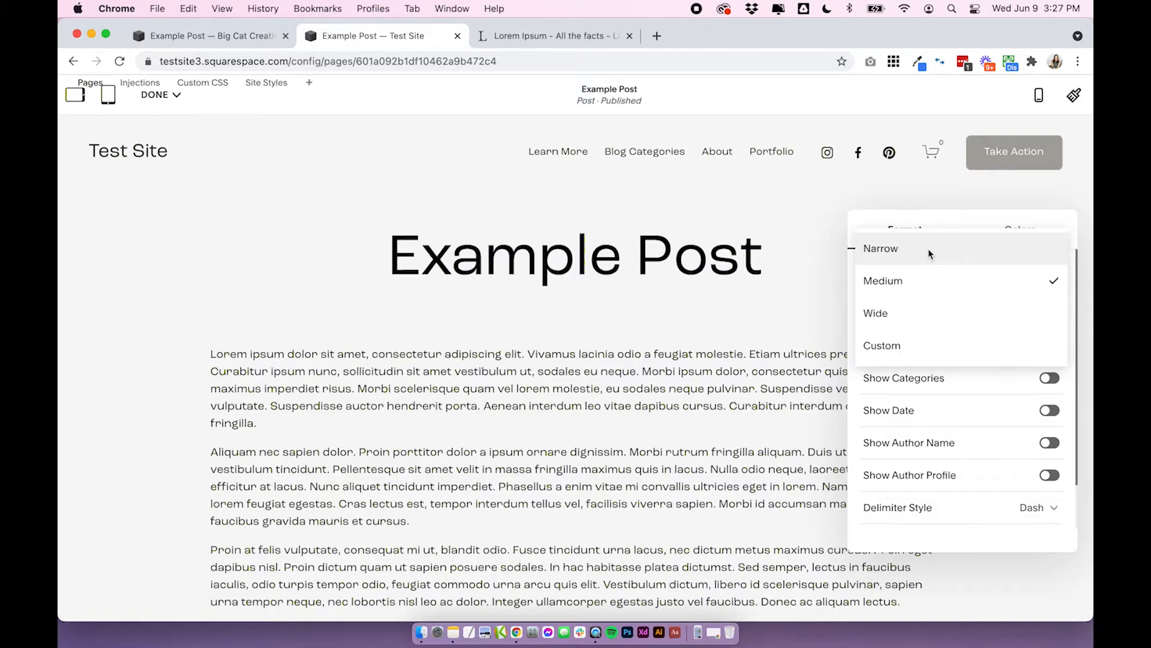
pyautogui.click(879, 249)
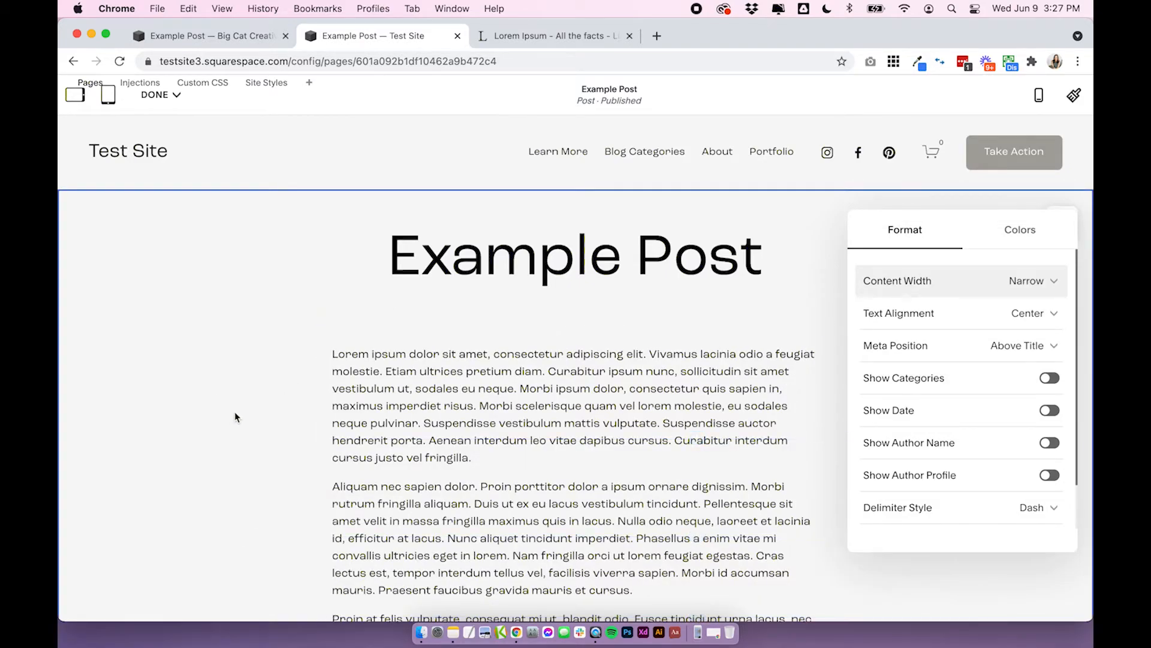
pyautogui.scroll(-3)
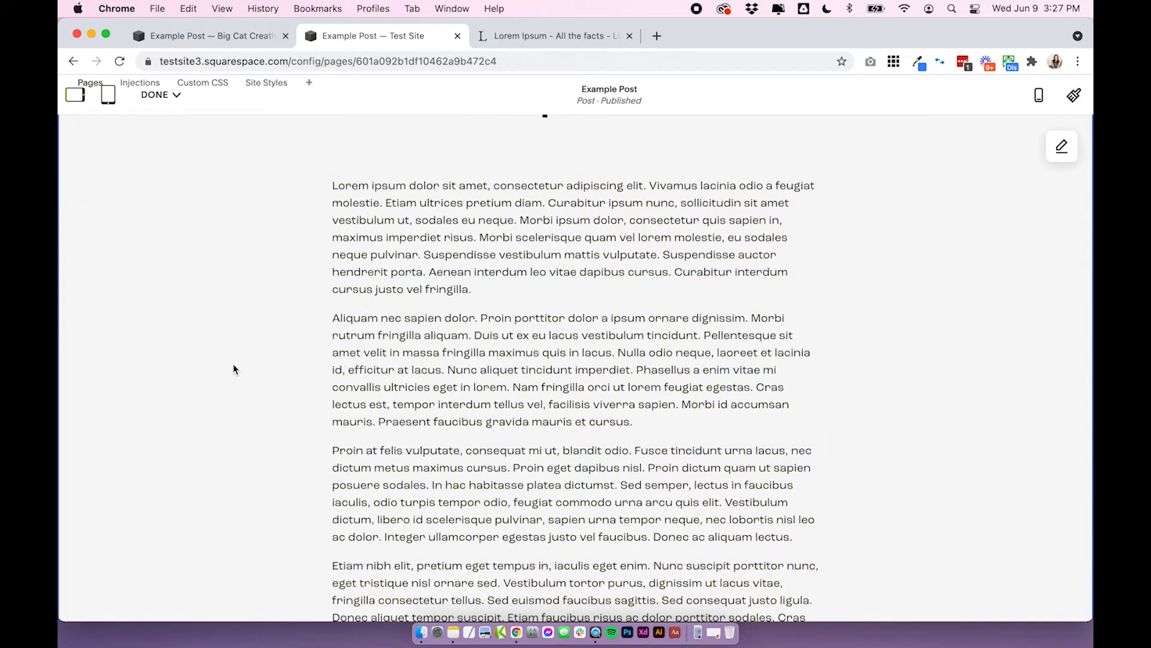
pyautogui.scroll(3)
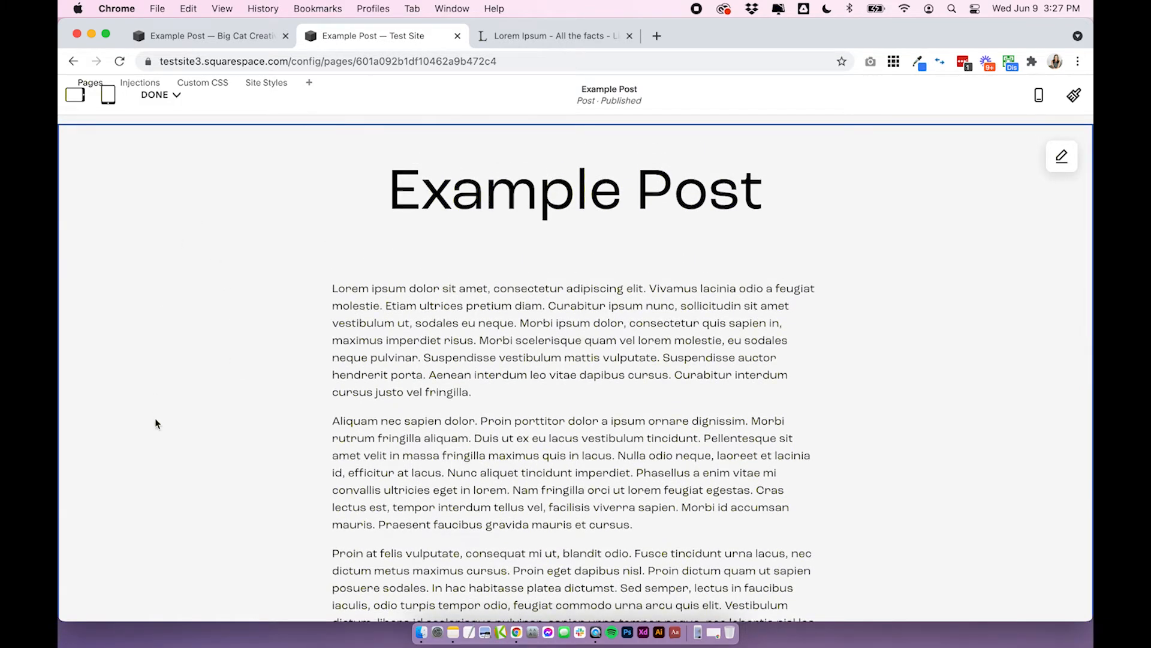
pyautogui.scroll(3)
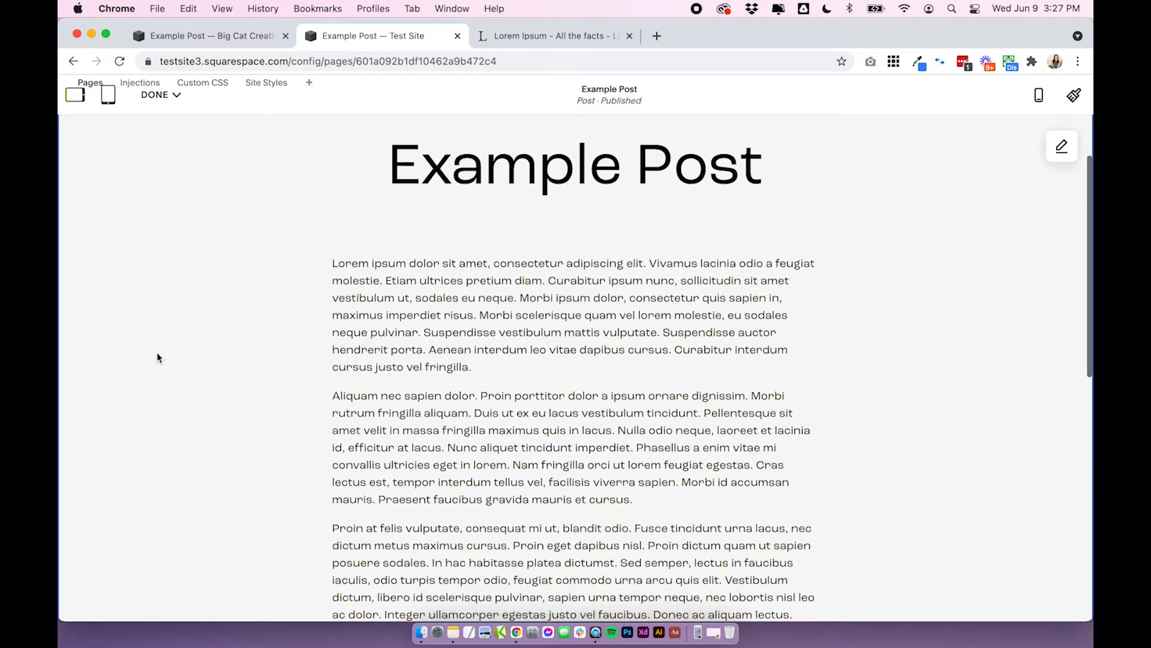
pyautogui.scroll(-3)
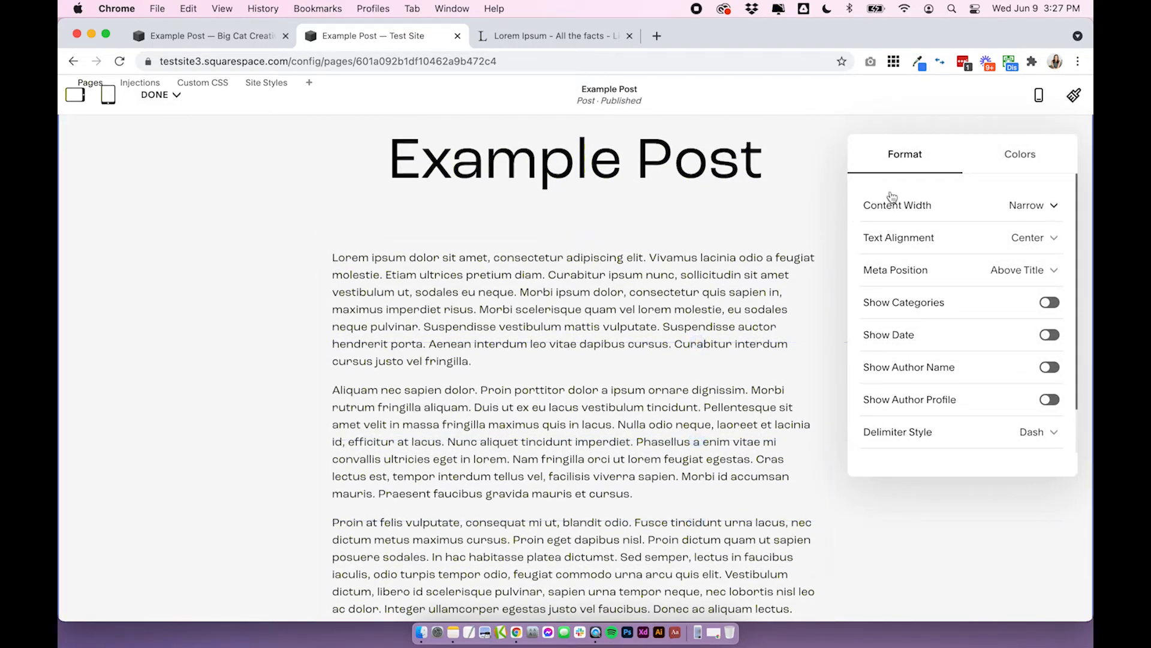
# - Set Content Width to Wide and return to the first site's post editor
pyautogui.click(1027, 205)
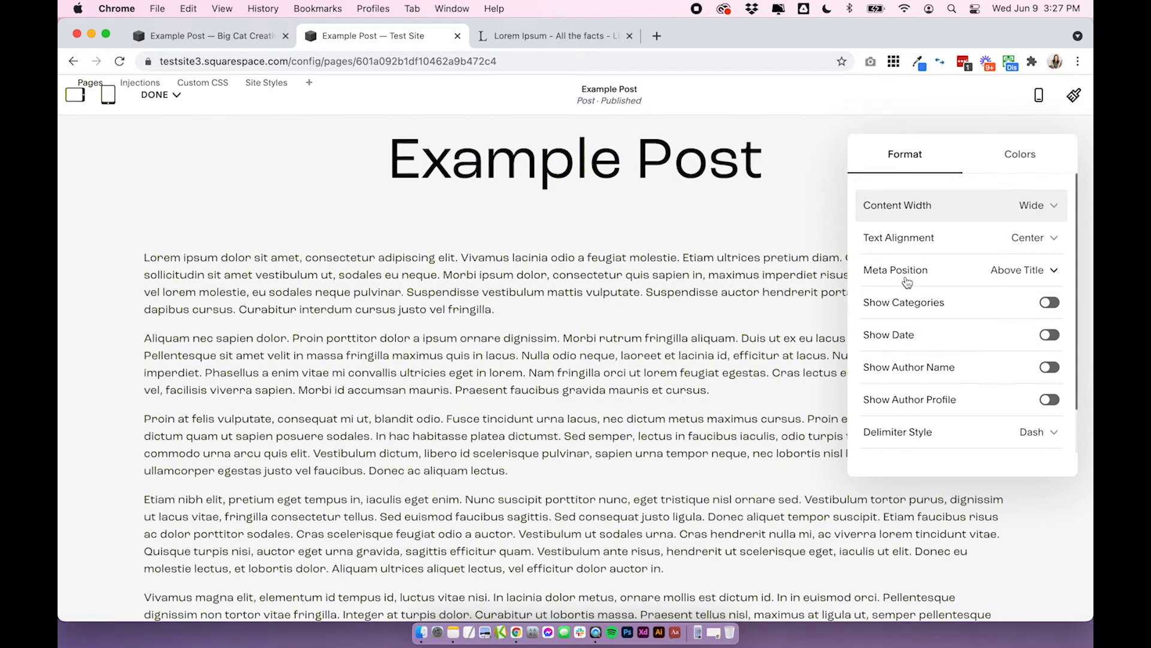
pyautogui.click(323, 381)
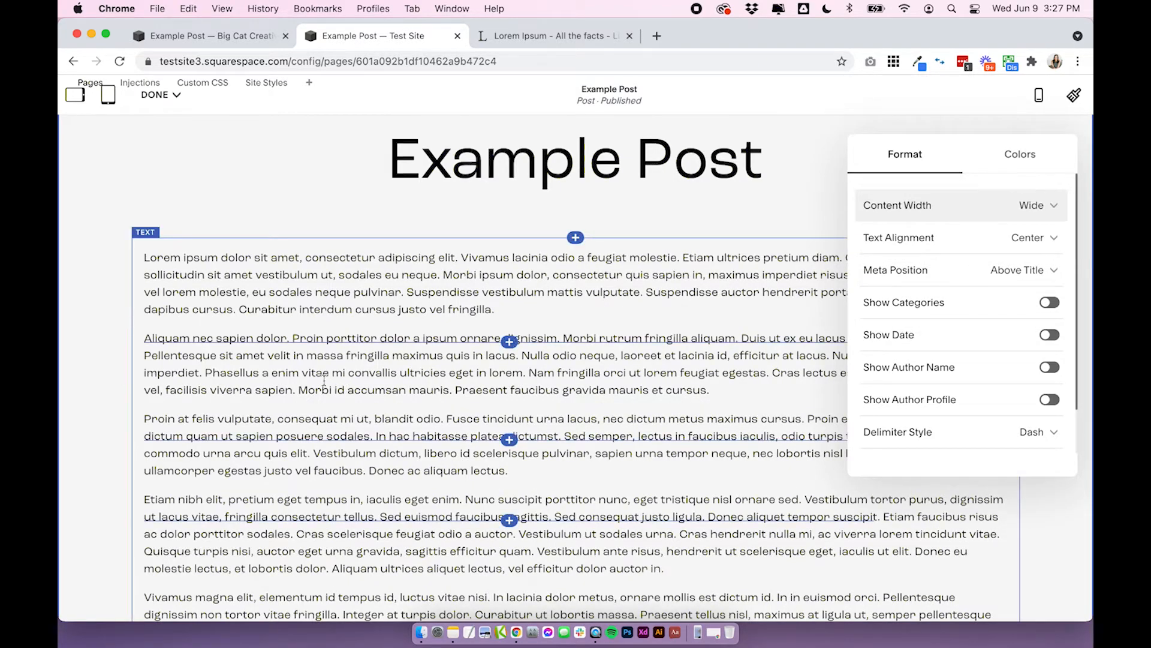
pyautogui.moveTo(209, 34)
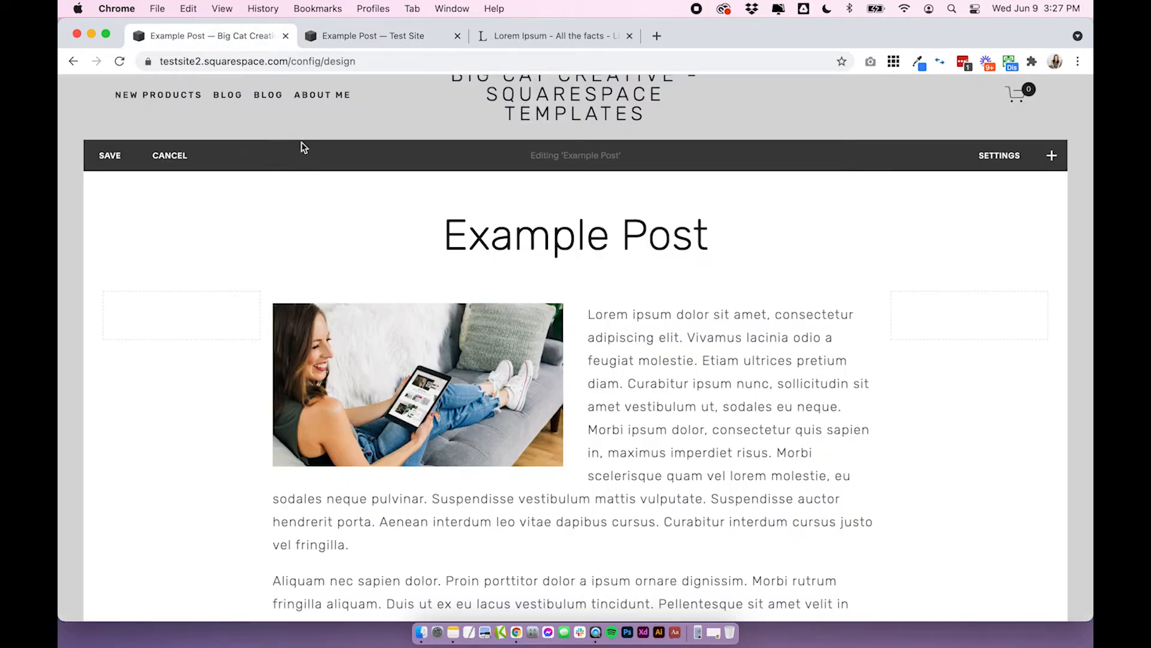
# - Select the Example Post title words and bring up the Big Cat Creative SEO article tab
pyautogui.scroll(-3)
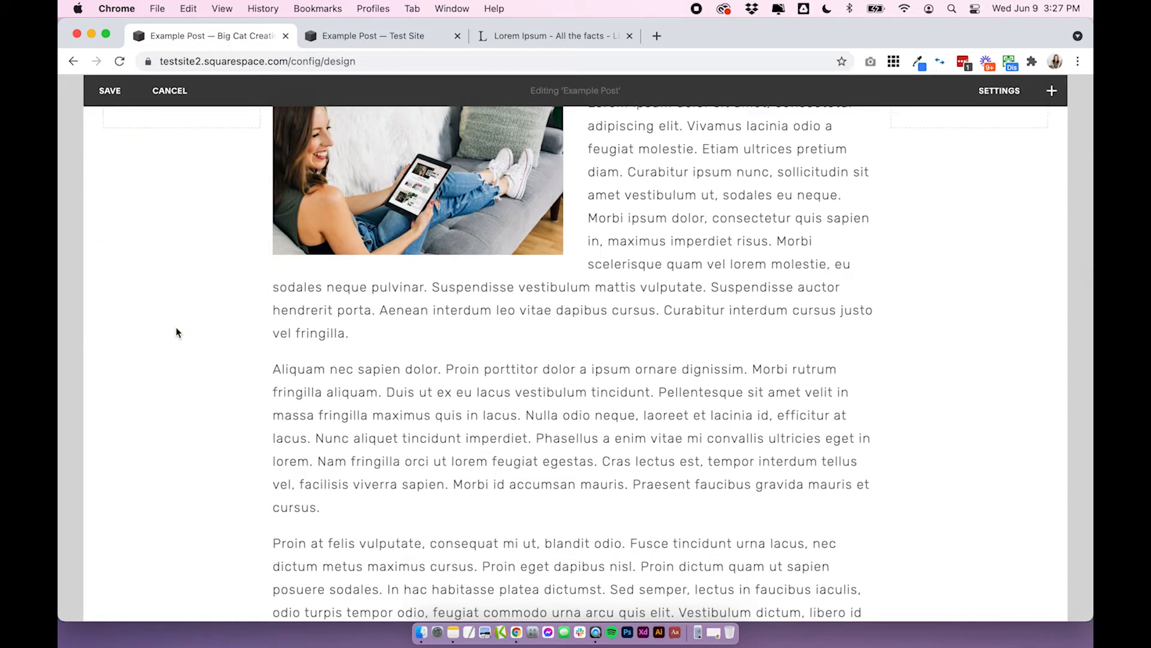
pyautogui.scroll(-3)
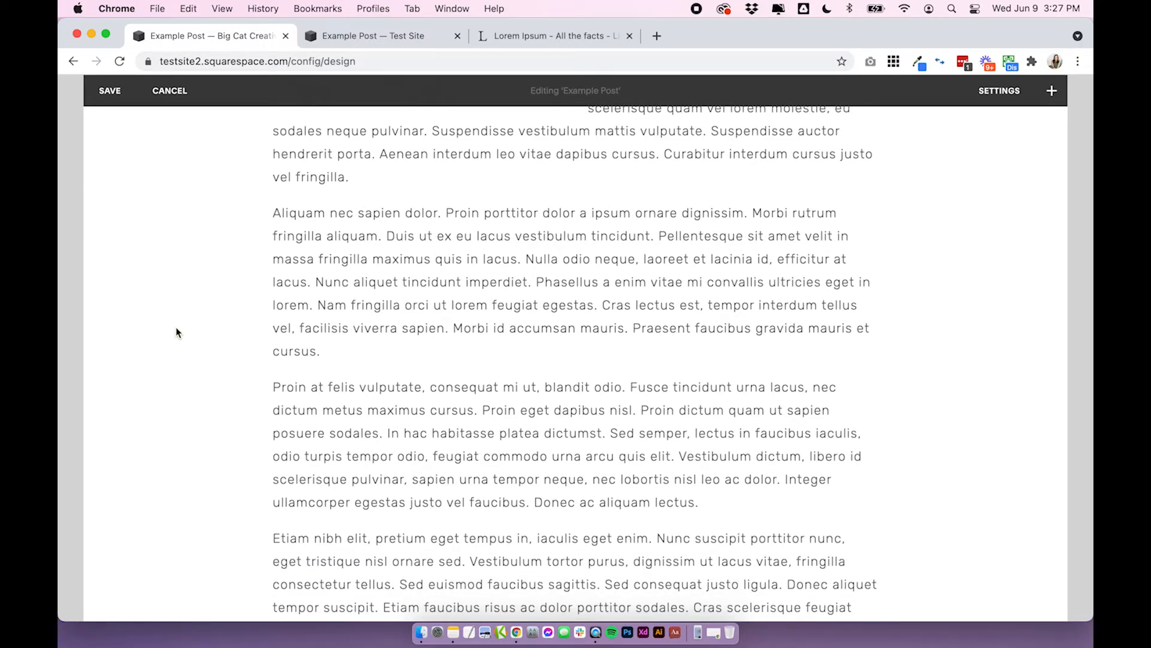
pyautogui.scroll(3)
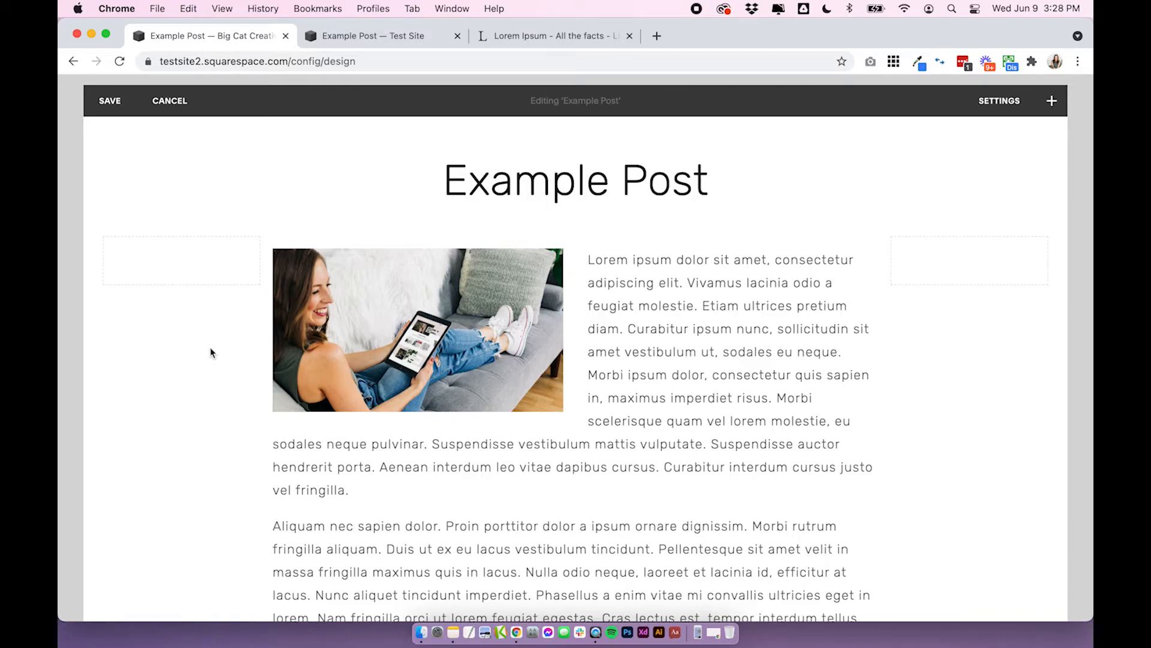
pyautogui.doubleClick(574, 180)
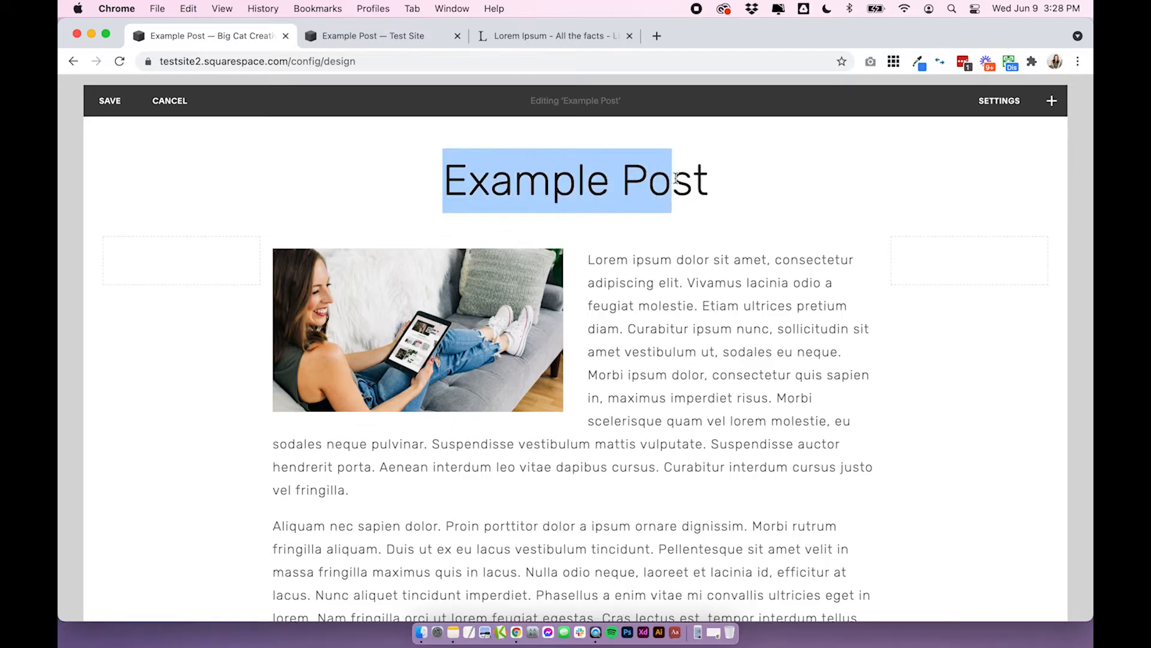
pyautogui.click(558, 154)
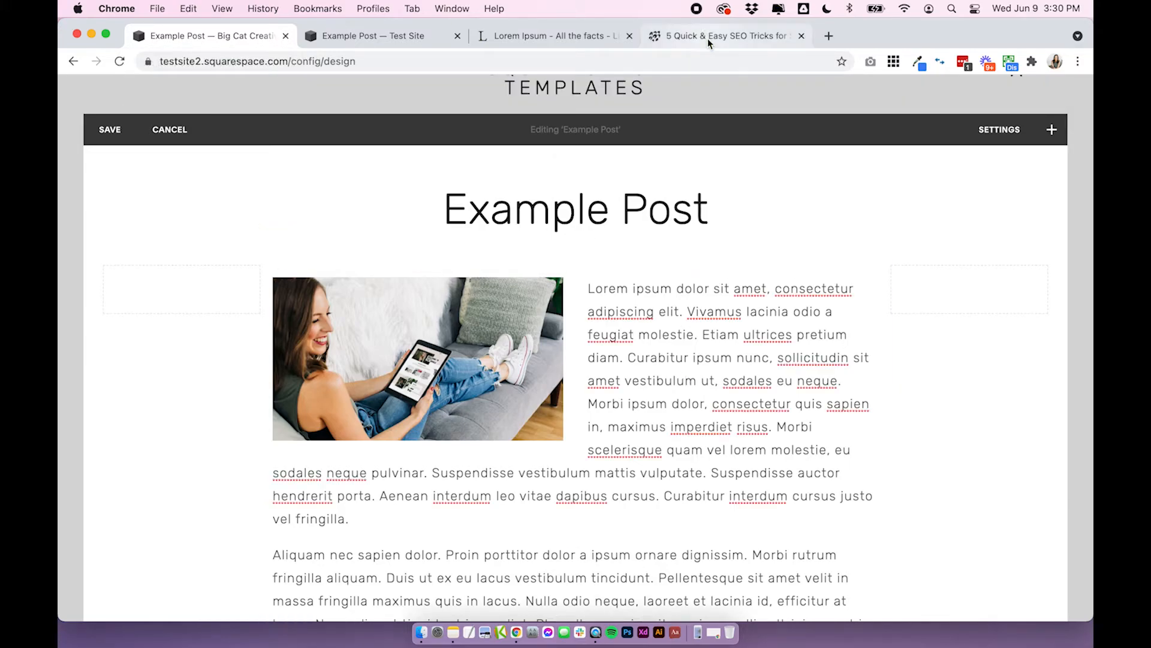
# - Read through the SEO article's Site Title and search-description advice
pyautogui.click(725, 35)
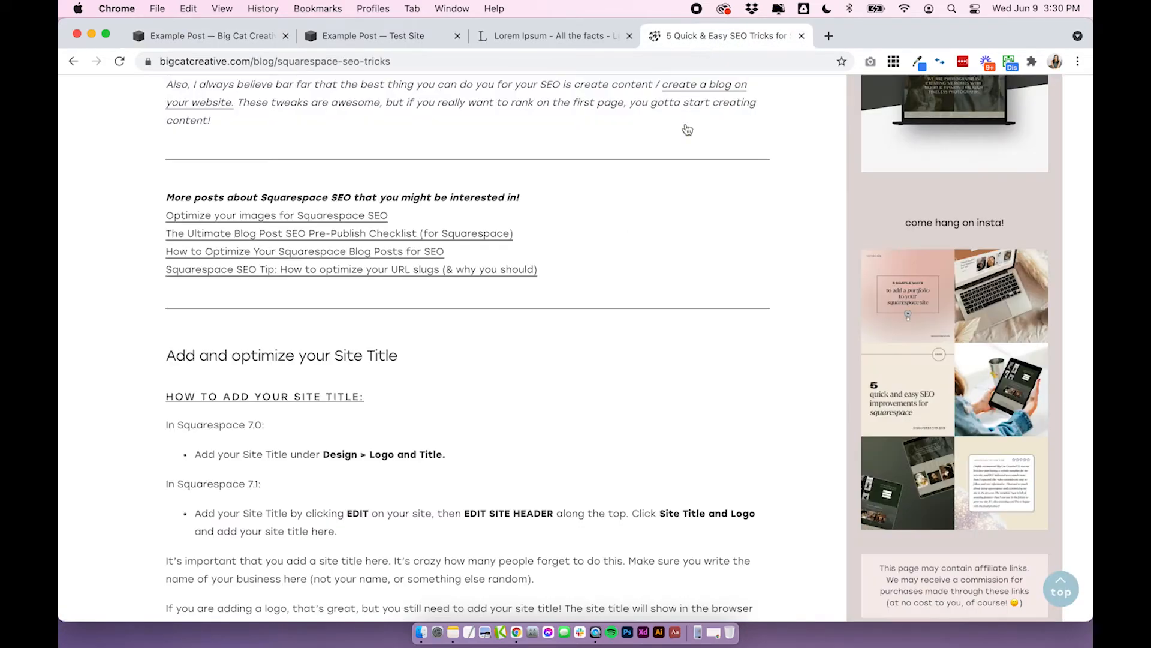
pyautogui.scroll(3)
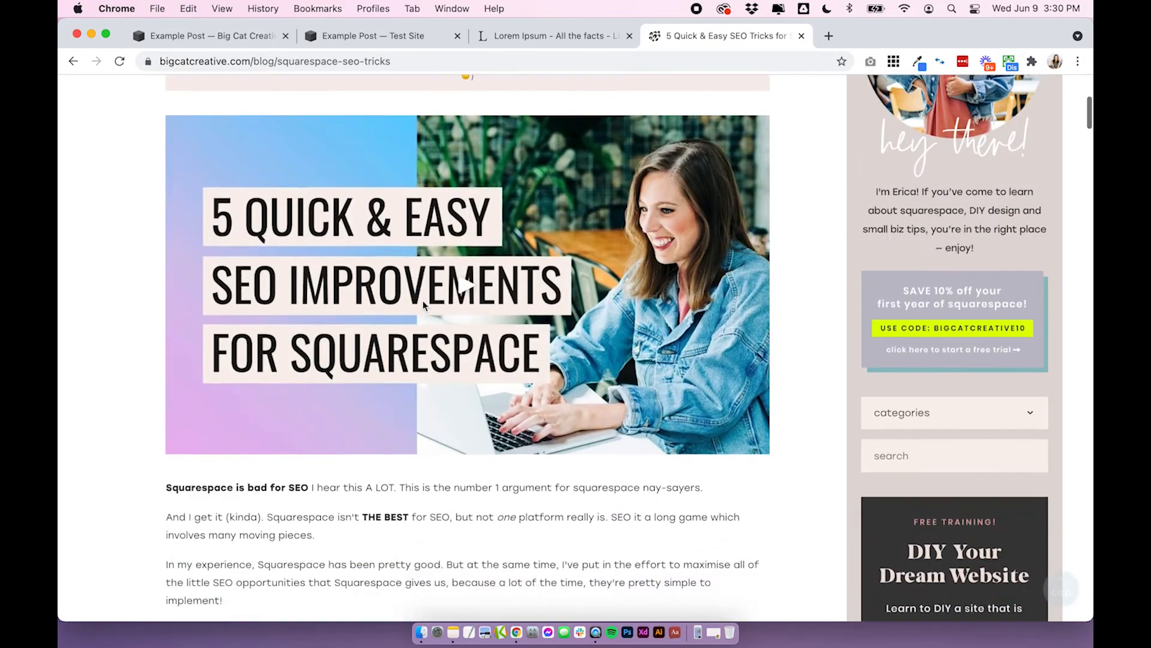
pyautogui.scroll(-3)
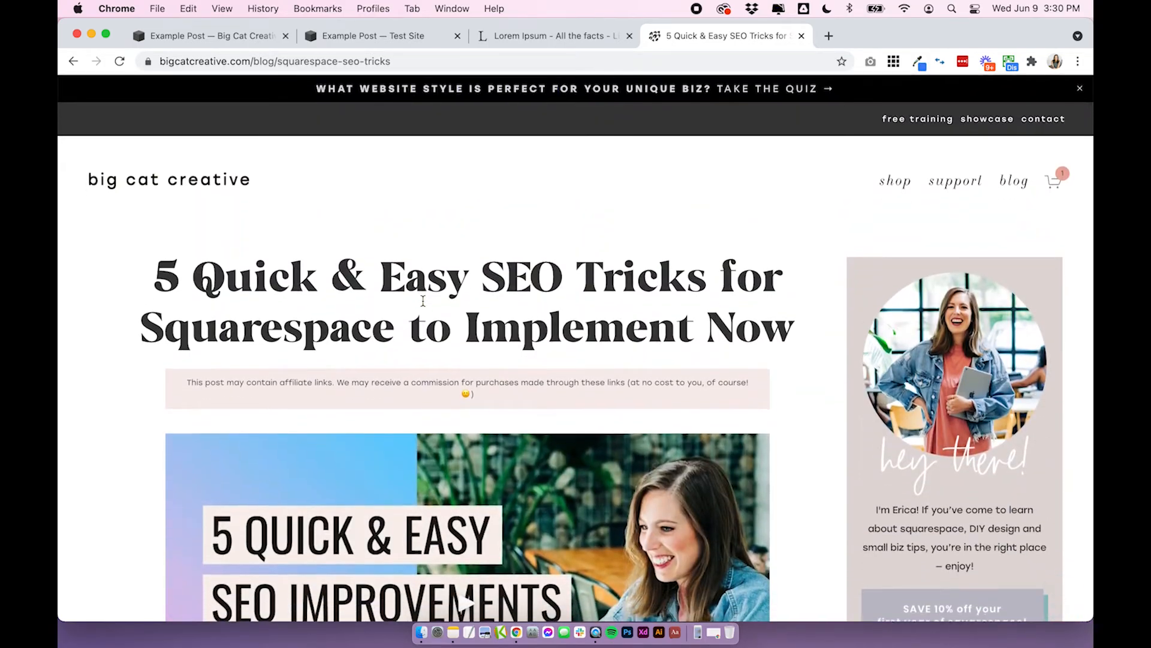
pyautogui.scroll(-3)
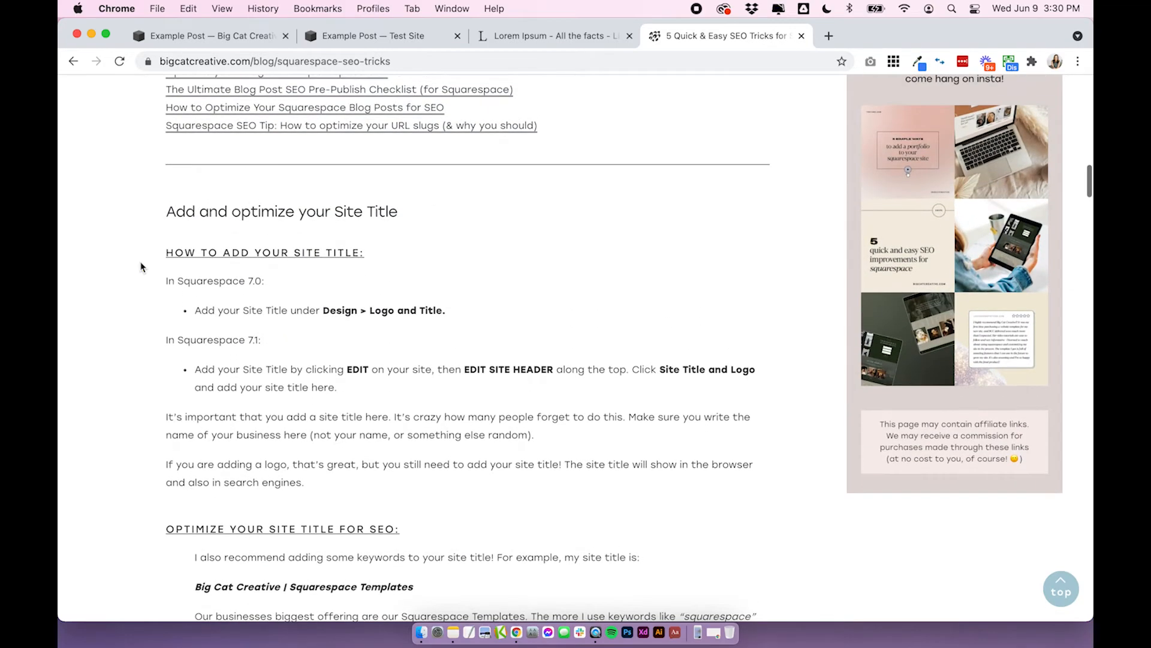
pyautogui.scroll(3)
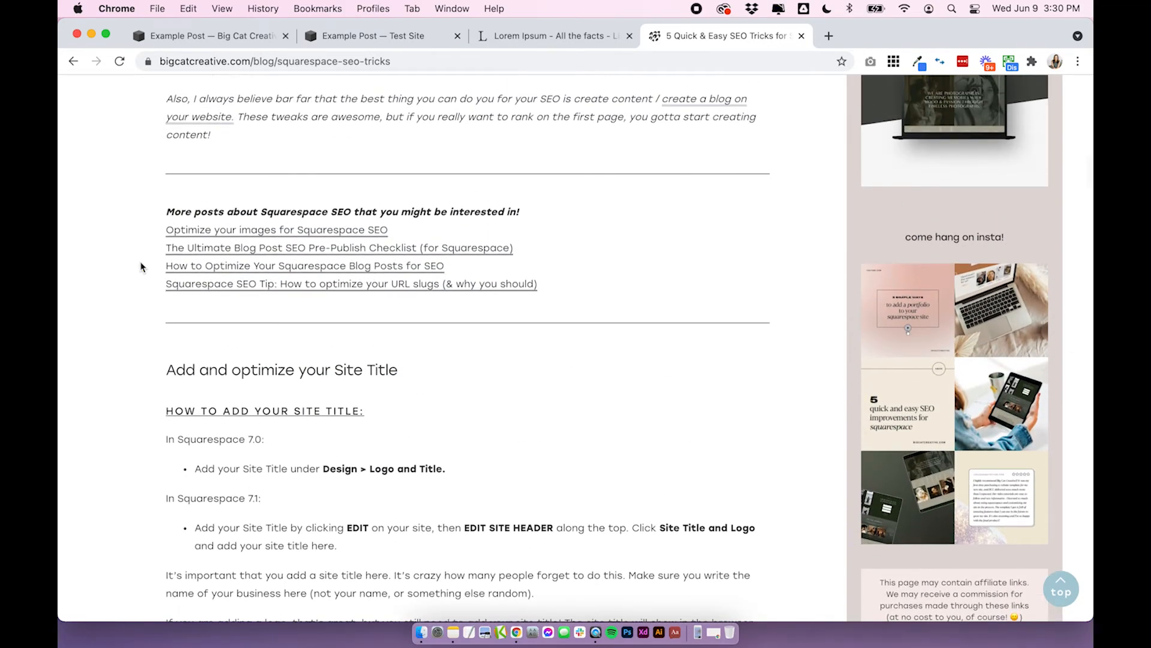
pyautogui.scroll(3)
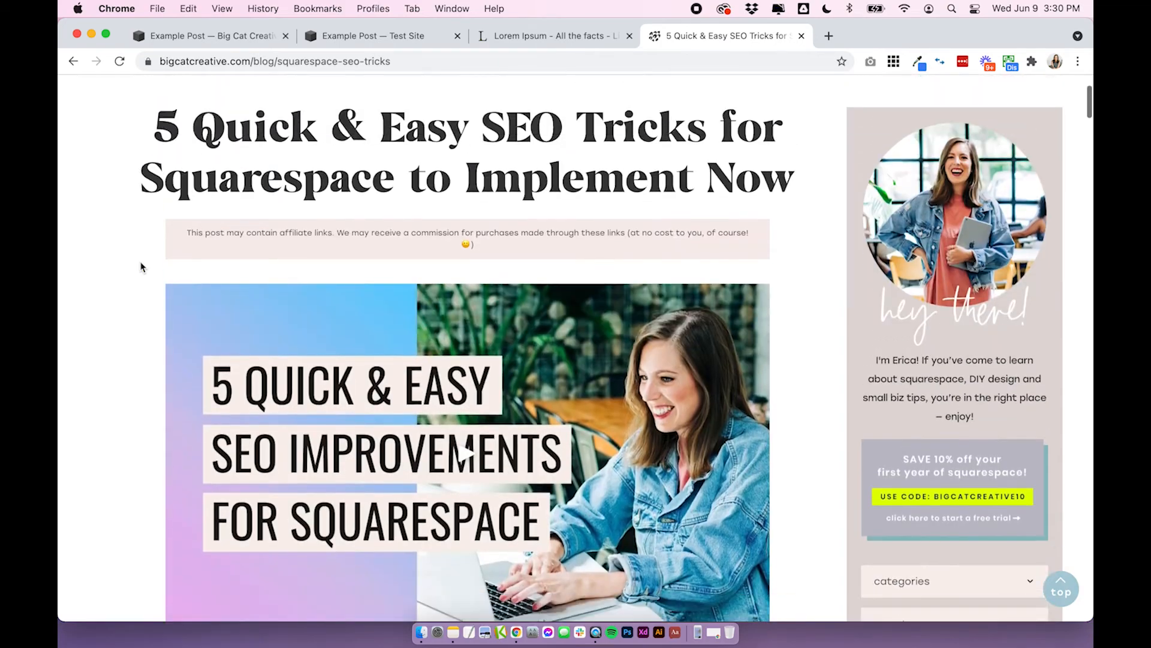
pyautogui.scroll(3)
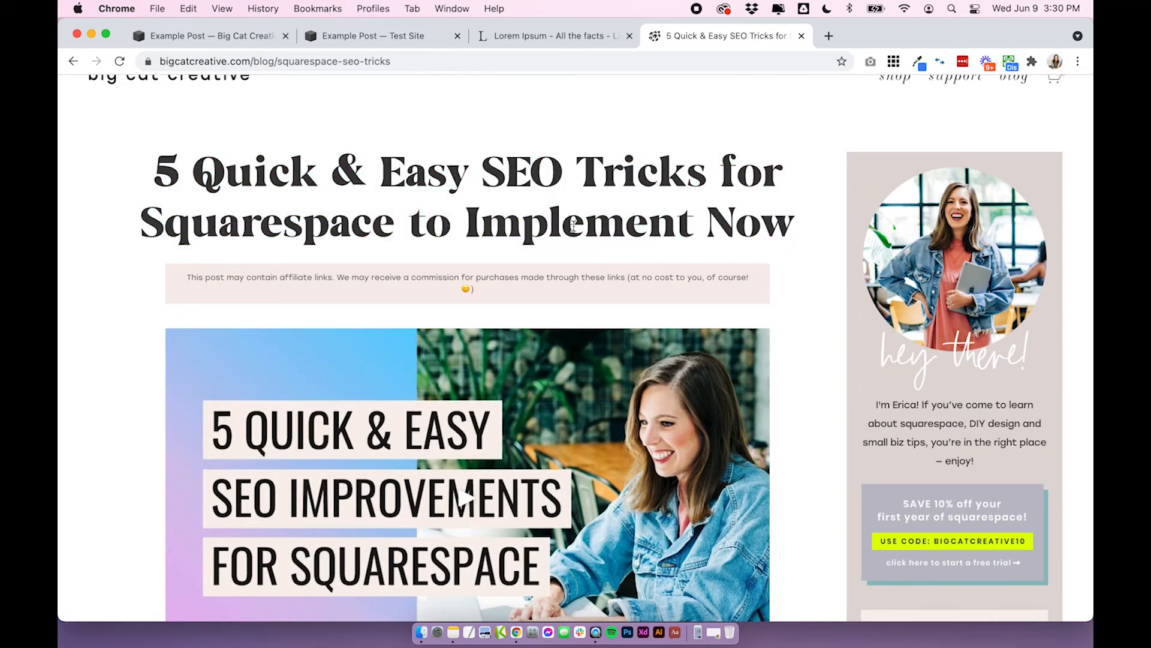
pyautogui.scroll(-3)
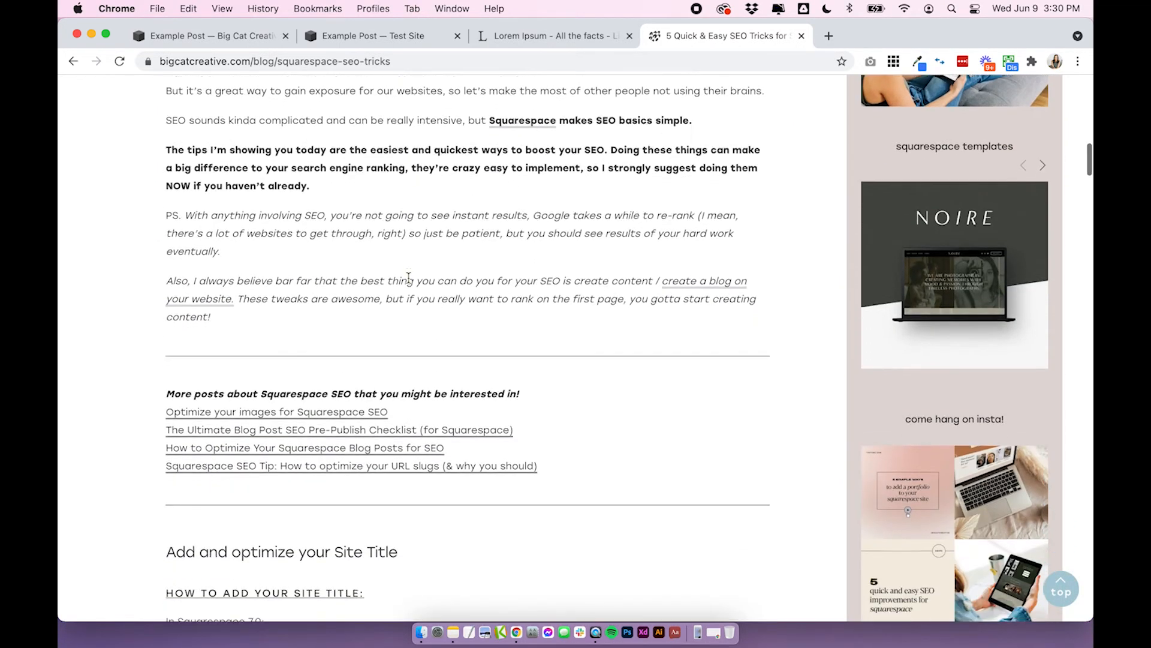
pyautogui.scroll(-3)
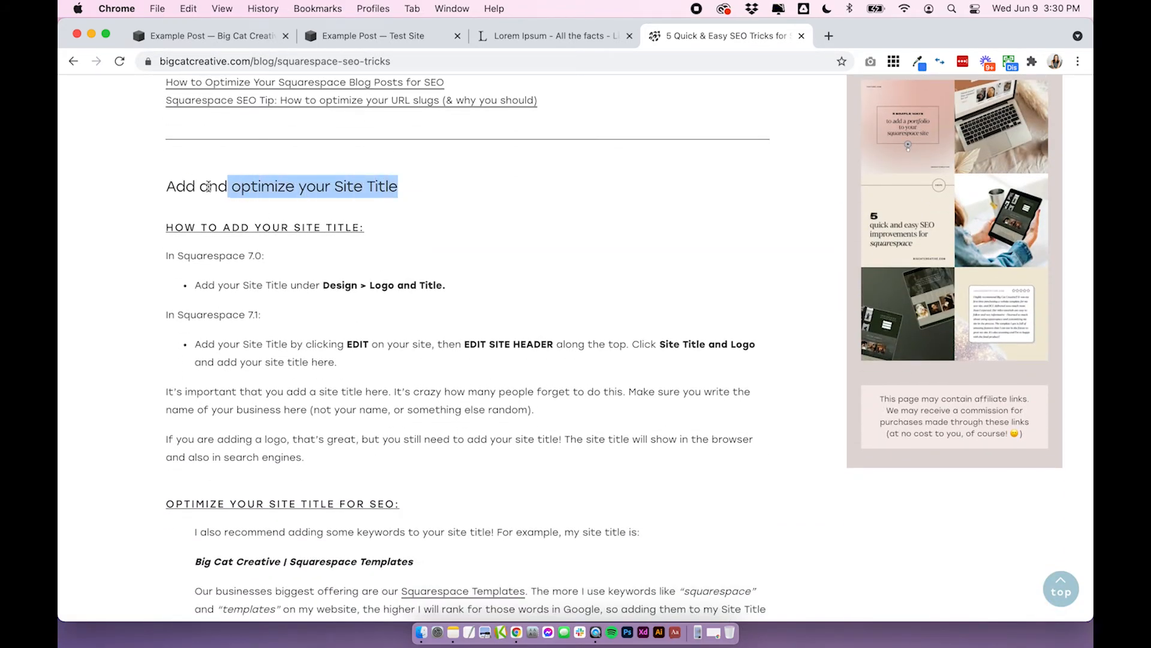
pyautogui.scroll(-3)
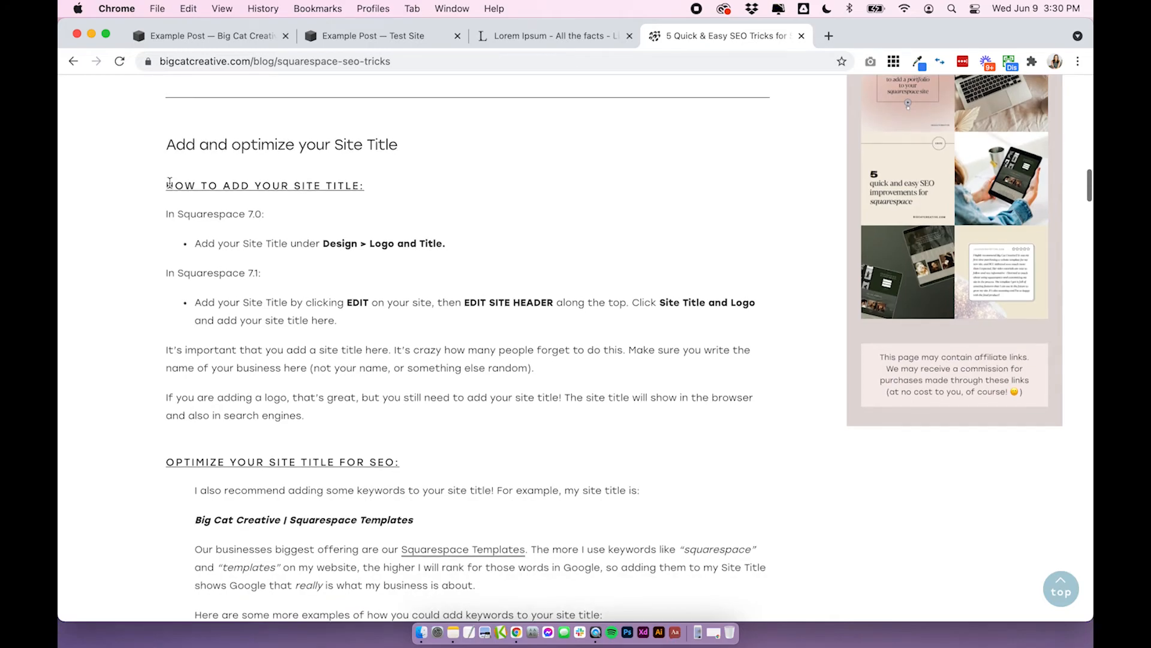
pyautogui.scroll(-3)
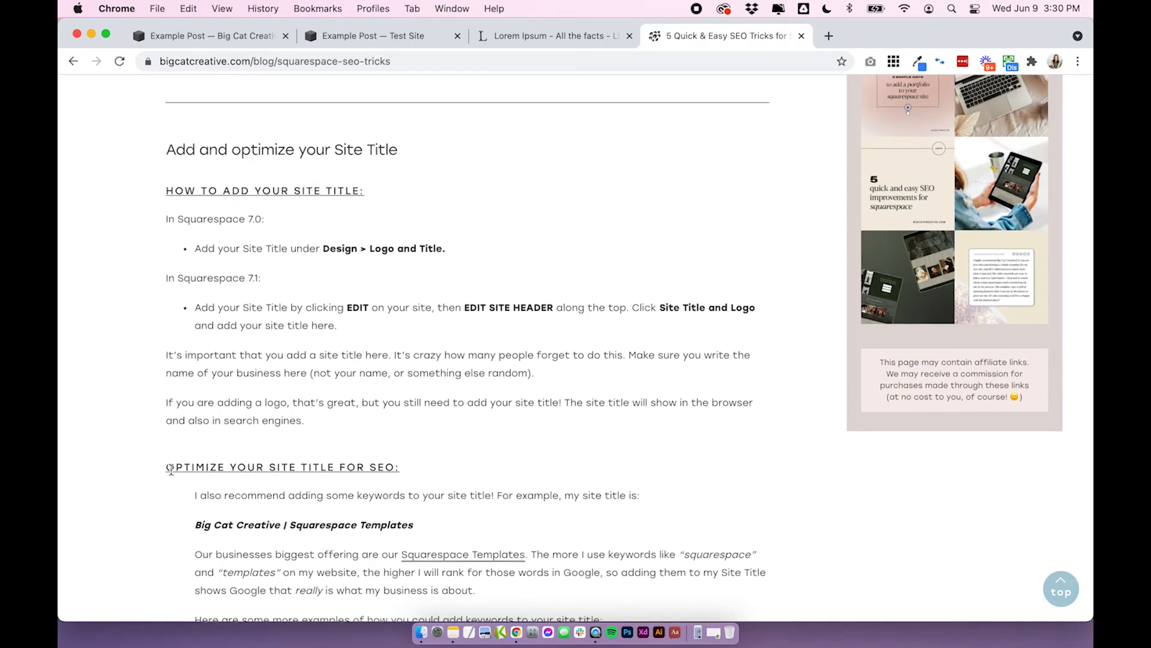
pyautogui.scroll(-3)
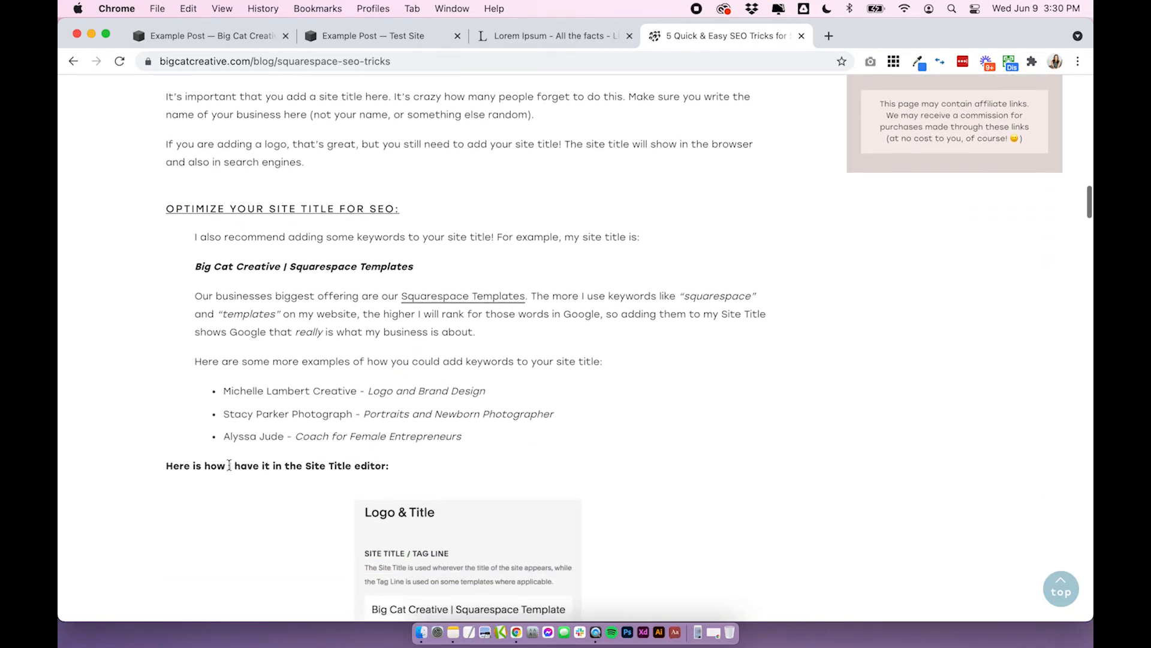
pyautogui.scroll(-3)
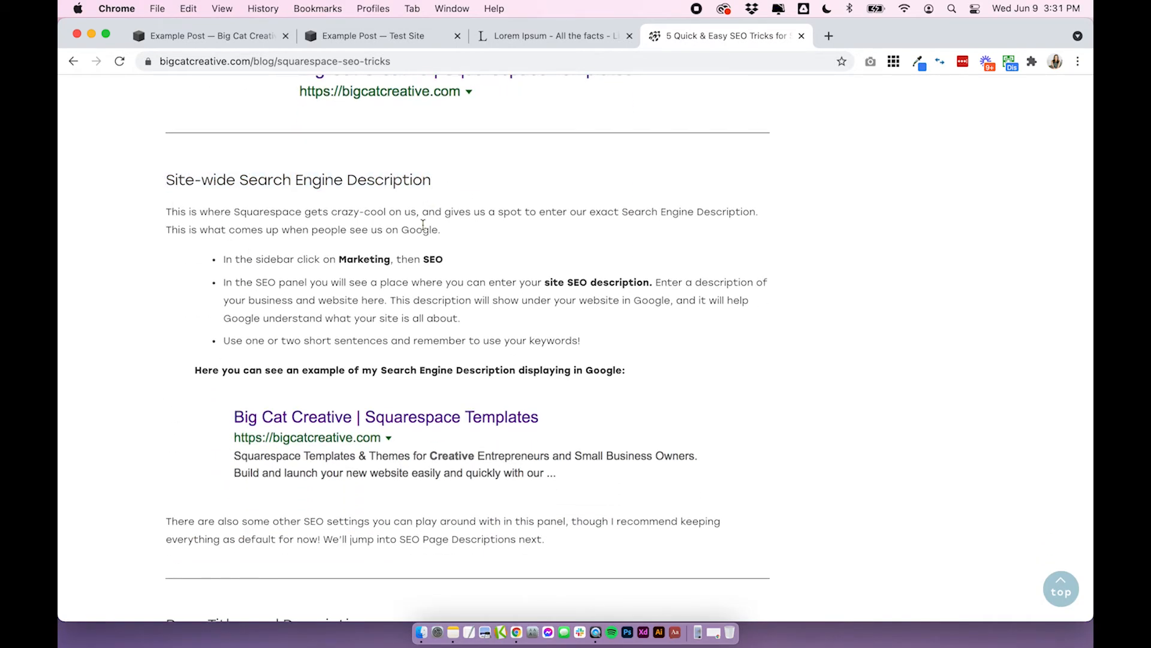
pyautogui.scroll(3)
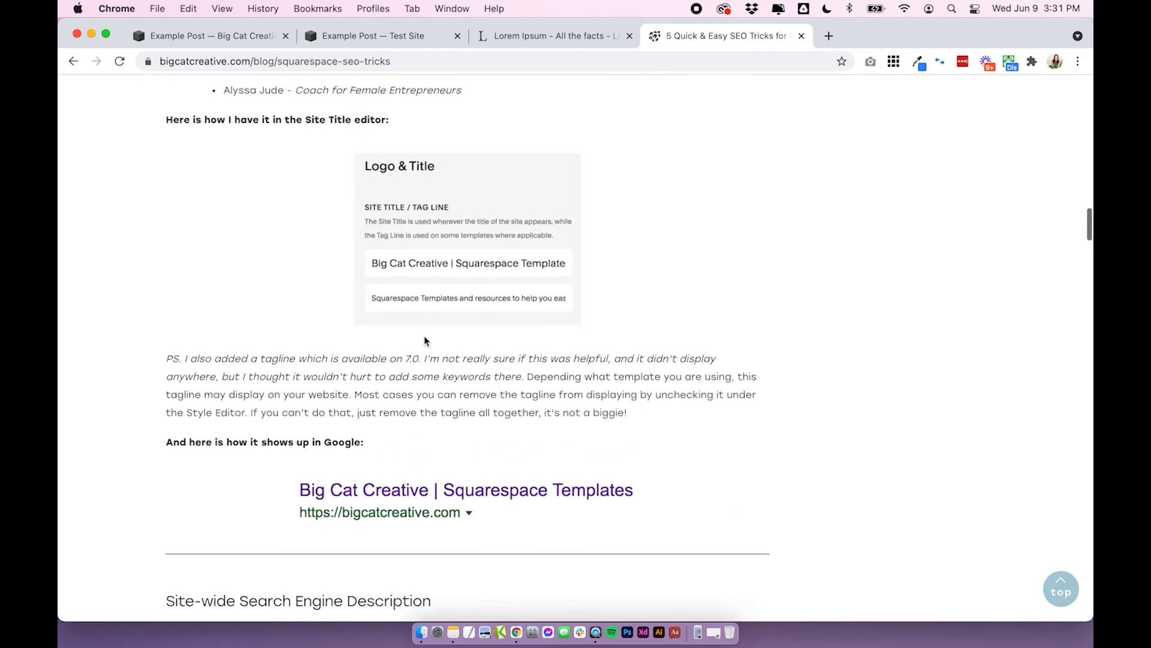
pyautogui.scroll(3)
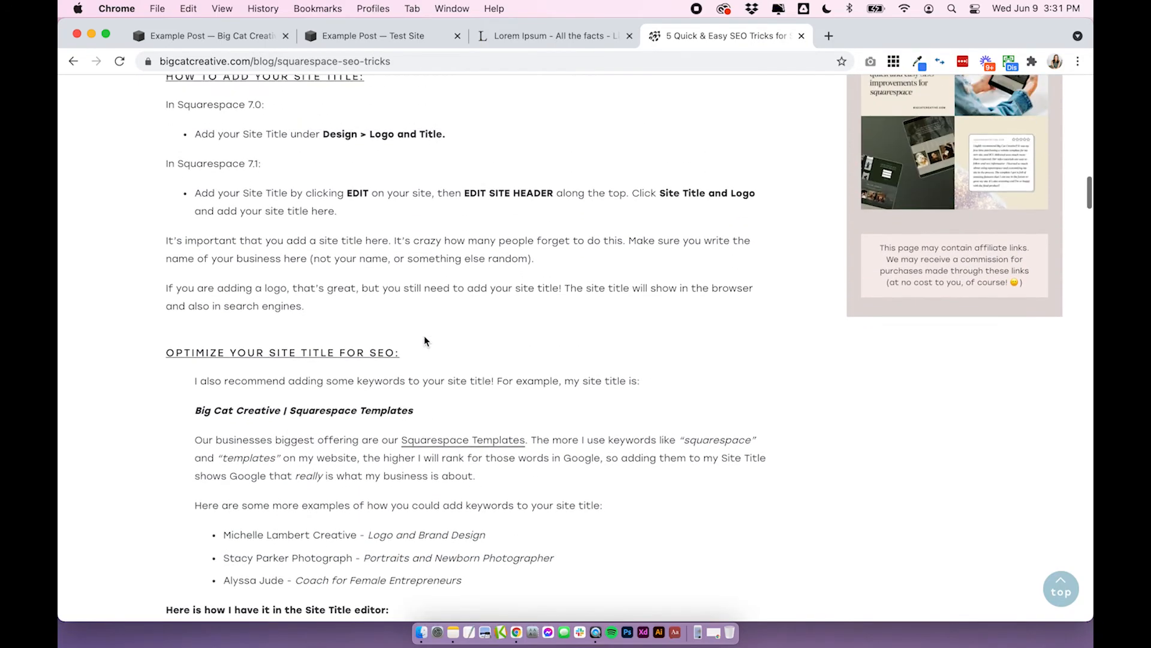
pyautogui.scroll(3)
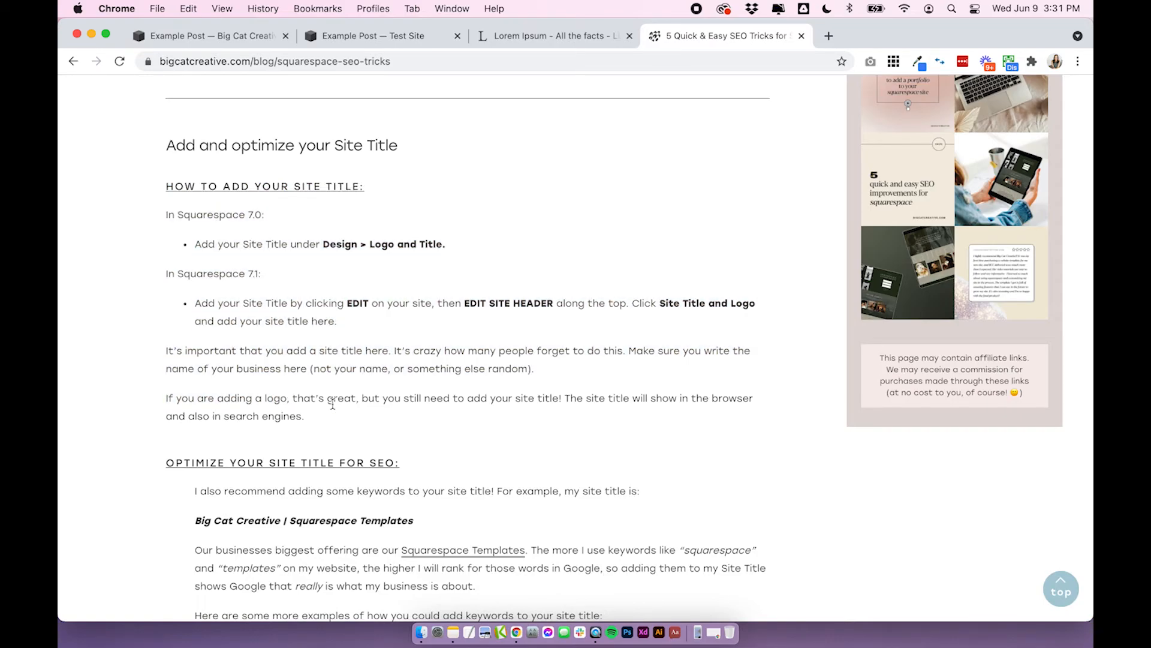
pyautogui.scroll(-3)
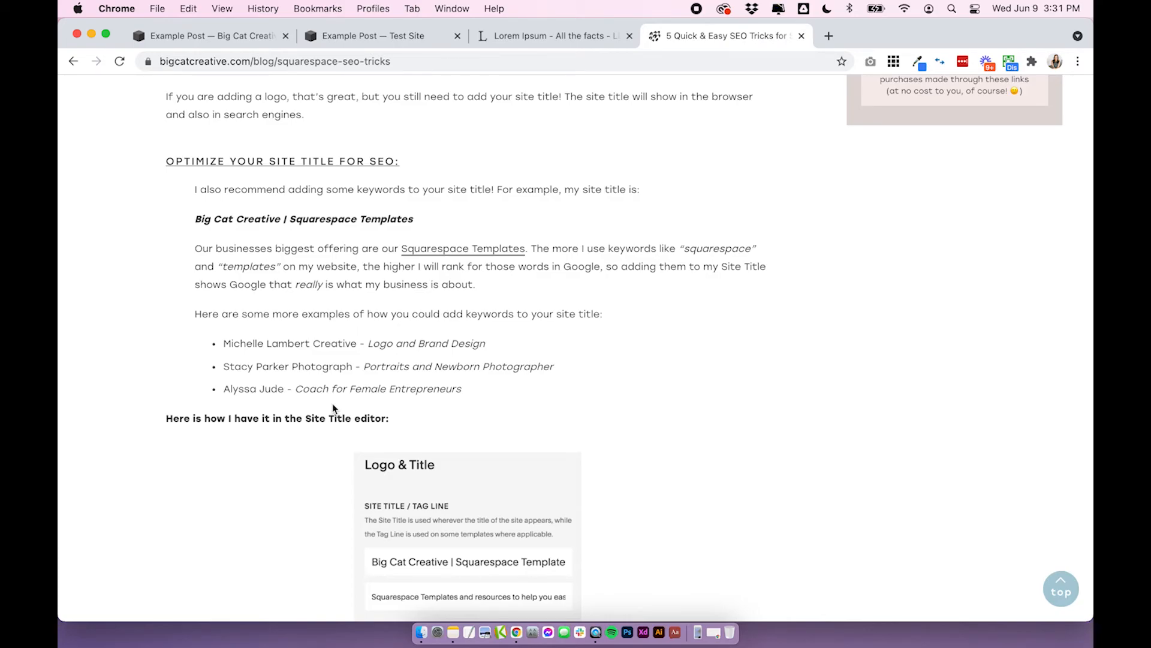
# - Return to the Squarespace tab to continue editing Example Post
pyautogui.click(205, 35)
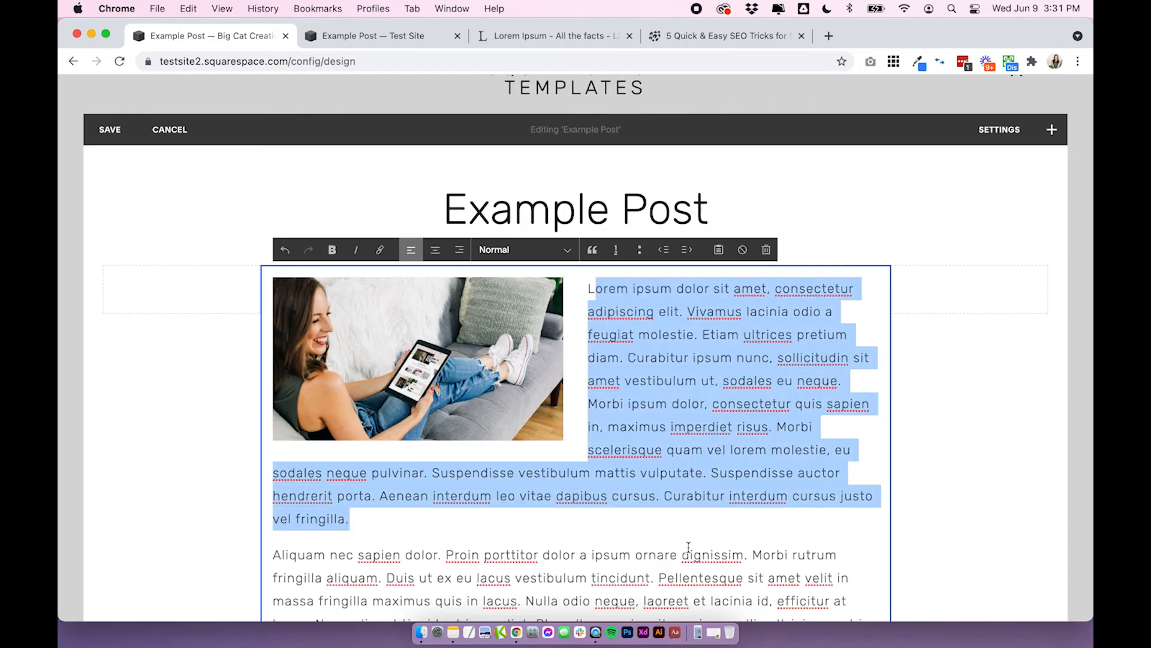
# - Centre-align the post's body text to compare the look
pyautogui.click(691, 339)
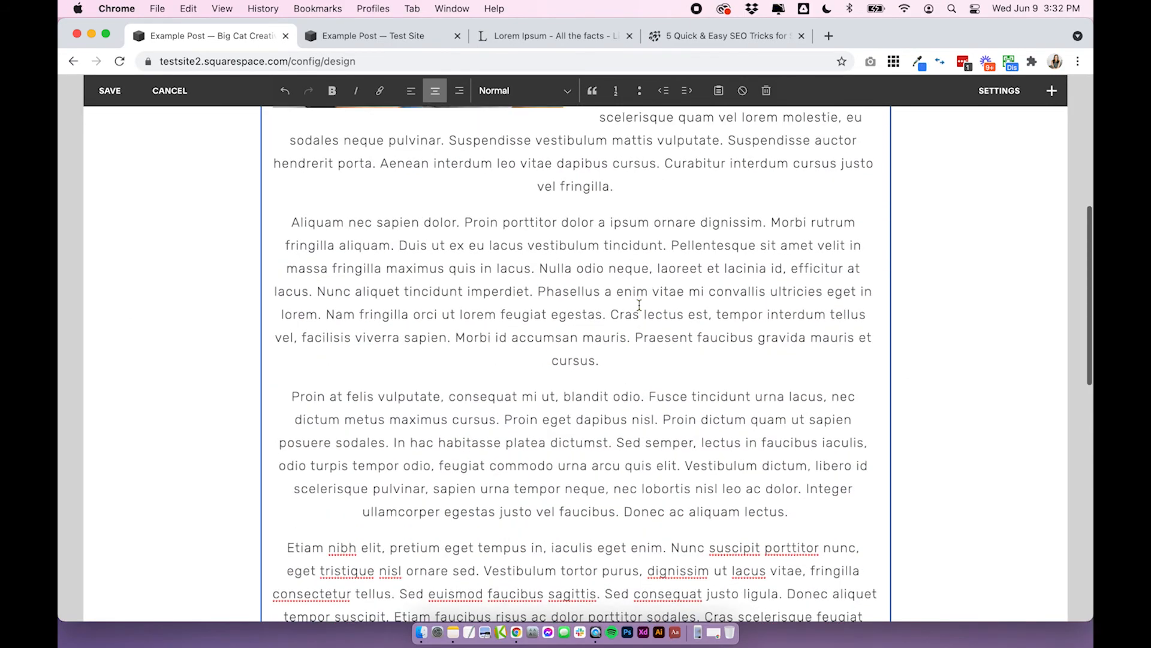
pyautogui.scroll(-3)
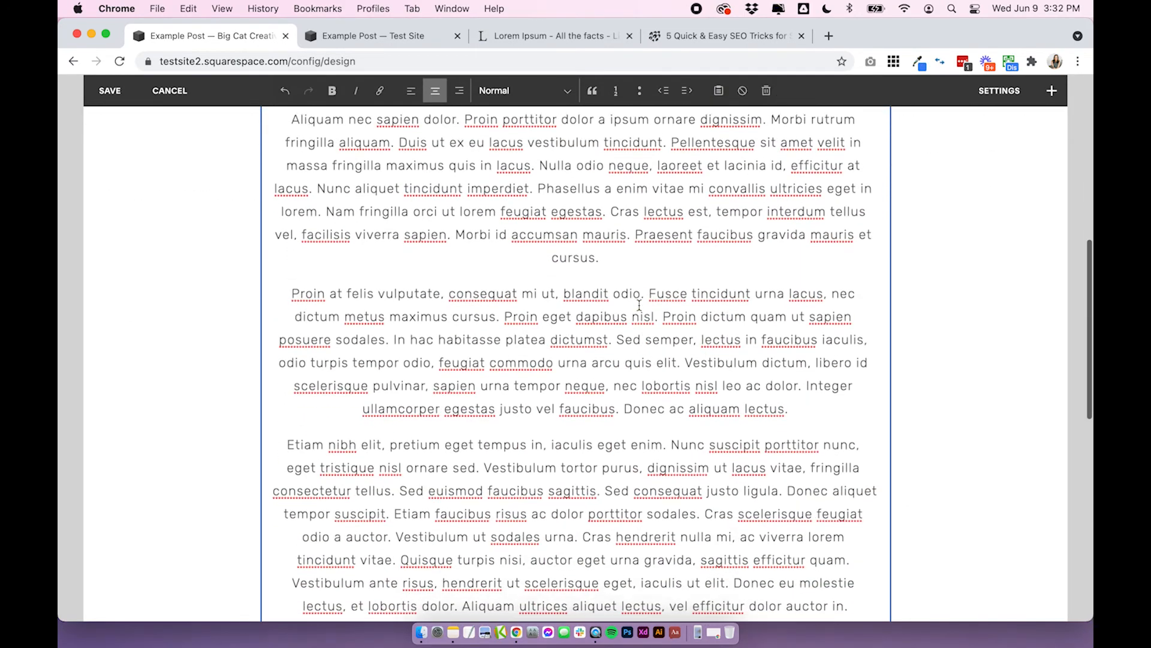
pyautogui.scroll(-3)
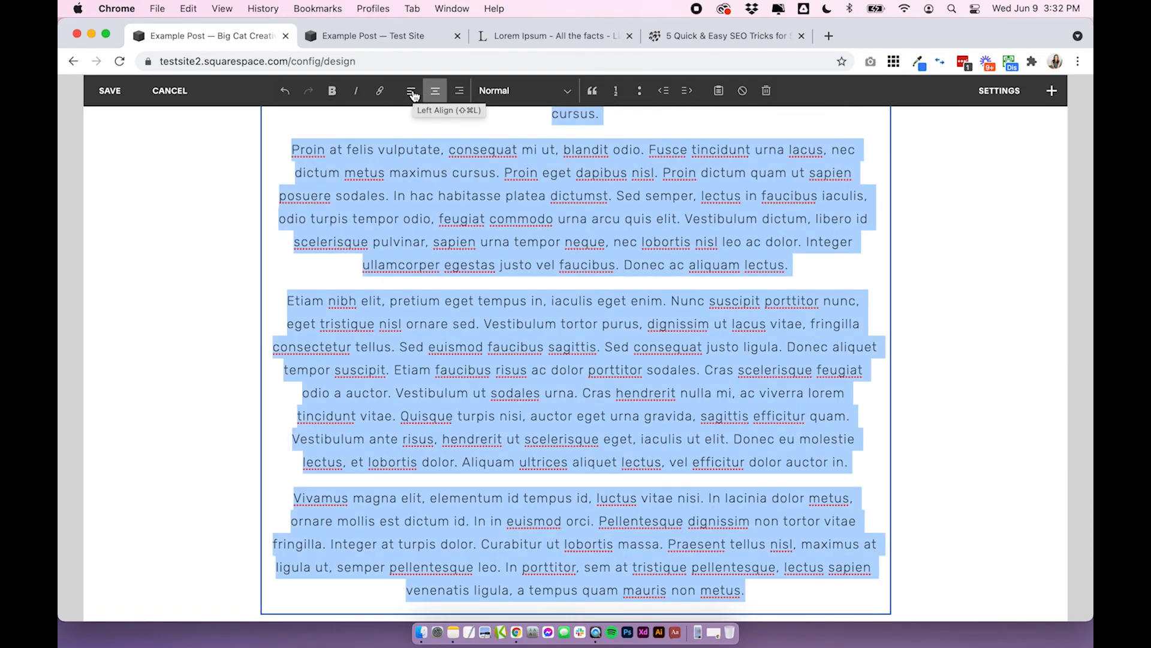
# - Put all body paragraphs back to left alignment and review the wrapped text
pyautogui.click(410, 90)
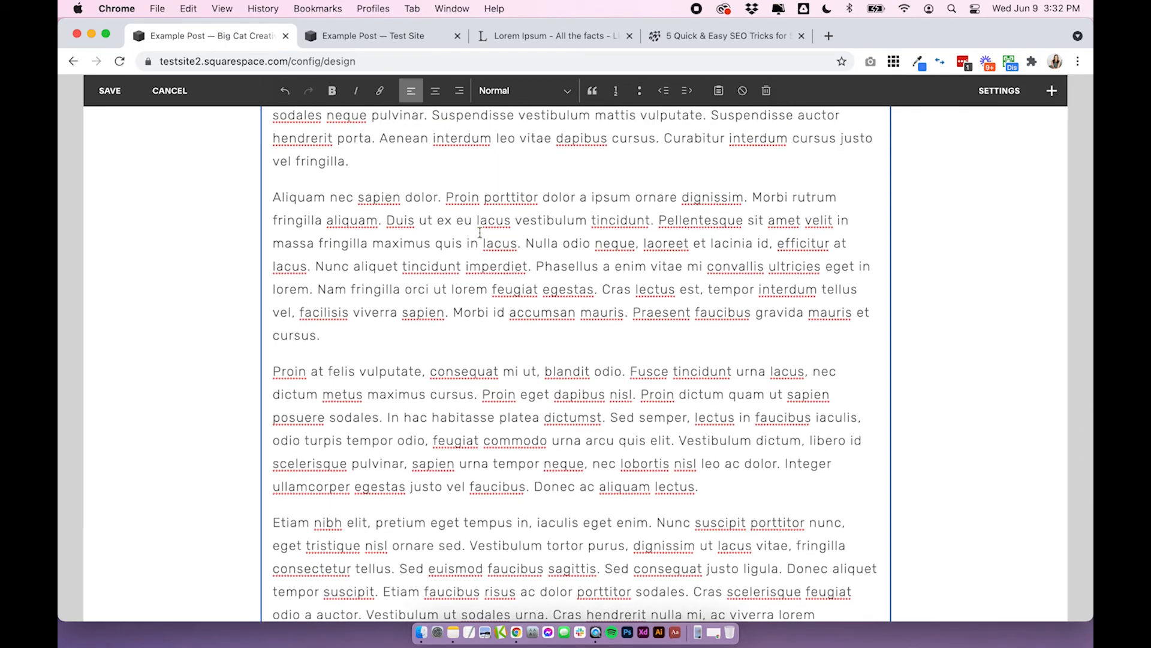
pyautogui.scroll(3)
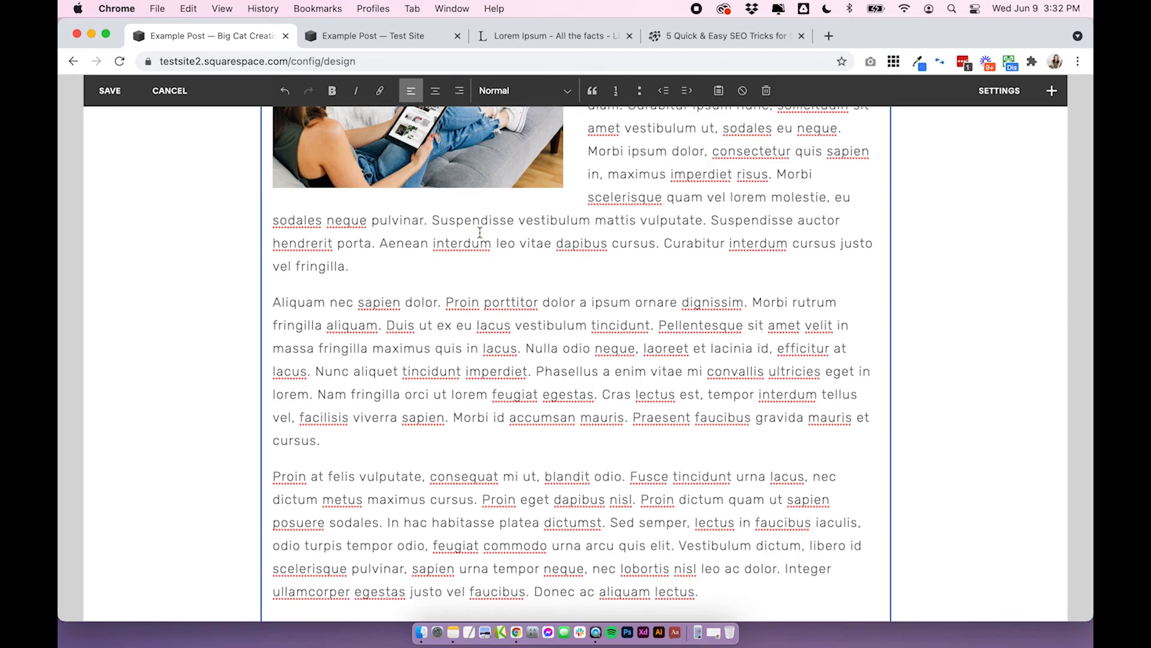
pyautogui.scroll(3)
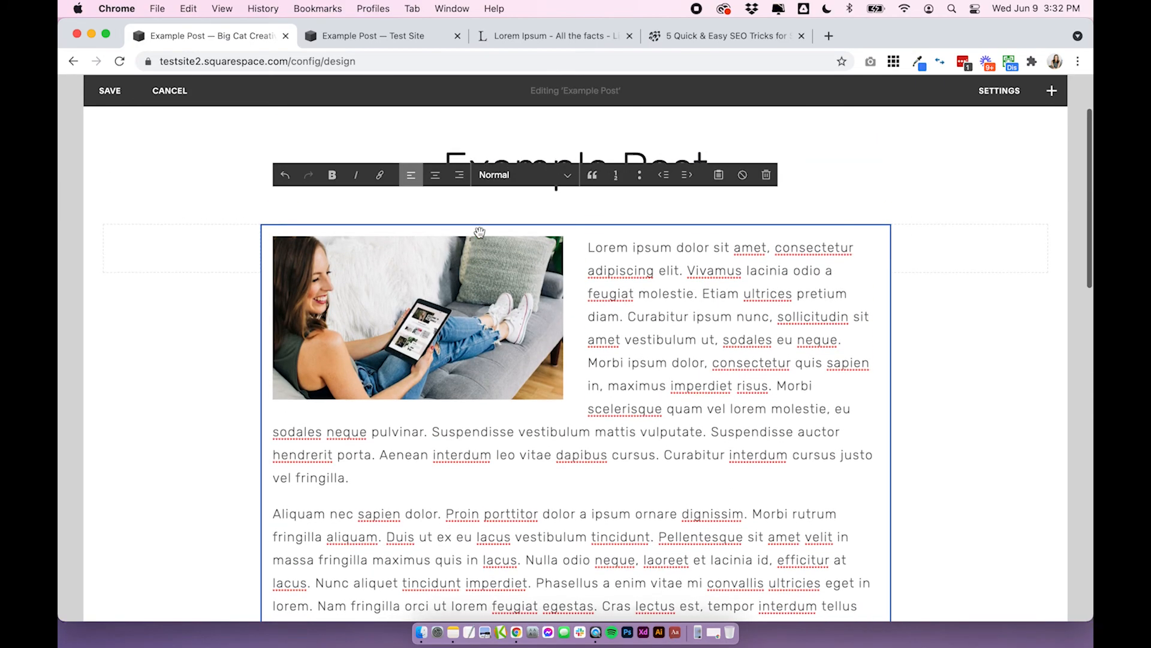
pyautogui.scroll(3)
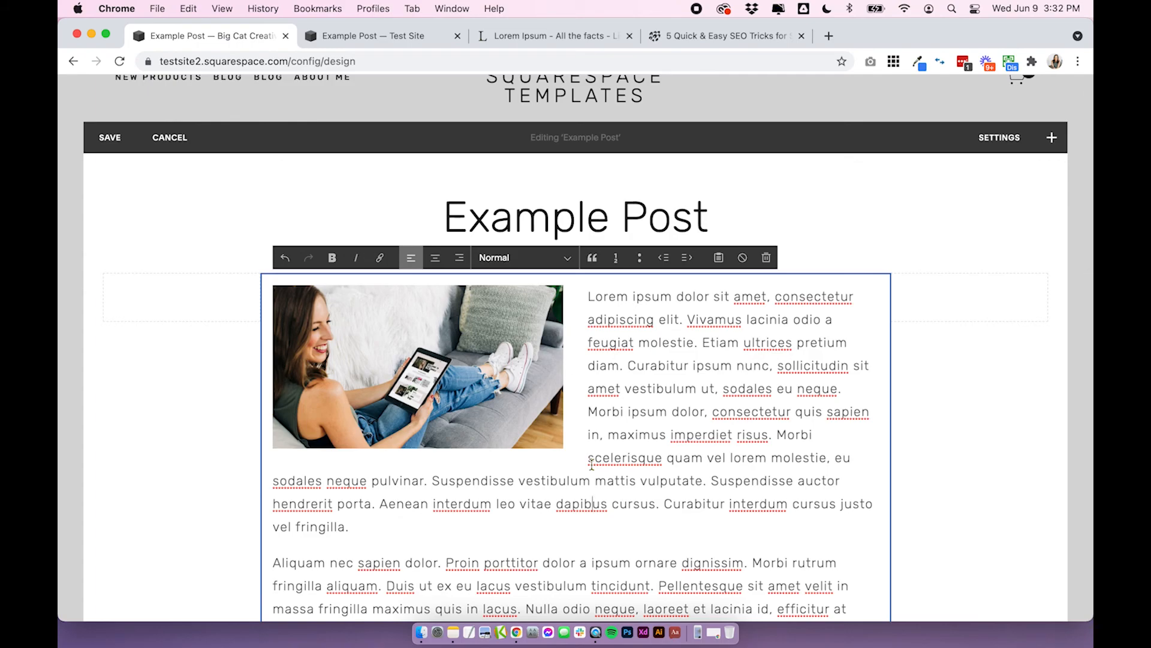